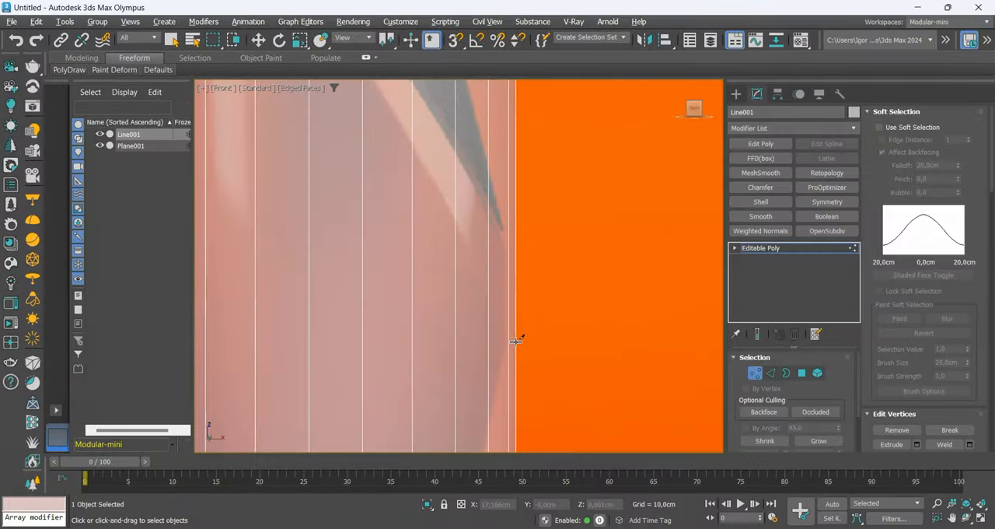
# Discard the earlier bottle mesh preview, leaving an empty Front viewport scene
pyautogui.moveTo(516, 341); pyautogui.dragTo(455, 222)
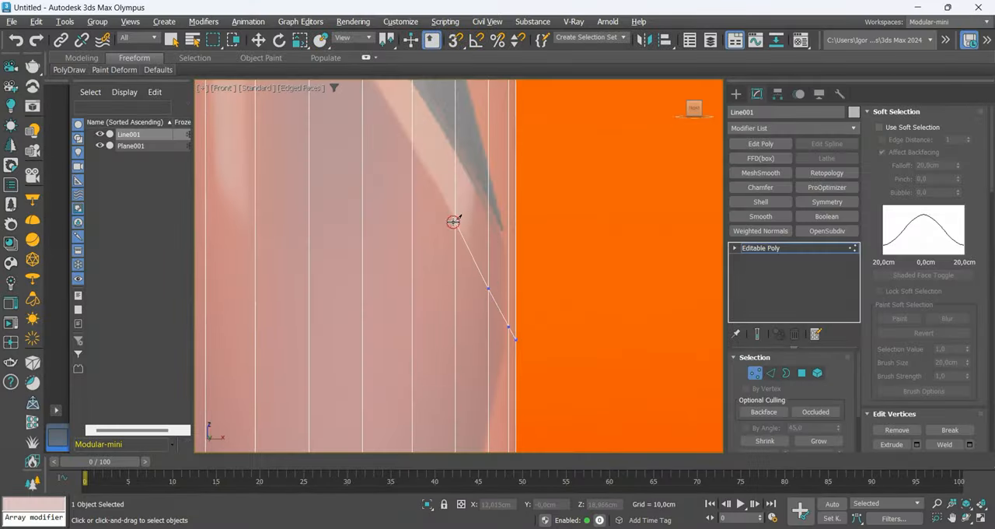
pyautogui.press('Alt+x')
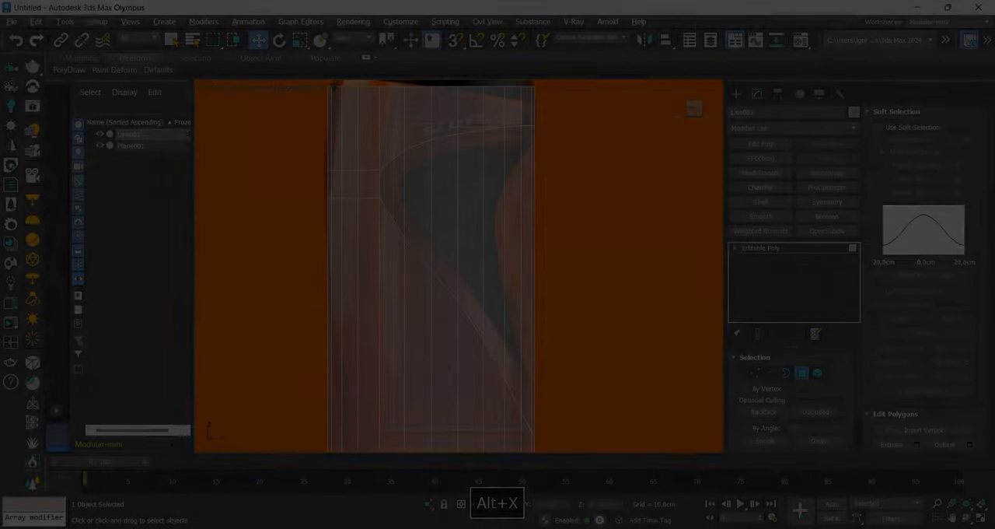
pyautogui.press('Delete')
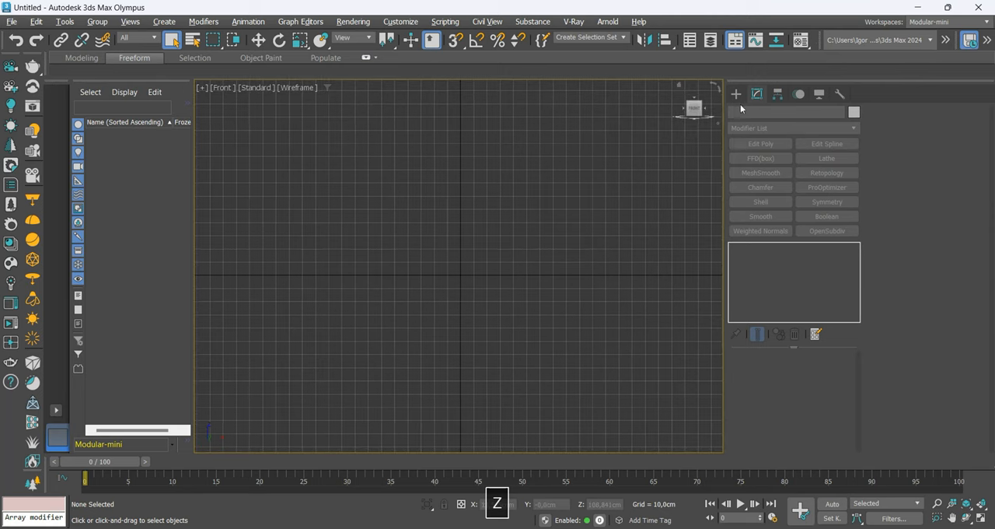
# Create a reference Plane with the bottle photo and a vertical Line with 34 cm renderable Thickness
pyautogui.moveTo(386, 200); pyautogui.dragTo(532, 299)
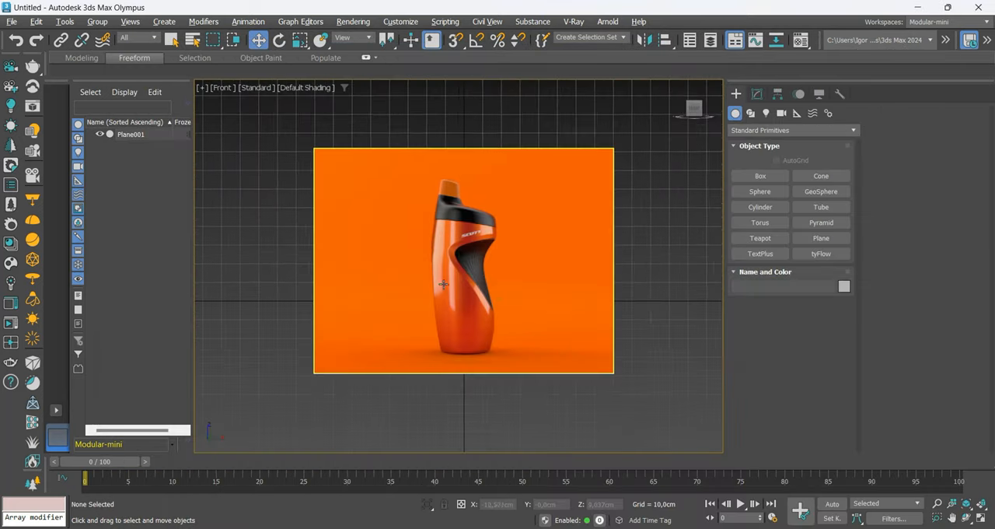
pyautogui.click(463, 261)
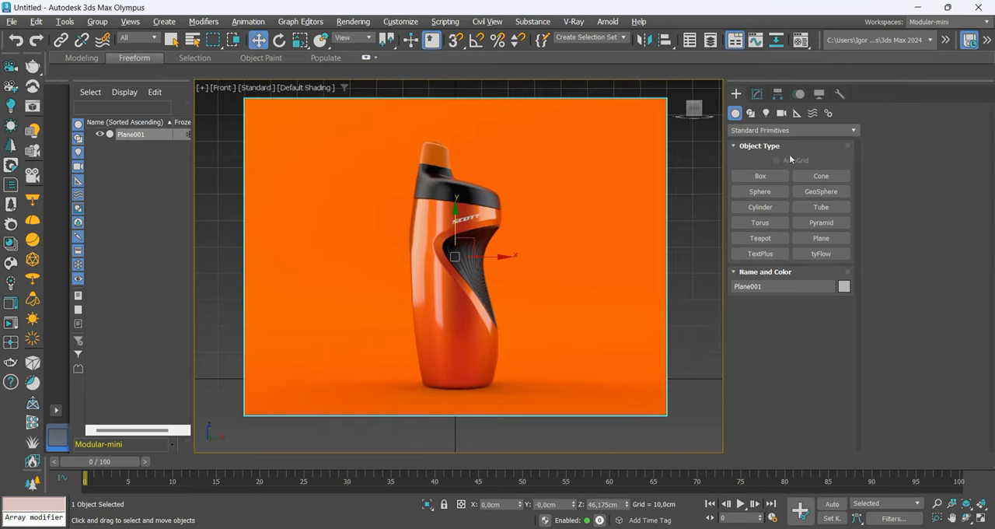
pyautogui.click(750, 113)
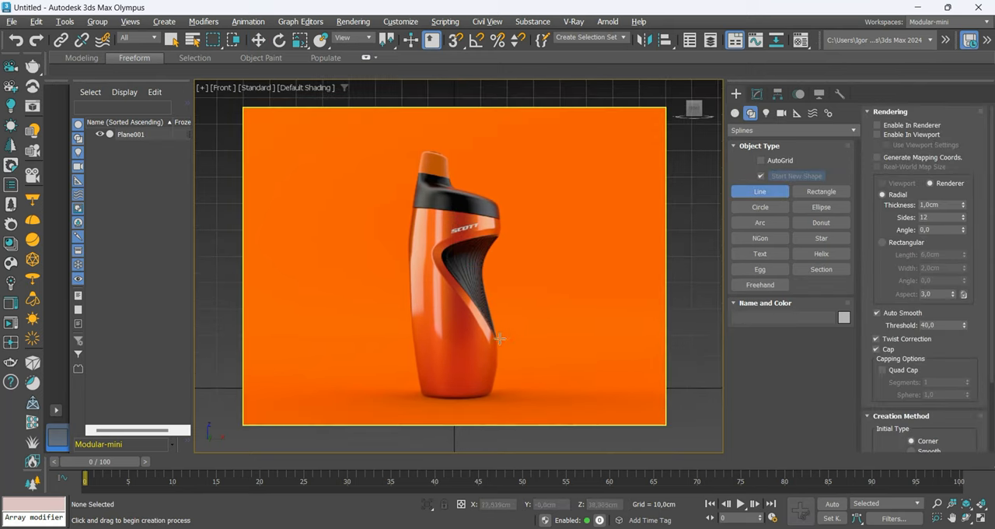
pyautogui.moveTo(451, 154); pyautogui.dragTo(451, 417)
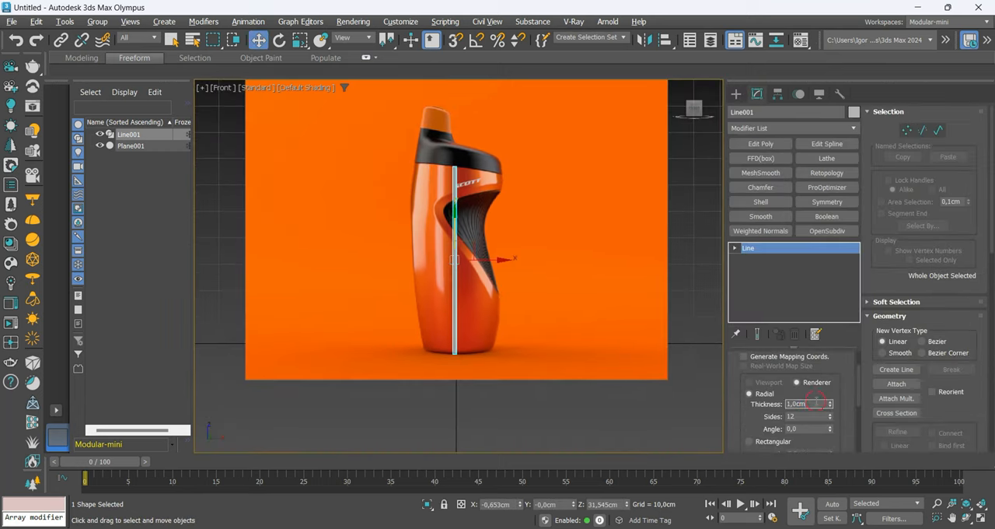
pyautogui.press('alt+x')
pyautogui.write('34')
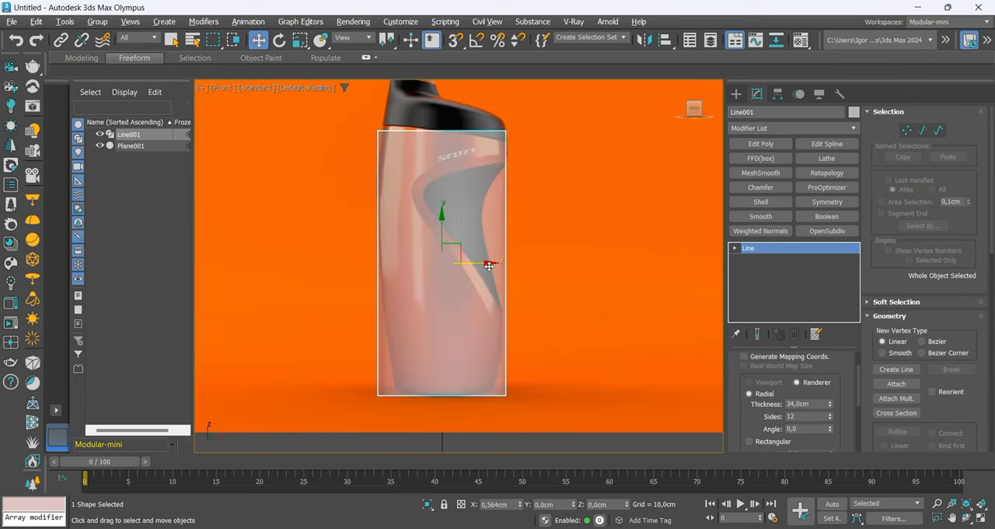
pyautogui.moveTo(488, 268); pyautogui.dragTo(485, 267)
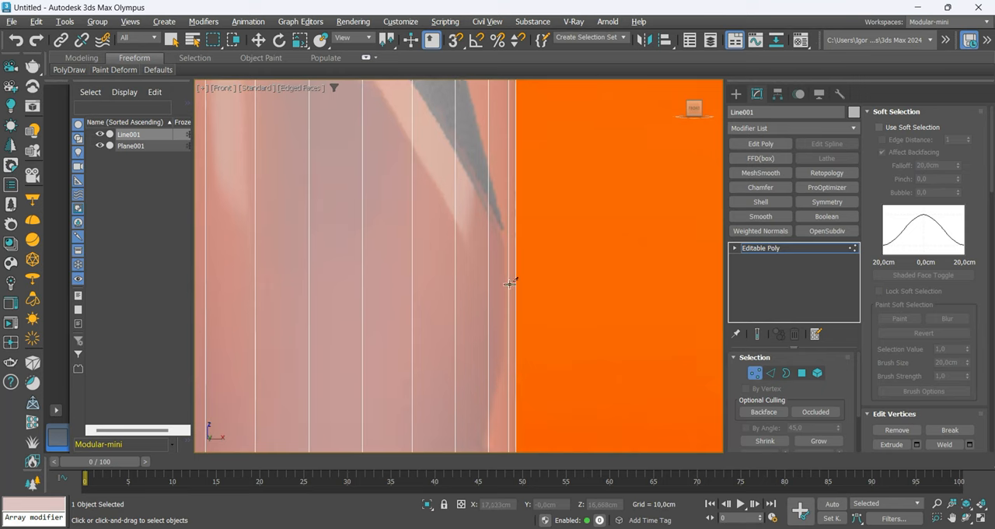
pyautogui.moveTo(517, 339)
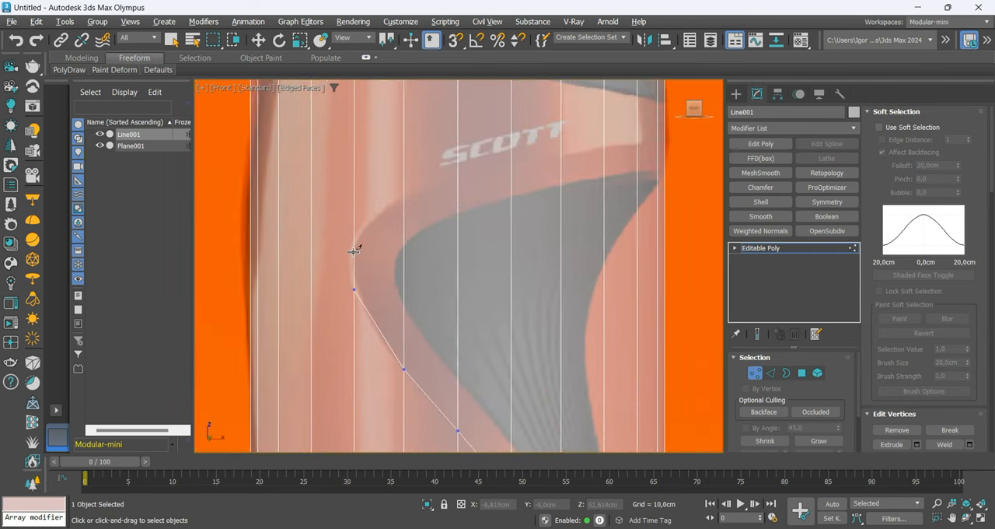
# Move Editable Poly vertices in Front view to trace the grip recess curve on the reference
pyautogui.moveTo(354, 241); pyautogui.dragTo(457, 173)
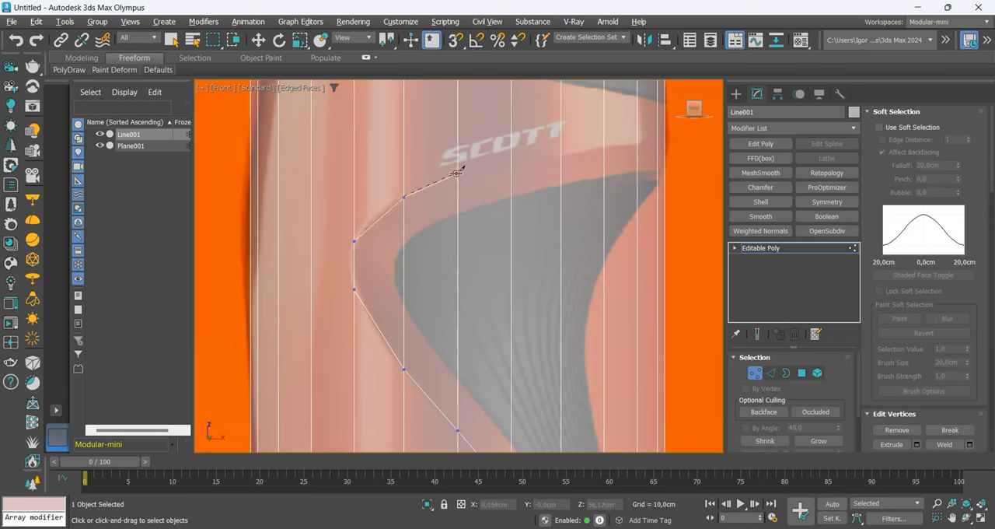
pyautogui.moveTo(459, 173); pyautogui.dragTo(566, 149)
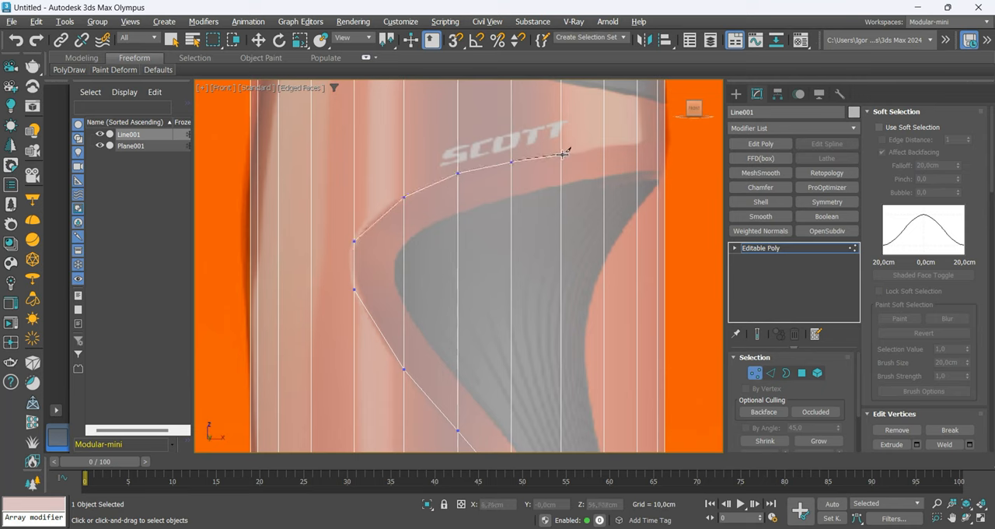
pyautogui.moveTo(568, 152); pyautogui.dragTo(650, 140)
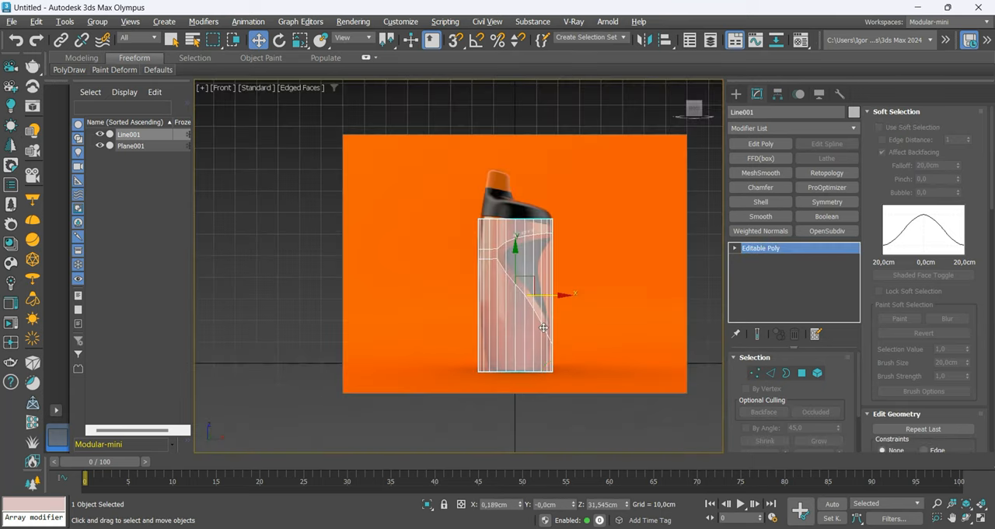
# Add and collapse a Symmetry modifier on the bottle mesh and remove its bottom face
pyautogui.press('F4')
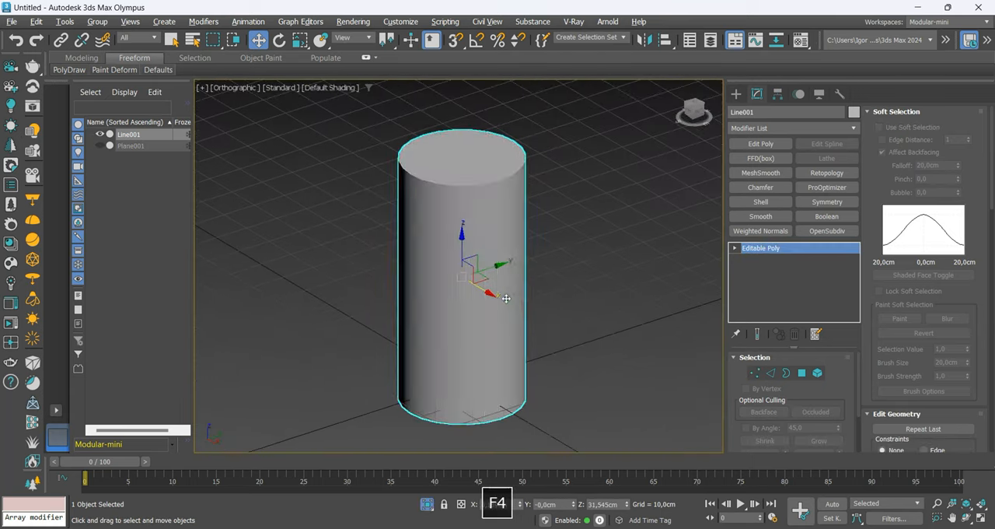
pyautogui.click(827, 202)
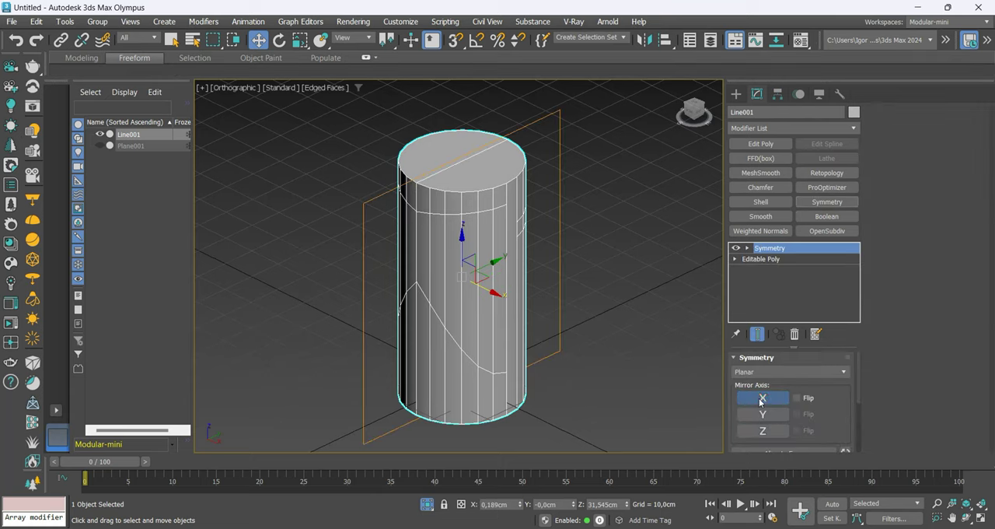
pyautogui.click(762, 429)
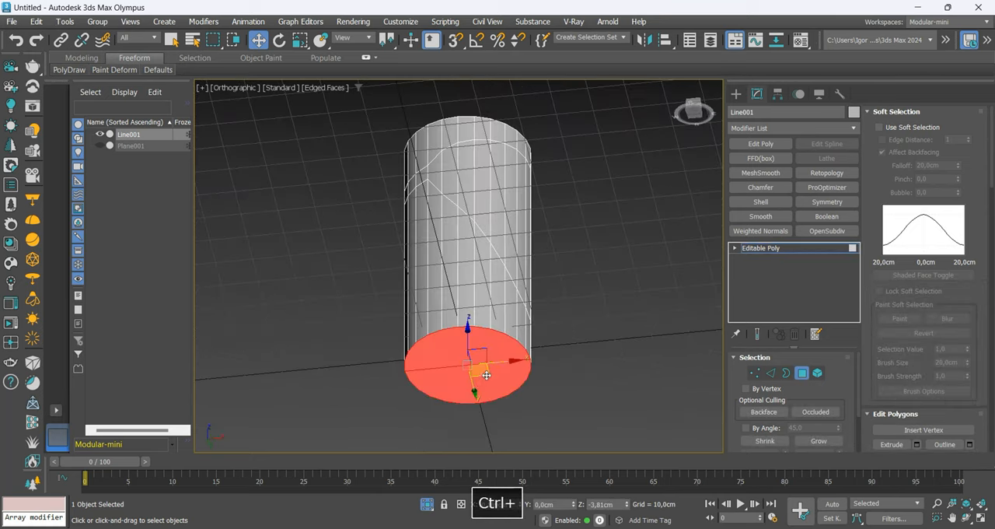
pyautogui.press('z')
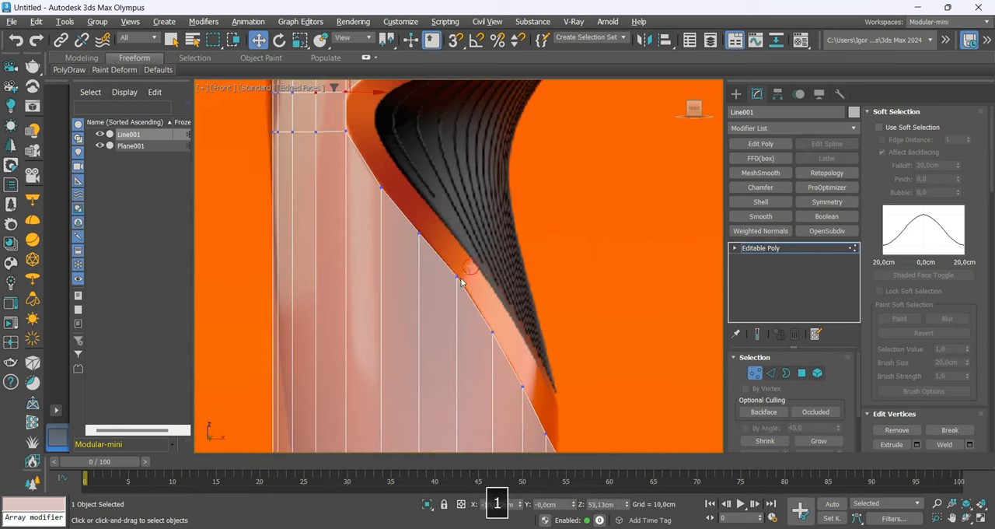
# In Vertex mode align recess border vertices with the slanted grip edge, checking in wireframe
pyautogui.press('Alt+1')
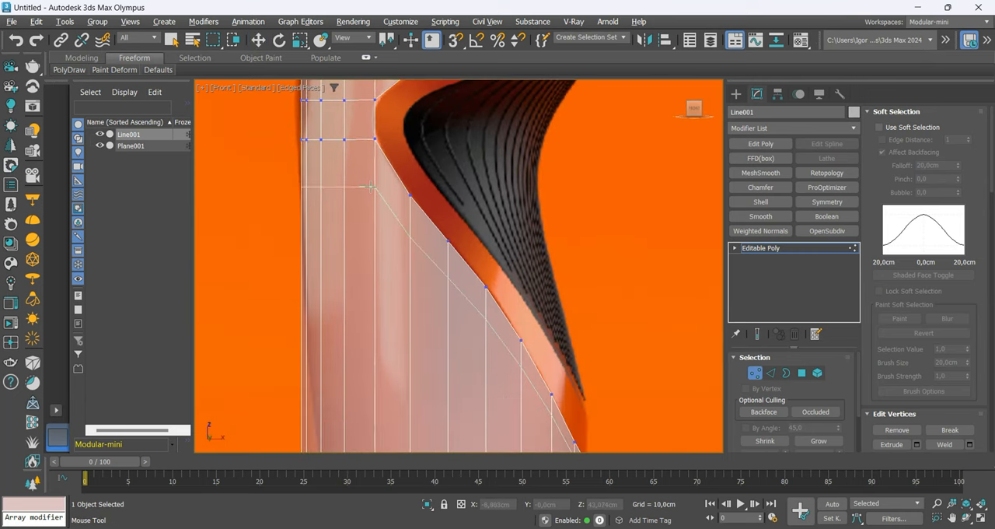
pyautogui.press('F3')
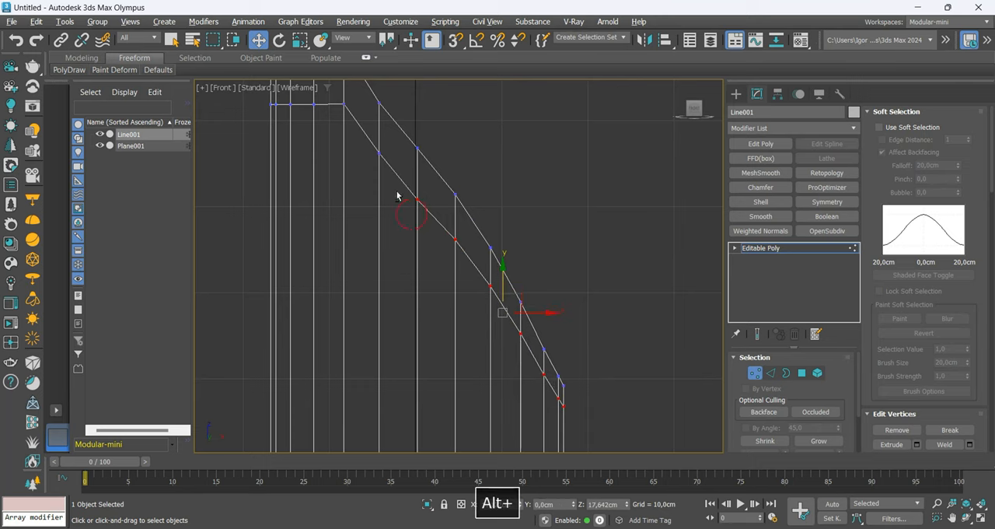
pyautogui.press('f3')
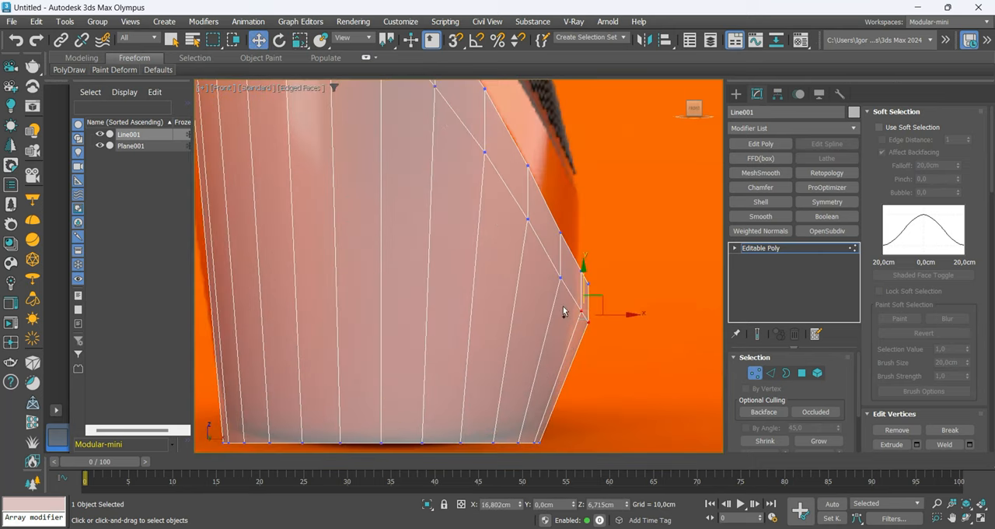
# Nudge a recess vertex onto the outline and insert horizontal SwiftLoop edge loops across the body
pyautogui.moveTo(585, 311); pyautogui.dragTo(574, 296)
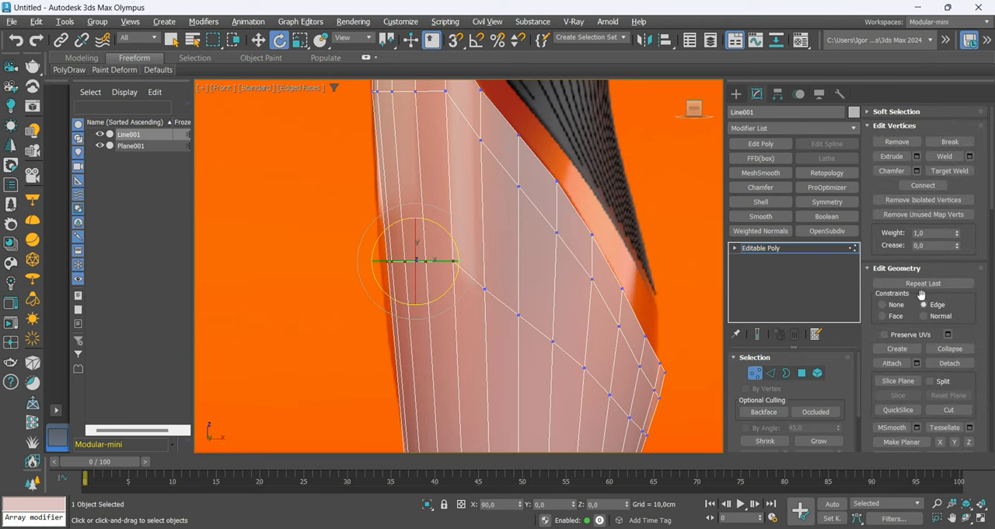
pyautogui.press('ctrl+alt+e')
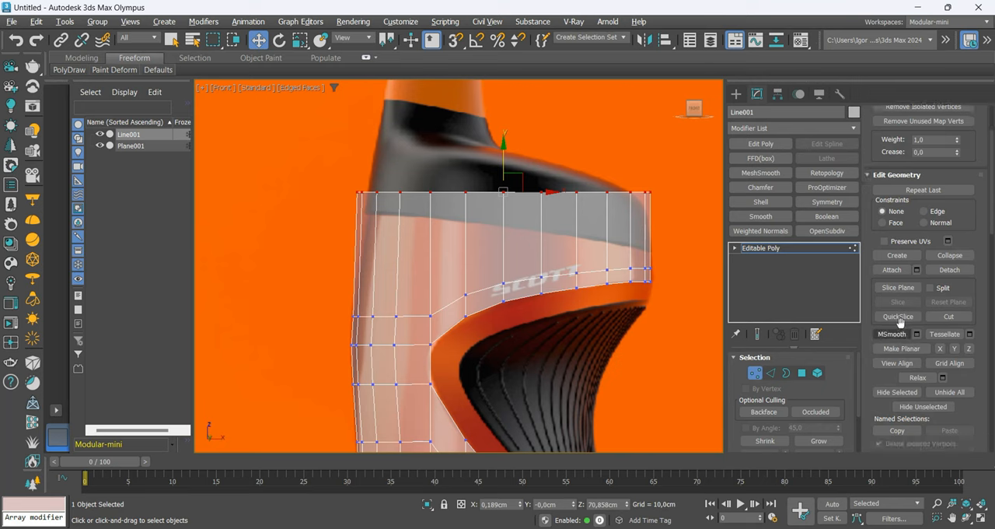
# QuickSlice a loop across the upper band and slide its edges with Edge constraints
pyautogui.click(899, 316)
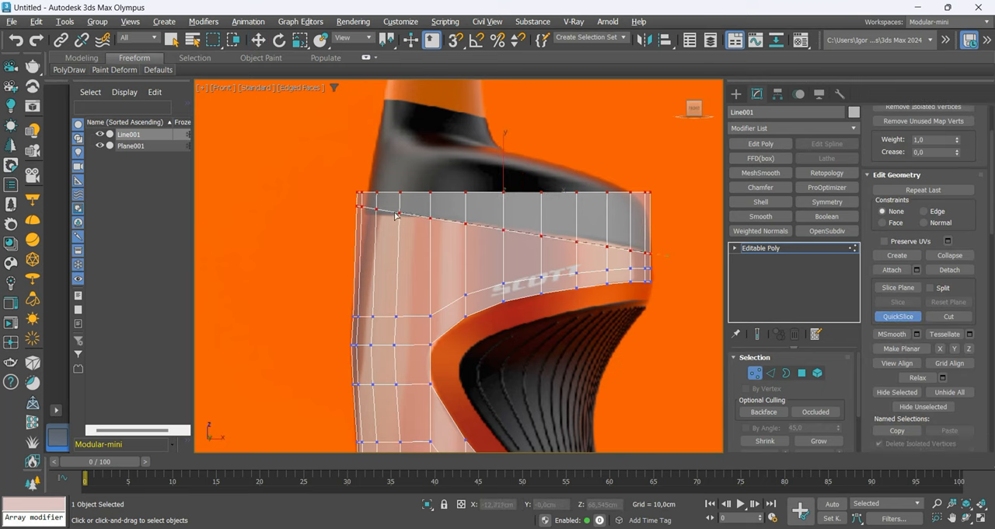
pyautogui.press('w')
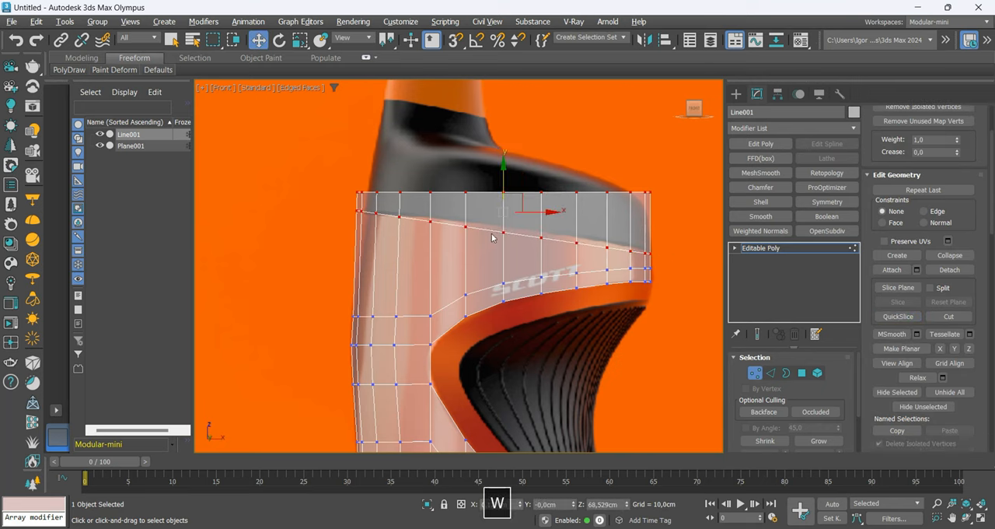
pyautogui.click(772, 373)
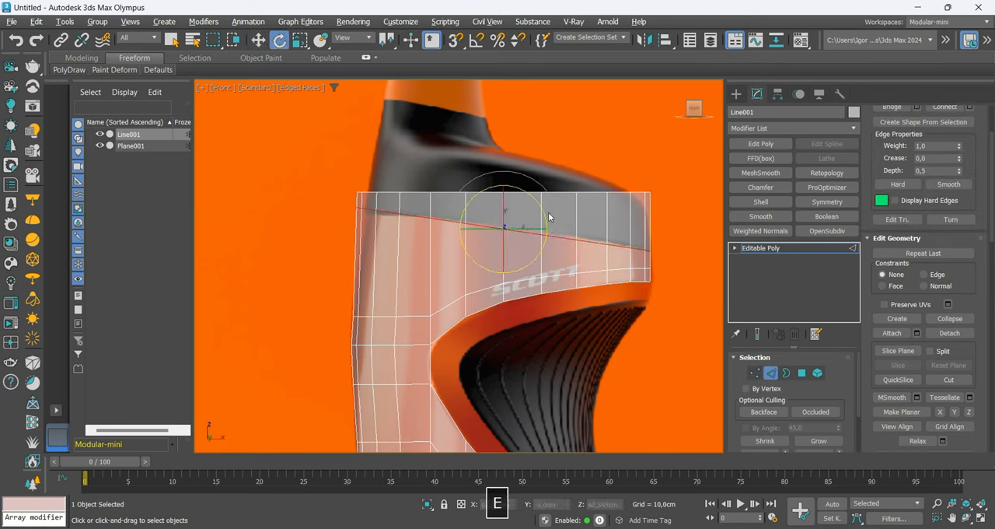
pyautogui.click(924, 273)
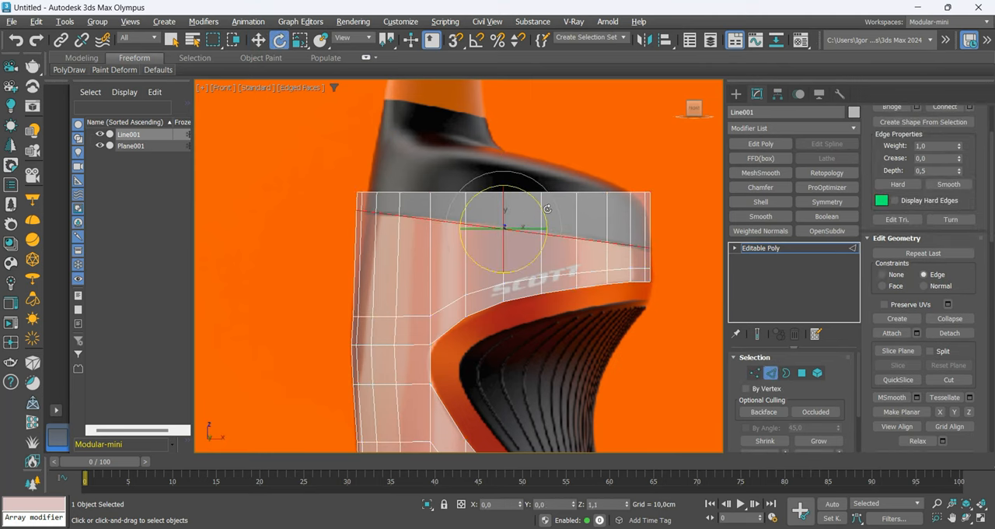
pyautogui.click(755, 374)
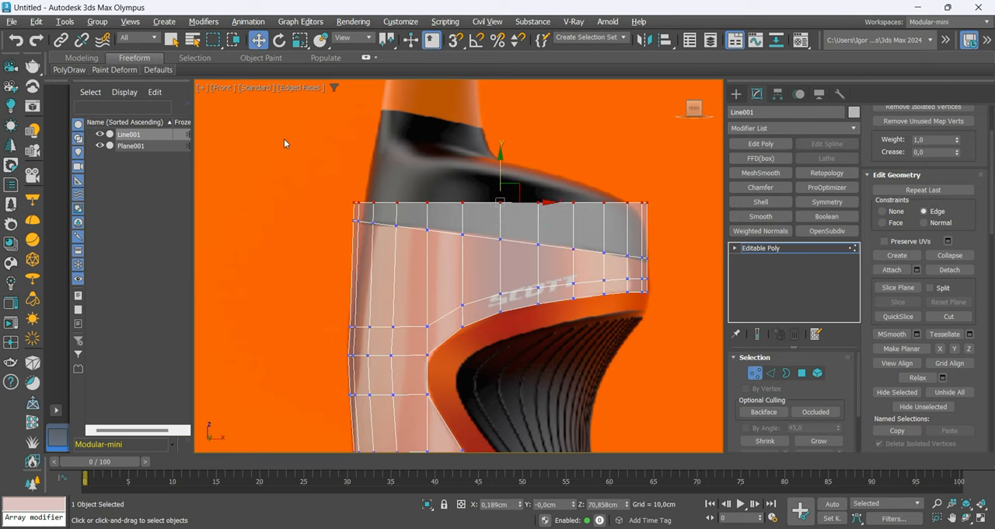
pyautogui.press('ctrl+alt+e')
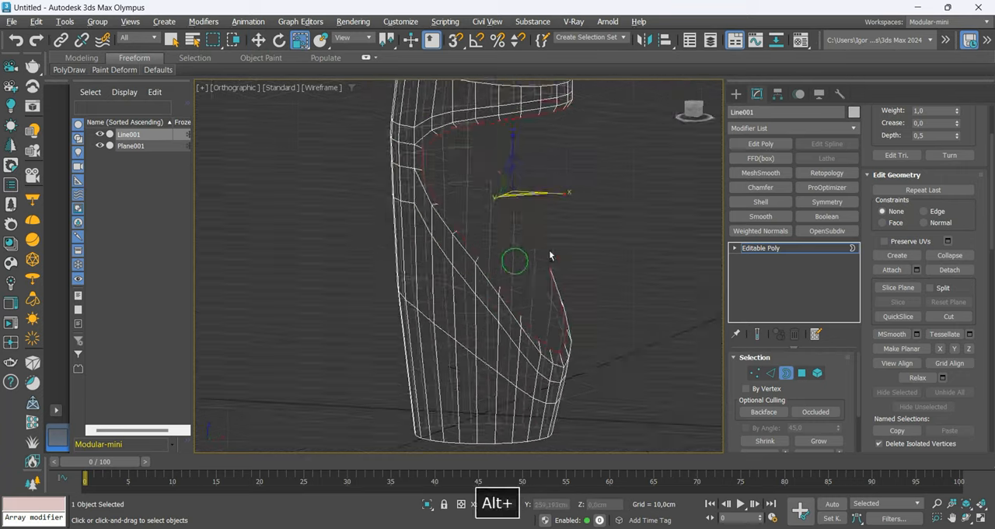
# Pull recess border vertices into a smooth curve along the slat edge, checking in wireframe
pyautogui.press('f3')
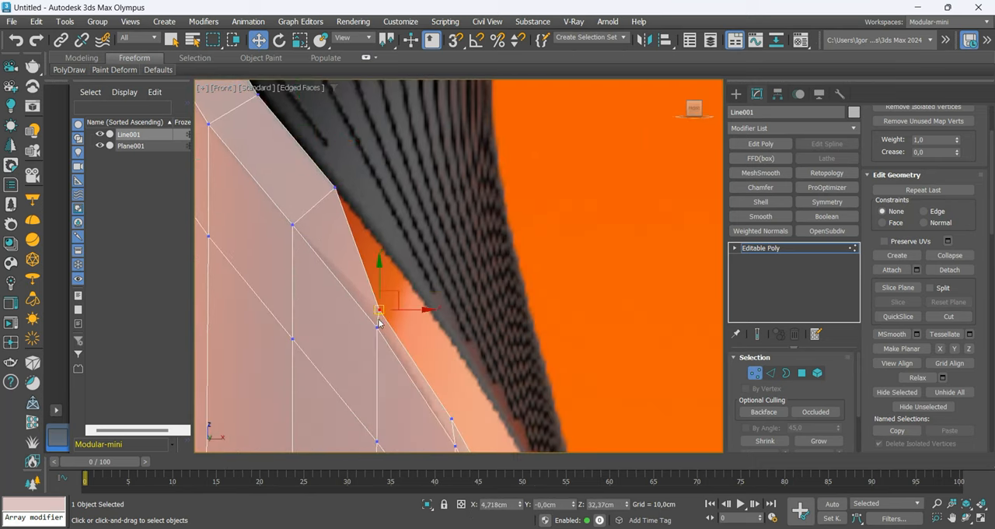
pyautogui.moveTo(379, 311); pyautogui.dragTo(408, 295)
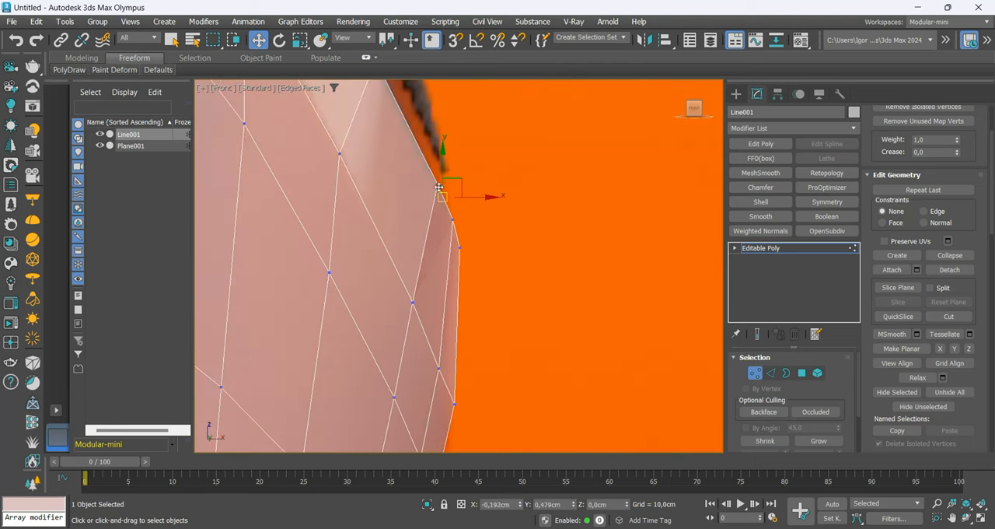
pyautogui.press('f3')
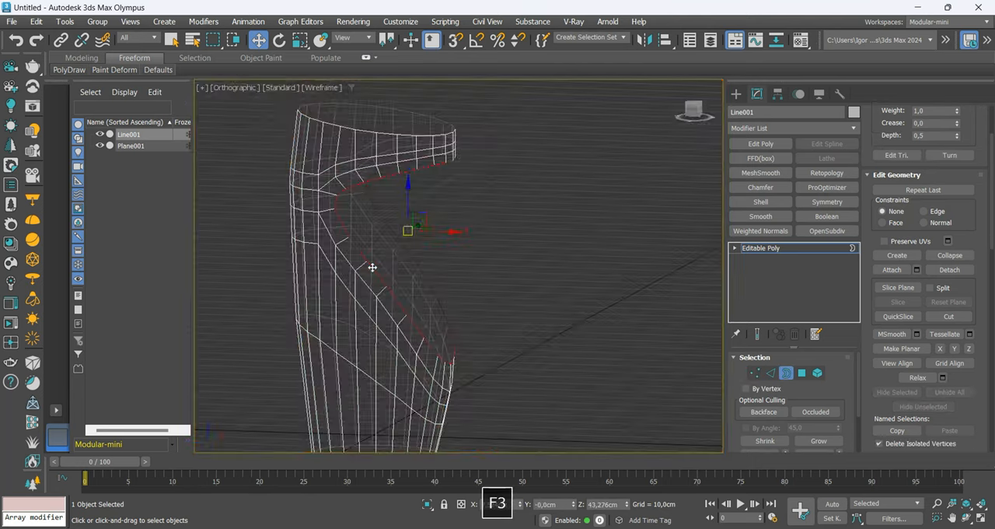
# Toggle wireframe to check the vertices and loops around the open top rim
pyautogui.press('F3')
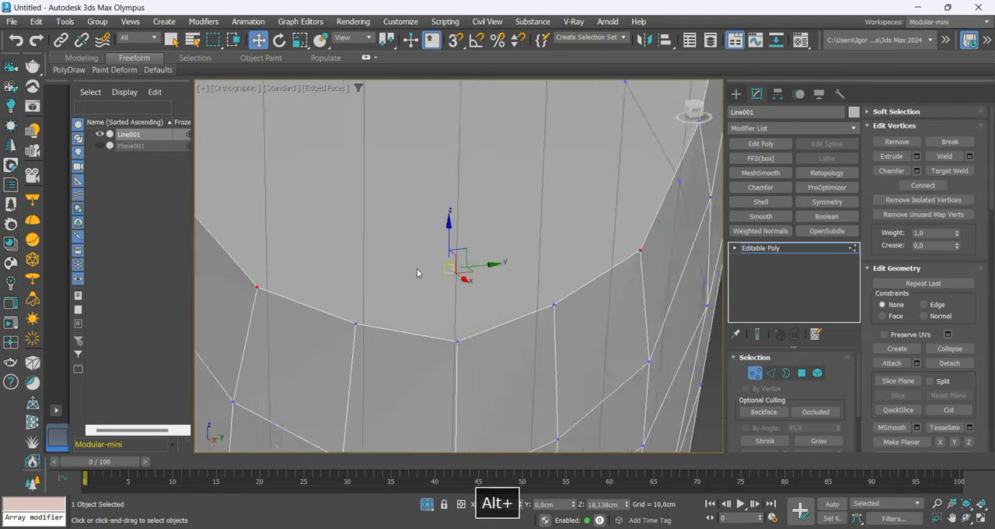
pyautogui.press('f3')
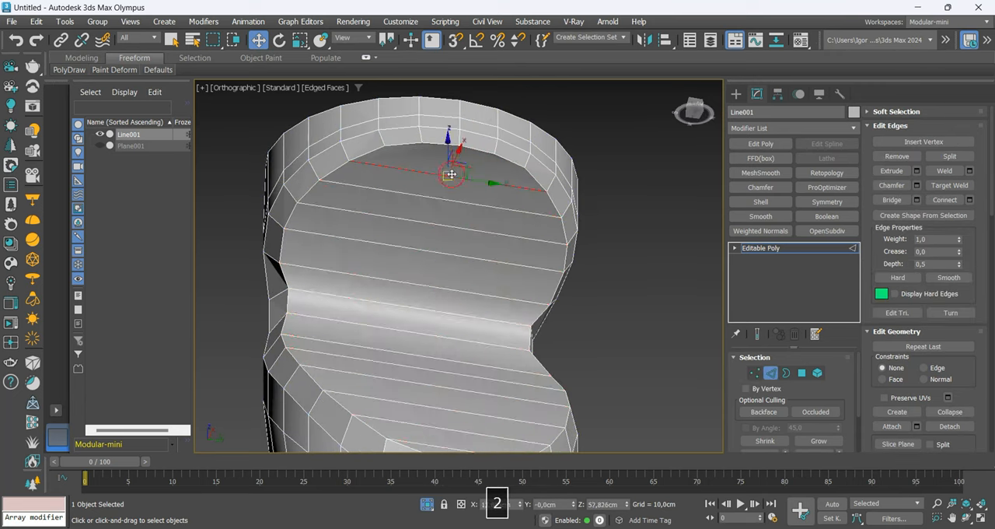
# Inspect a vertical edge loop, then view the bottle from the front in wireframe over the reference
pyautogui.click(755, 374)
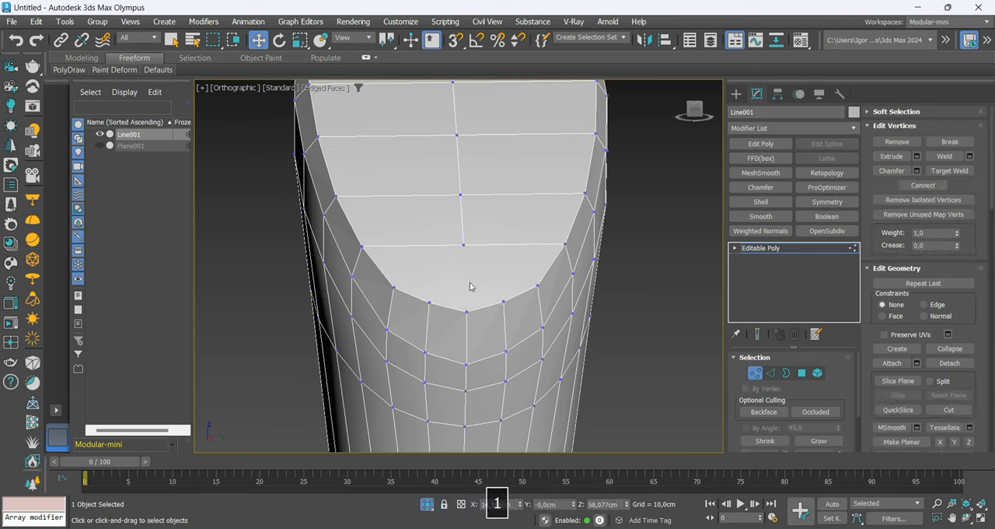
pyautogui.moveTo(507, 271)
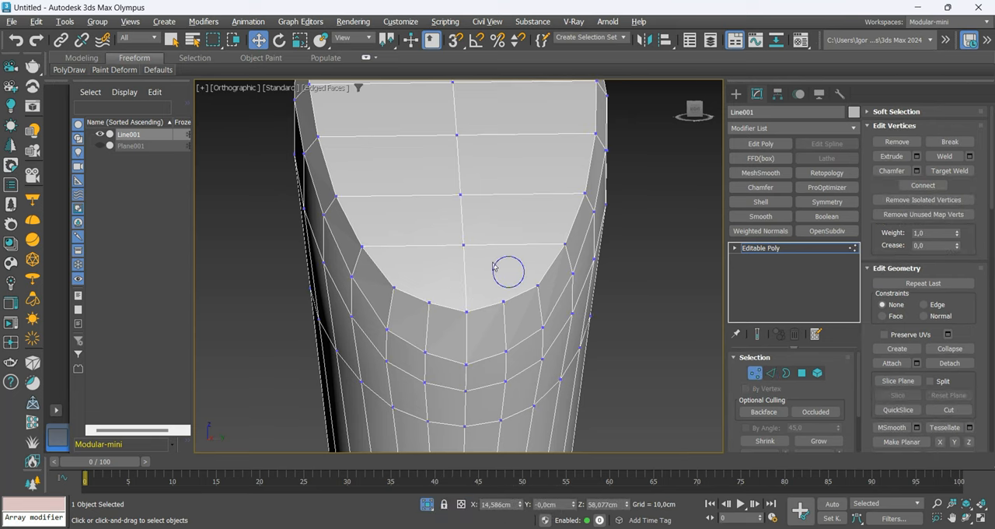
pyautogui.click(772, 374)
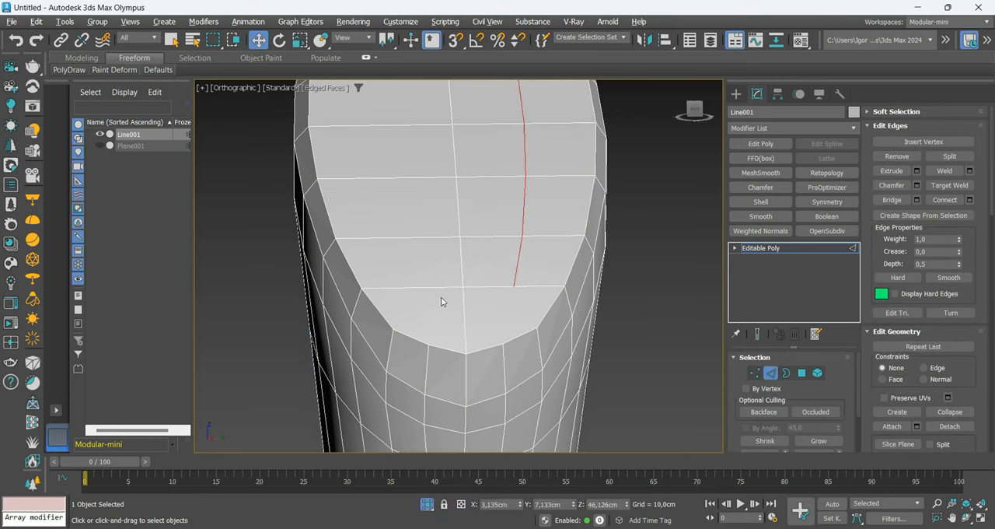
pyautogui.click(756, 373)
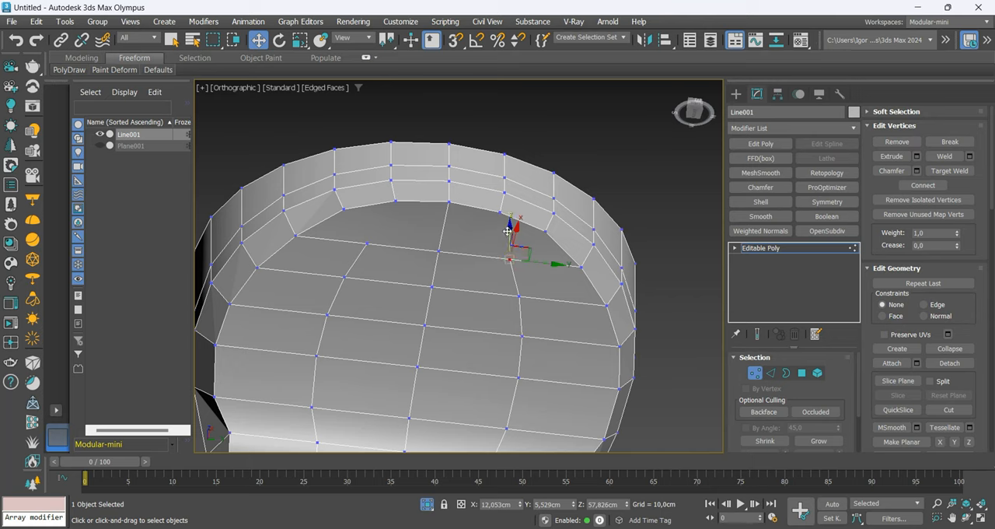
pyautogui.press('ctrl+shift+e')
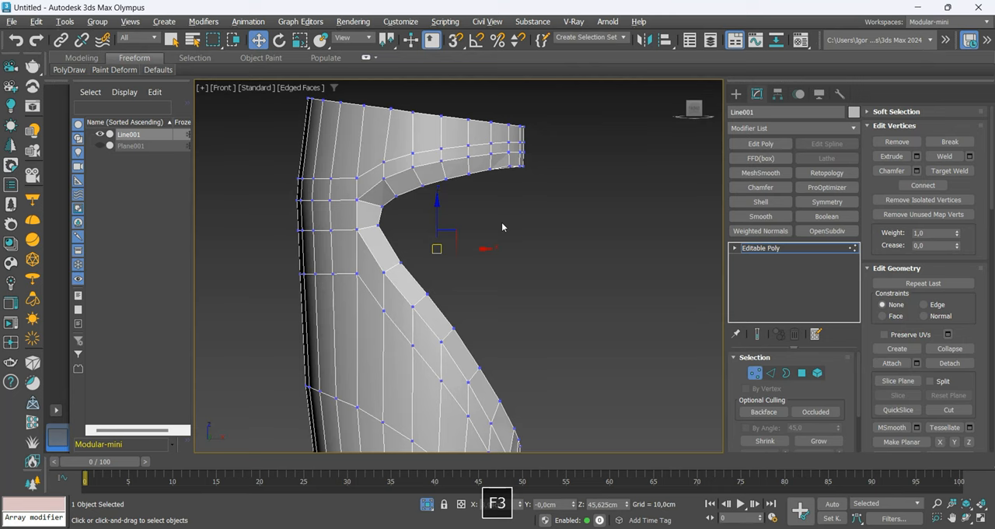
pyautogui.press('F3')
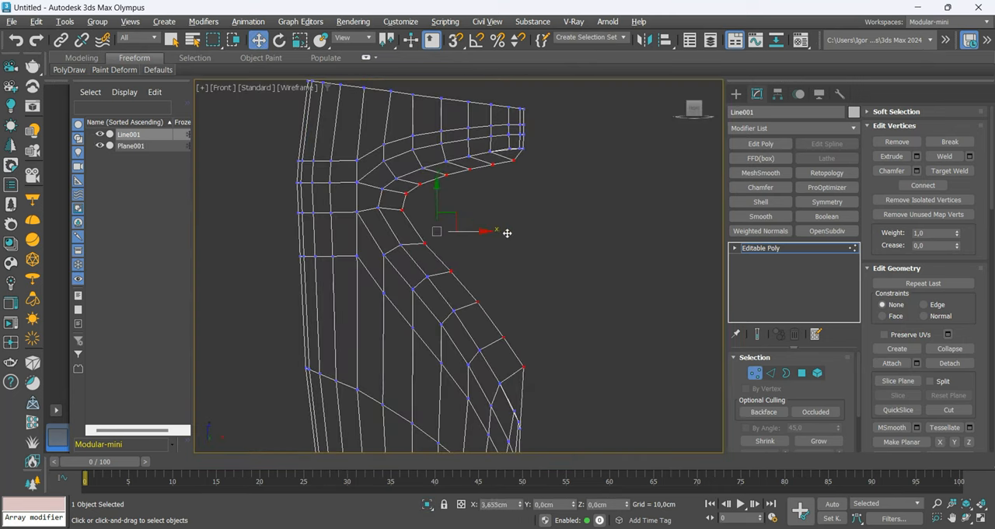
pyautogui.press('Alt+x')
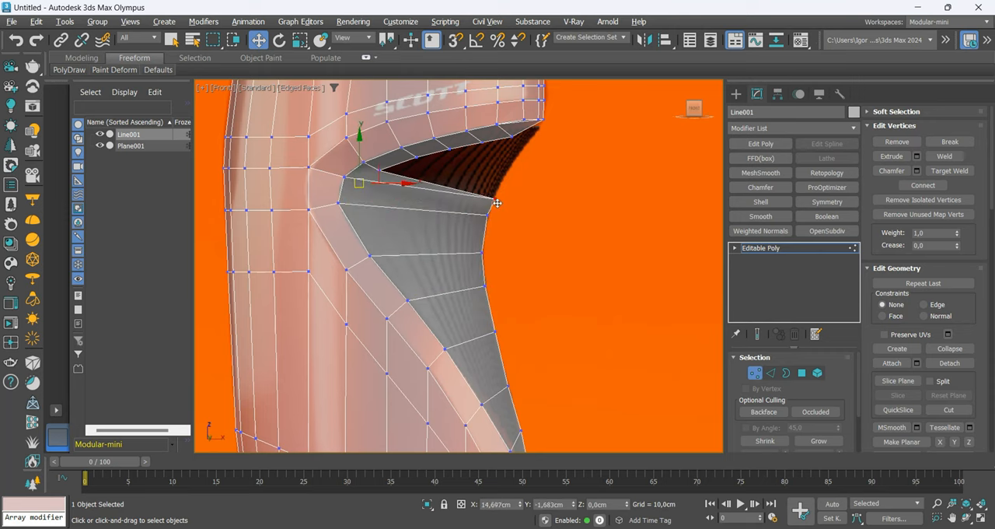
# Pull recess vertices onto the photo's inner curve and check the scoop with see-through toggles
pyautogui.moveTo(359, 184); pyautogui.dragTo(377, 169)
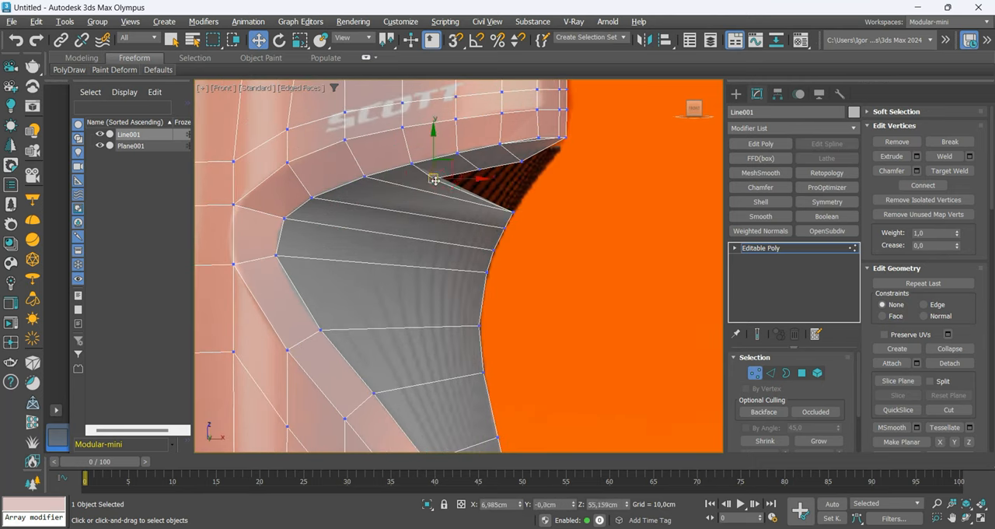
pyautogui.moveTo(434, 179); pyautogui.dragTo(496, 190)
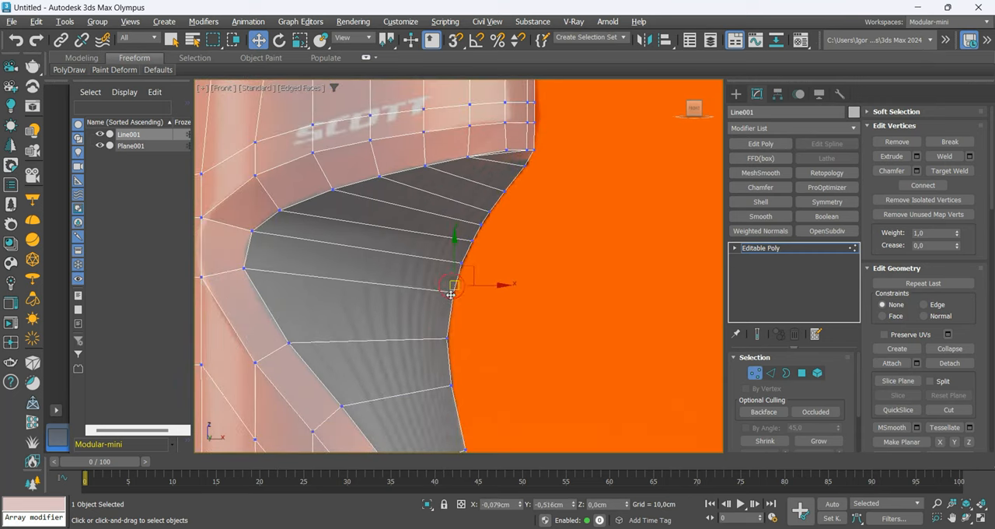
pyautogui.moveTo(454, 286); pyautogui.dragTo(459, 270)
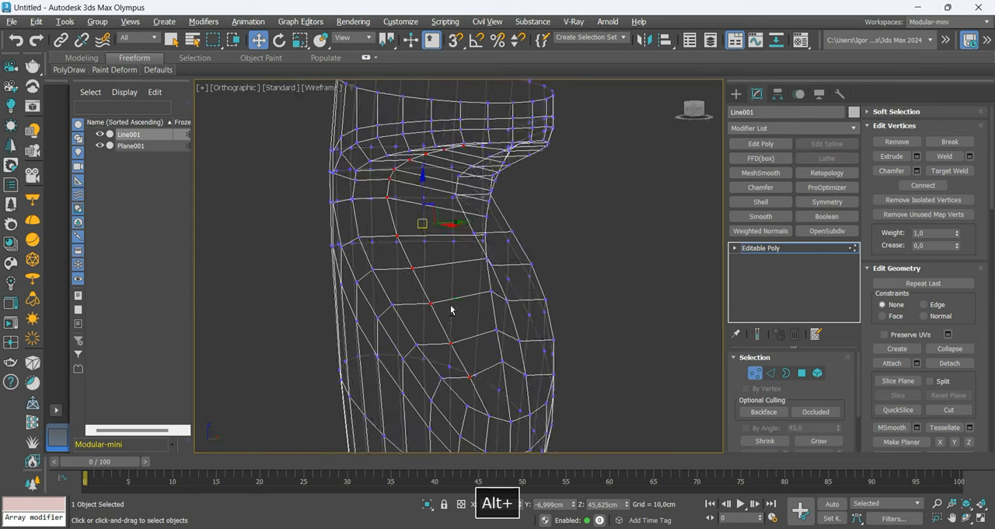
pyautogui.press('z')
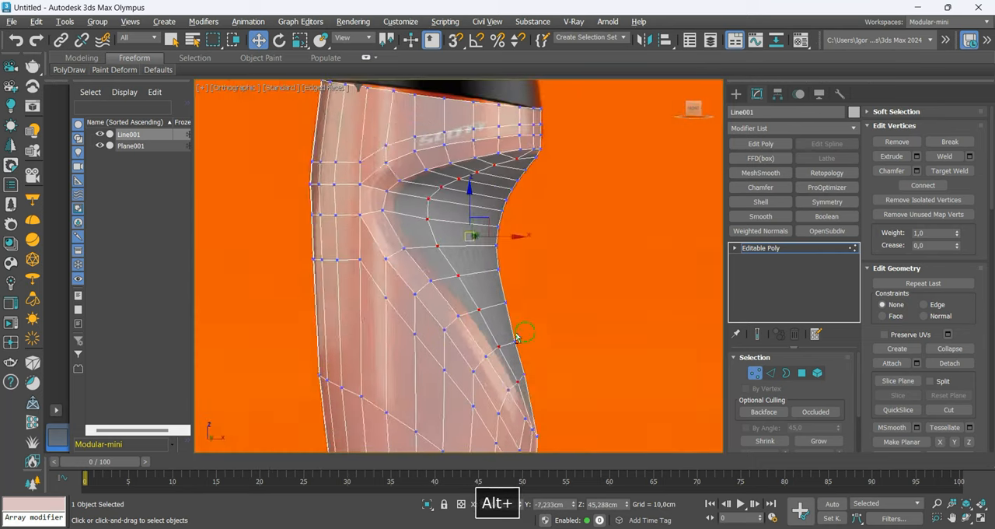
pyautogui.press('Alt+x')
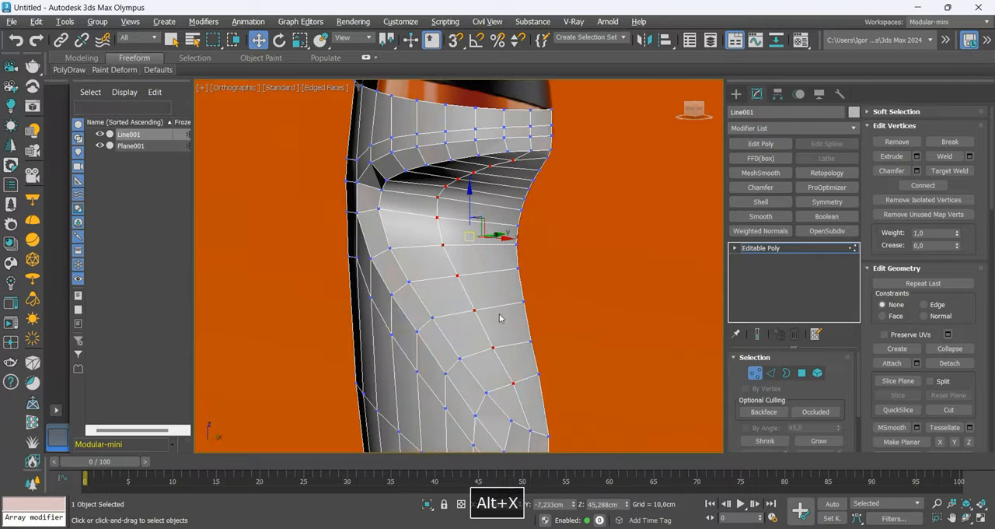
pyautogui.press('alt+x')
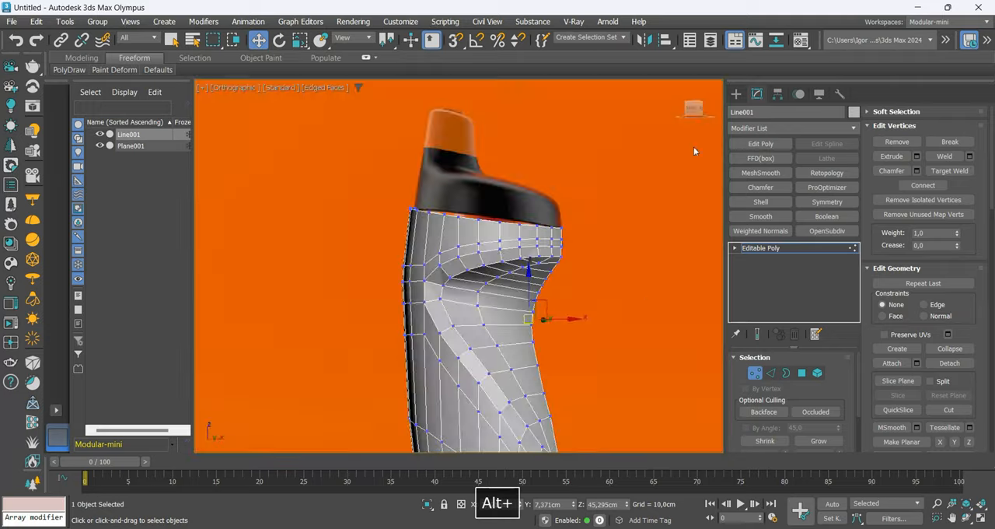
pyautogui.press('f3')
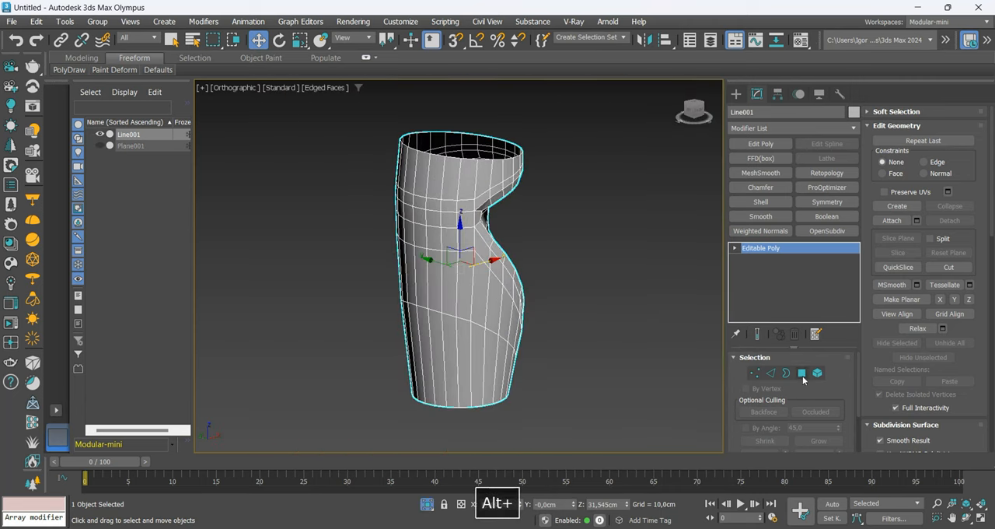
# Smooth the waist edge flow by moving a vertex, then apply OpenSubdiv smoothing to Line001
pyautogui.click(803, 373)
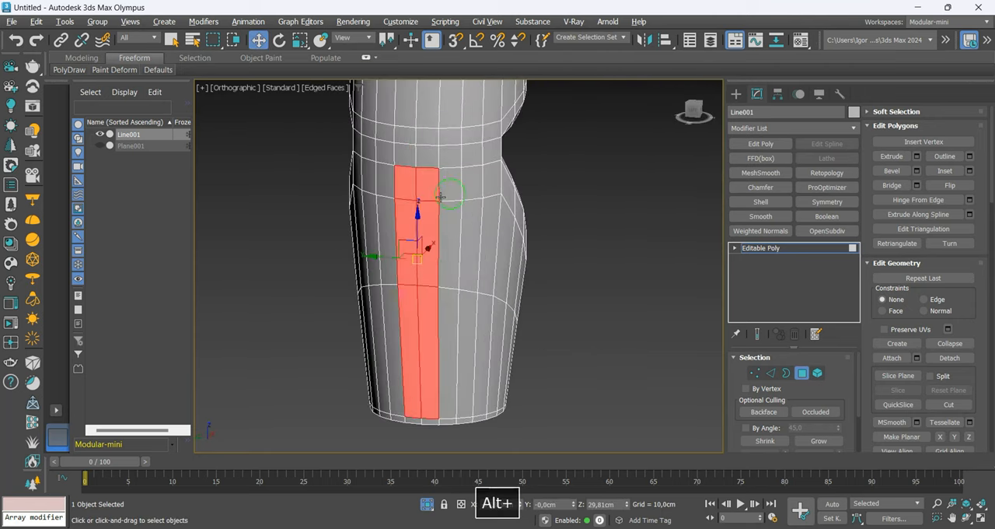
pyautogui.click(771, 374)
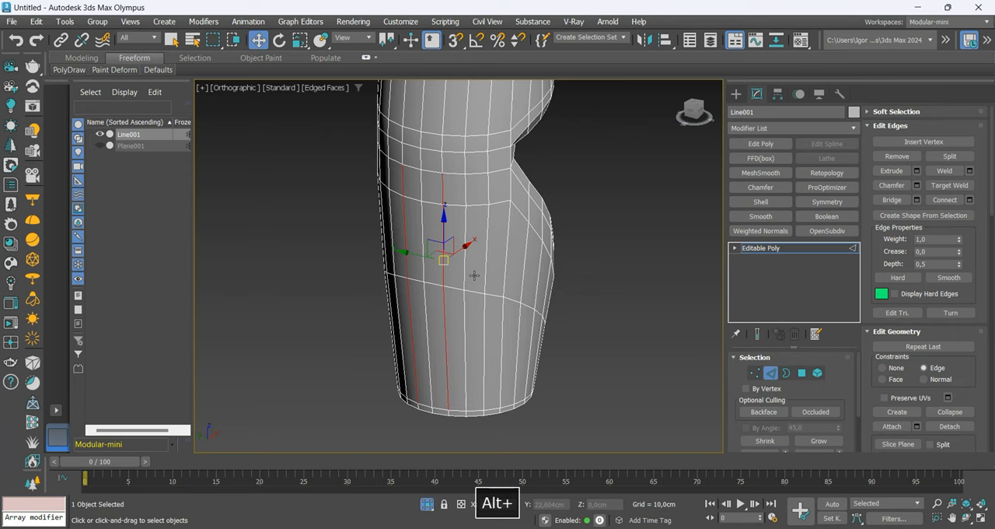
pyautogui.click(389, 41)
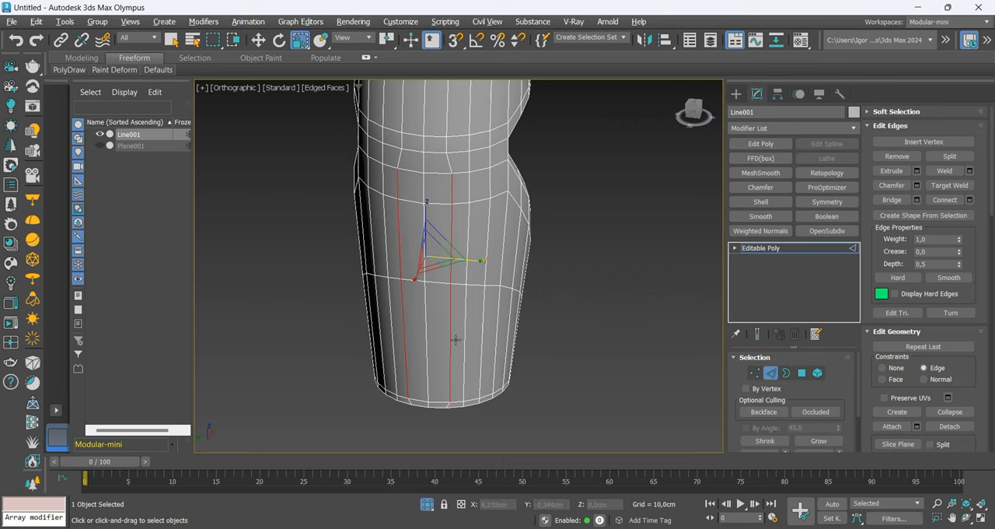
pyautogui.click(756, 373)
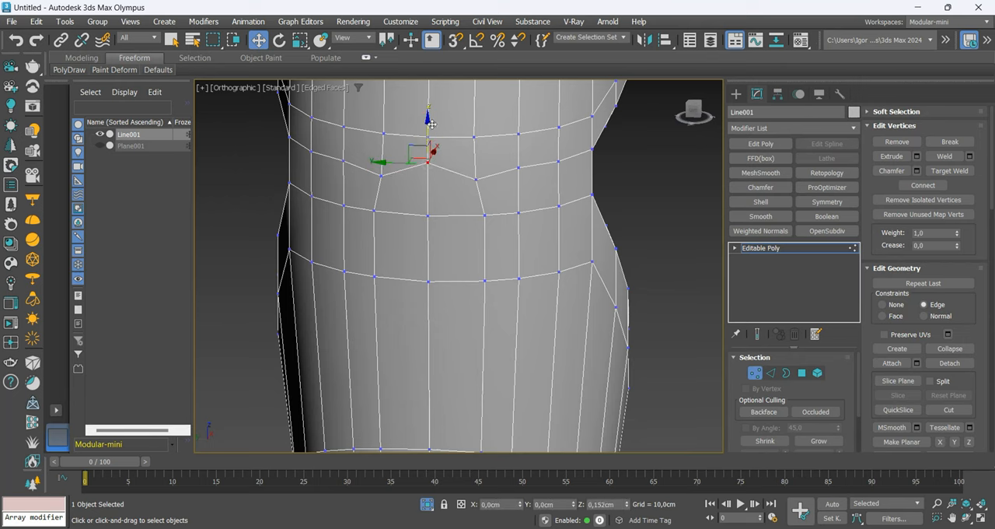
pyautogui.moveTo(428, 155); pyautogui.dragTo(428, 116)
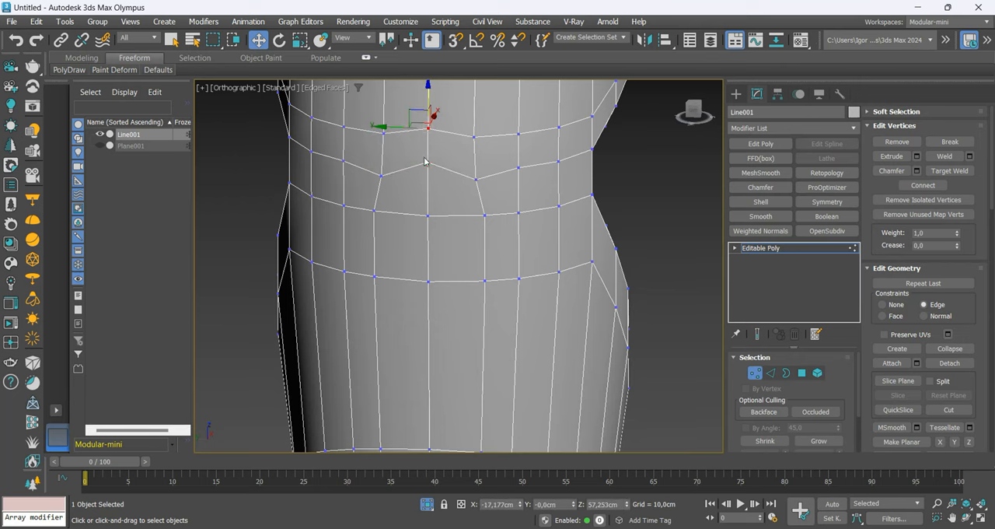
pyautogui.press('ctrl+alt+e')
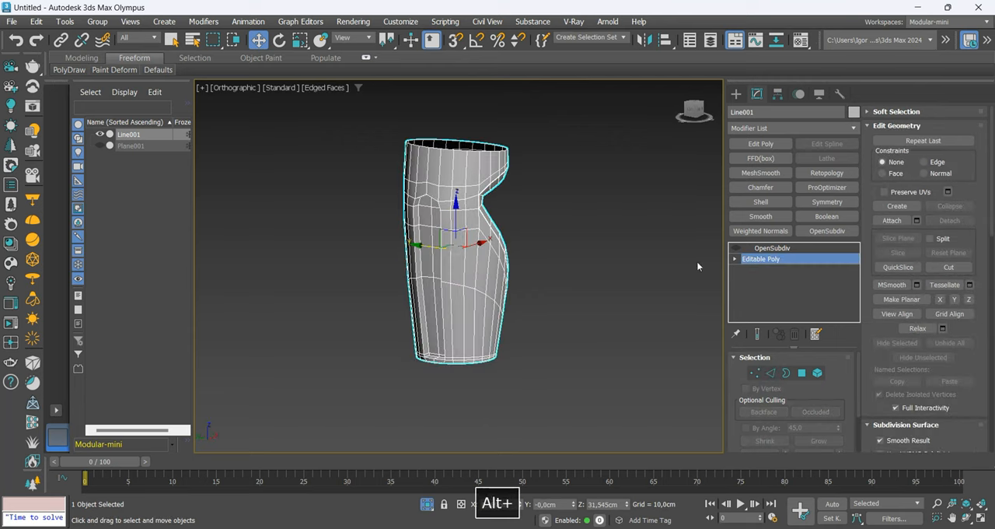
# Check the smoothed bottle, return to its base mesh and select the detached strip in wireframe
pyautogui.click(772, 247)
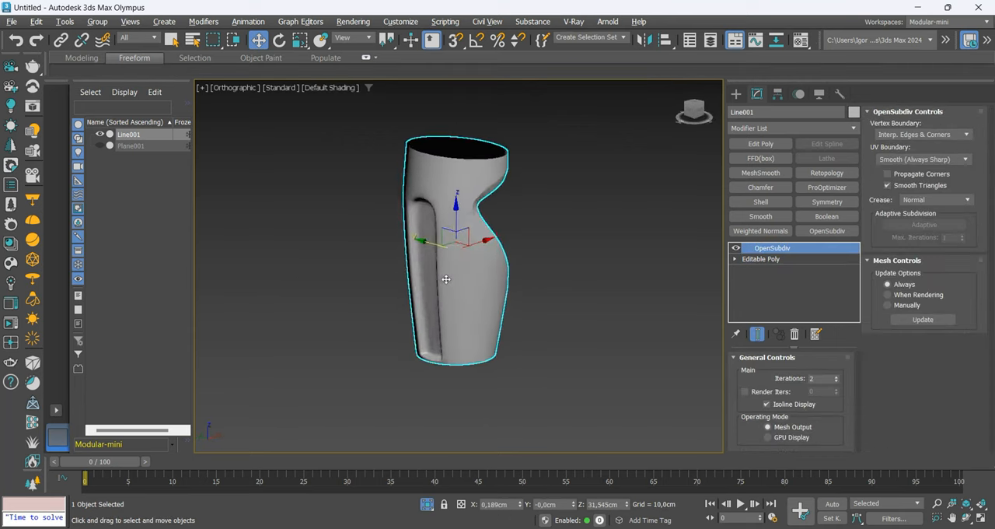
pyautogui.click(762, 258)
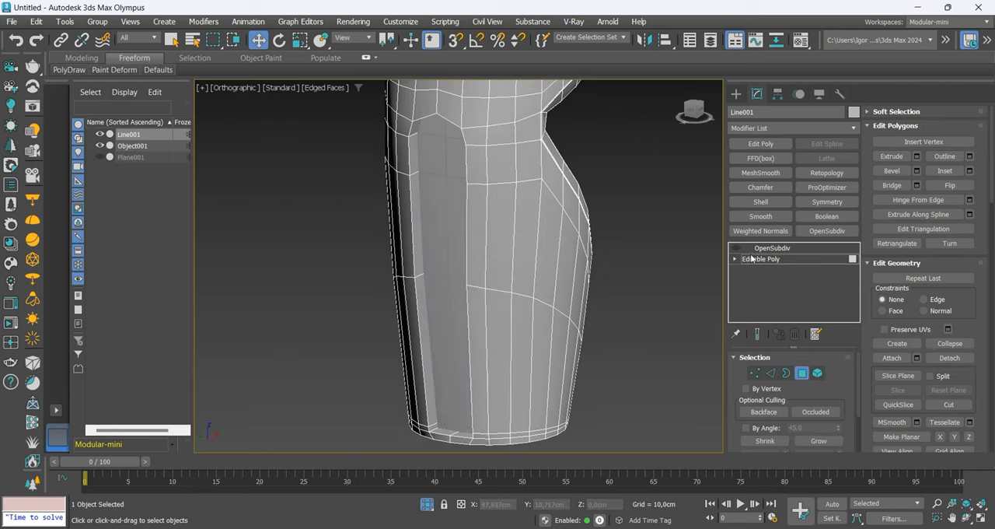
pyautogui.click(133, 147)
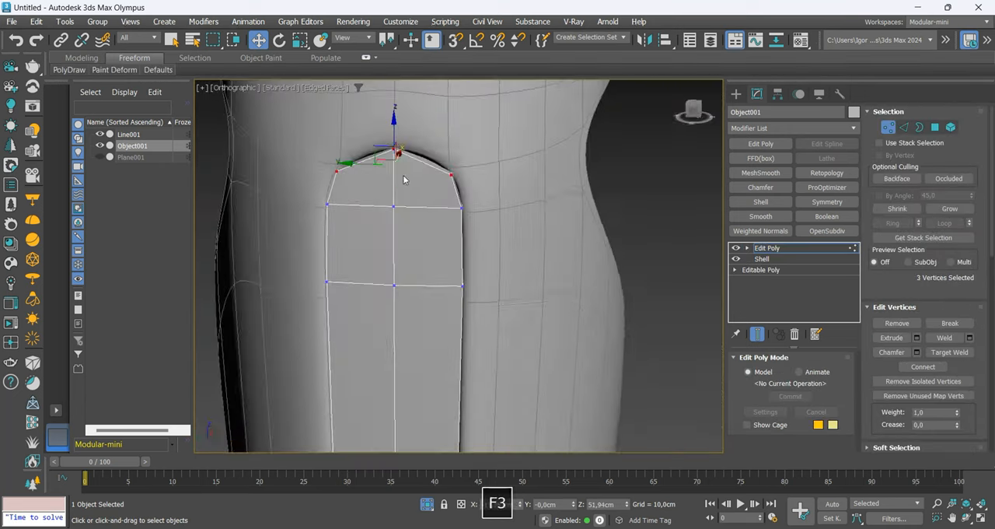
pyautogui.press('F3')
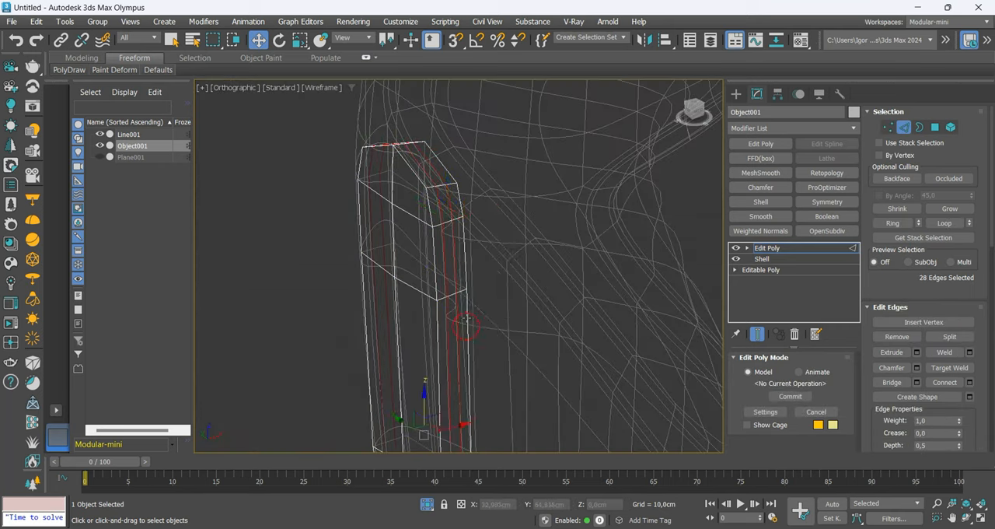
# Add OpenSubdiv smoothing to the slat, preview it shaded, then return to vertex editing and the bottle body
pyautogui.click(827, 230)
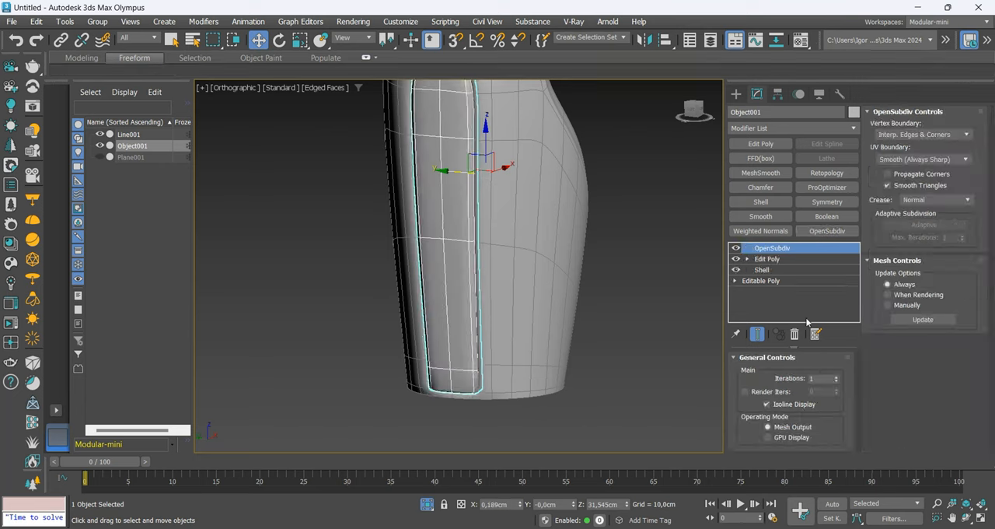
pyautogui.click(836, 377)
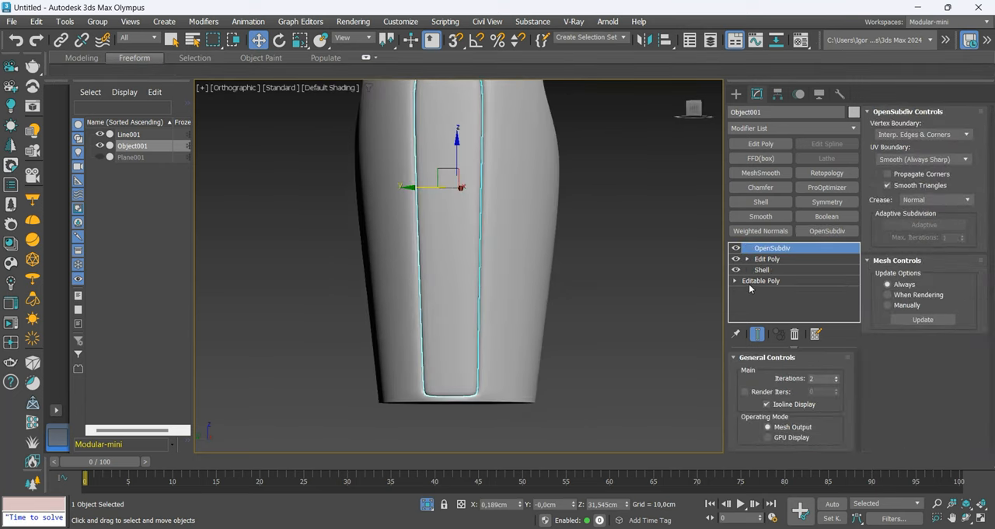
pyautogui.click(766, 258)
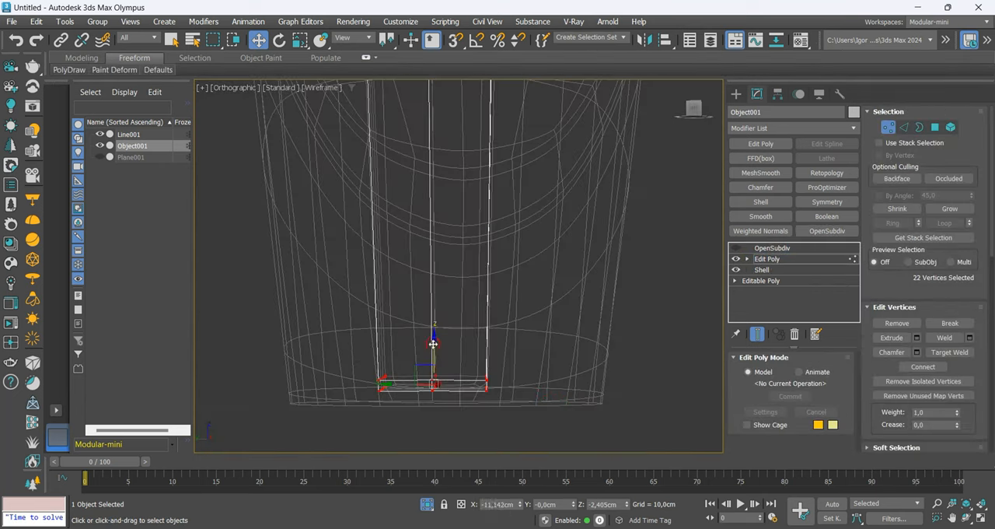
pyautogui.click(771, 248)
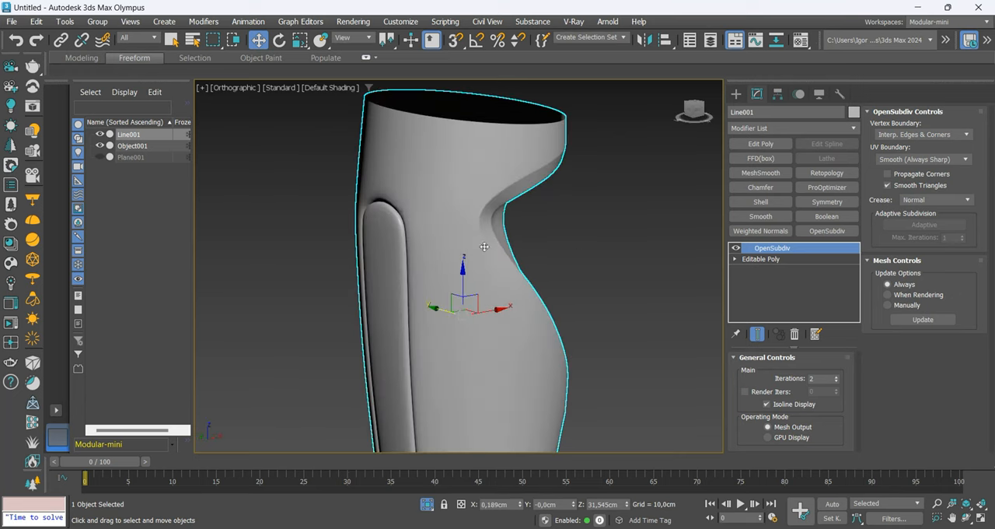
# Isolate the bottle body and detach the ring of faces near the neck
pyautogui.press('Alt+q')
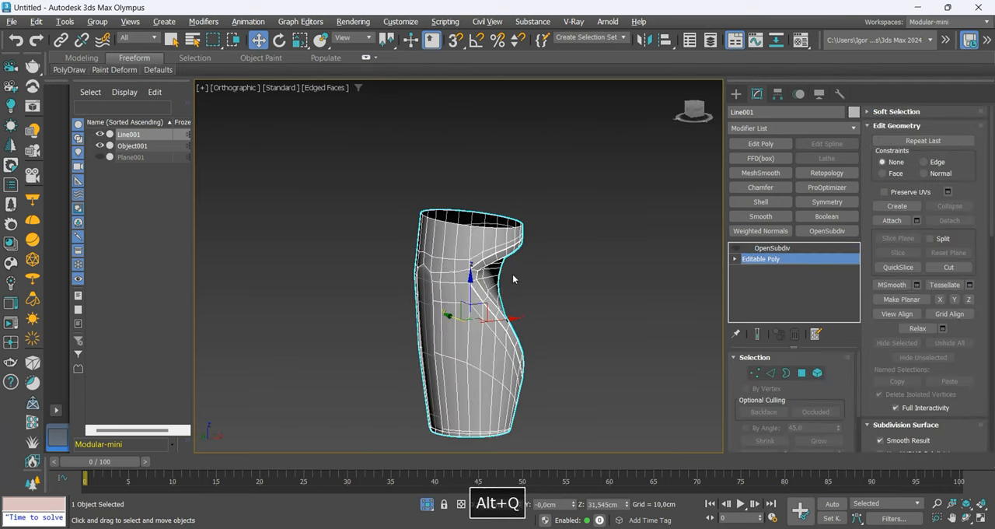
pyautogui.press('3')
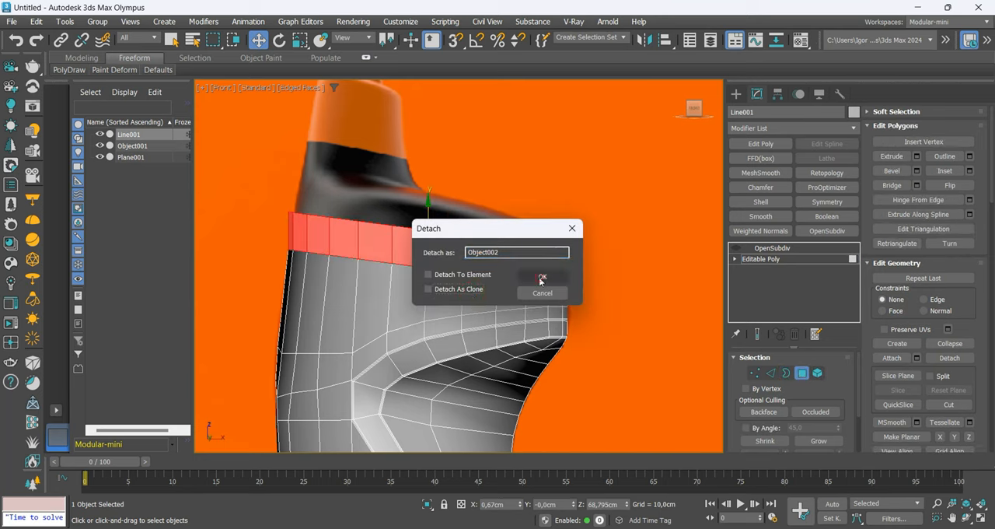
pyautogui.click(541, 277)
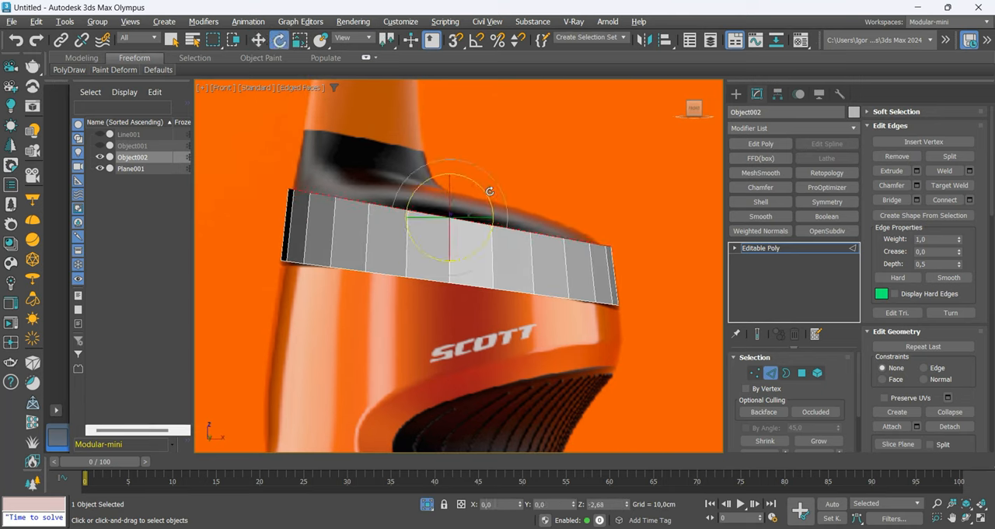
# Shift-drag the ring's edges upward with Move to grow a strip of faces toward the cap
pyautogui.press('Alt+x')
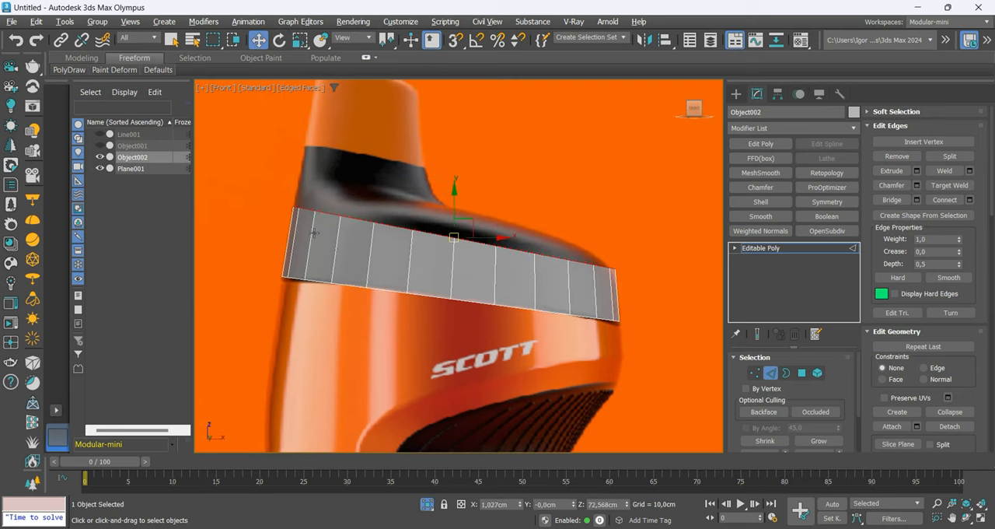
pyautogui.press('F3')
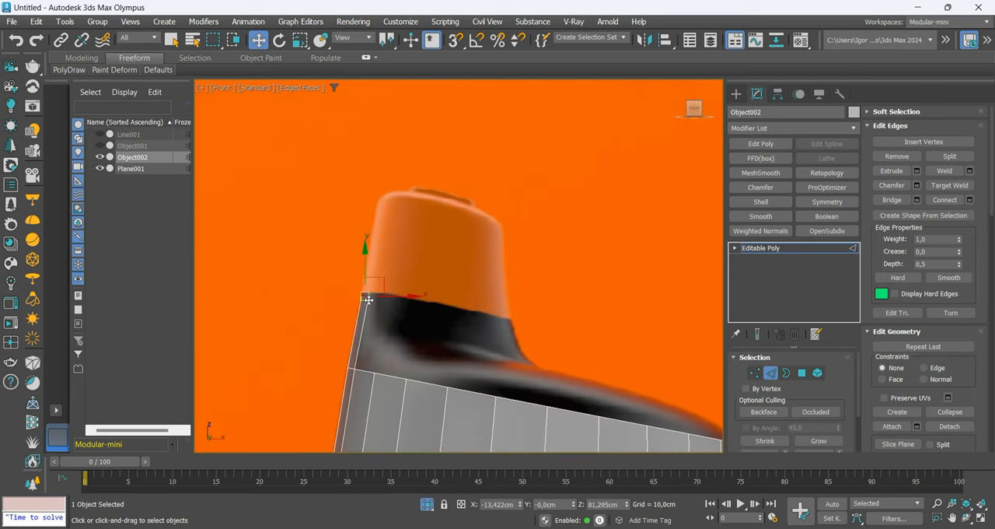
pyautogui.moveTo(367, 302); pyautogui.dragTo(386, 202)
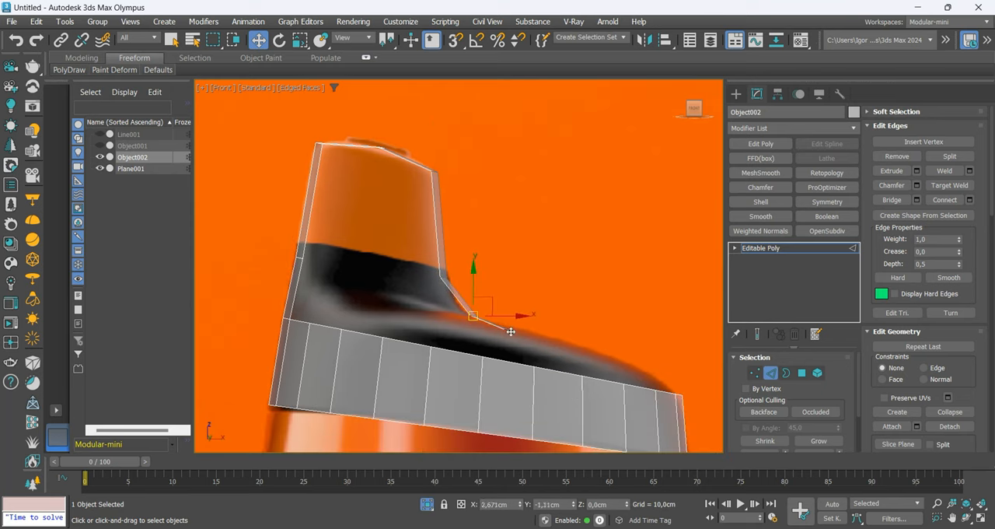
pyautogui.click(755, 374)
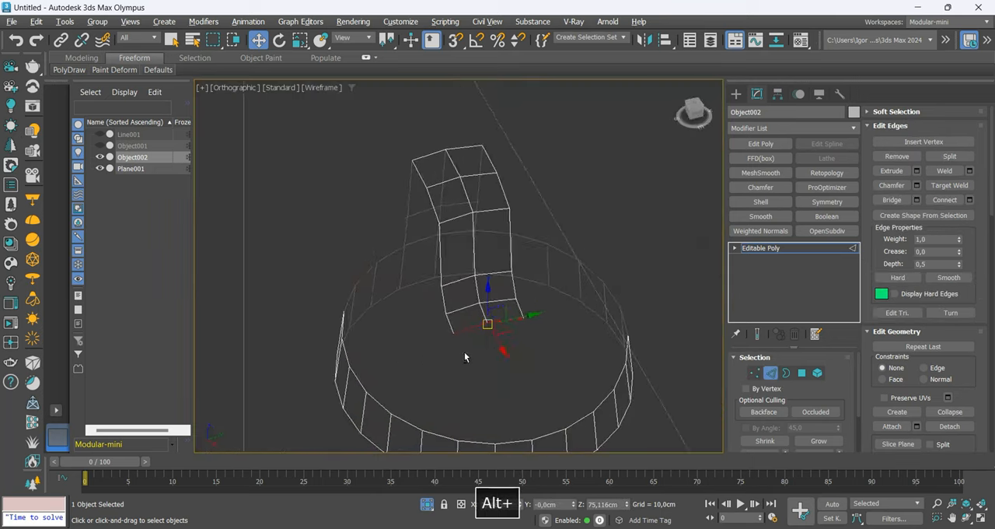
# Move the neck strip's end vertices in Front view so it follows the reference outline
pyautogui.click(756, 373)
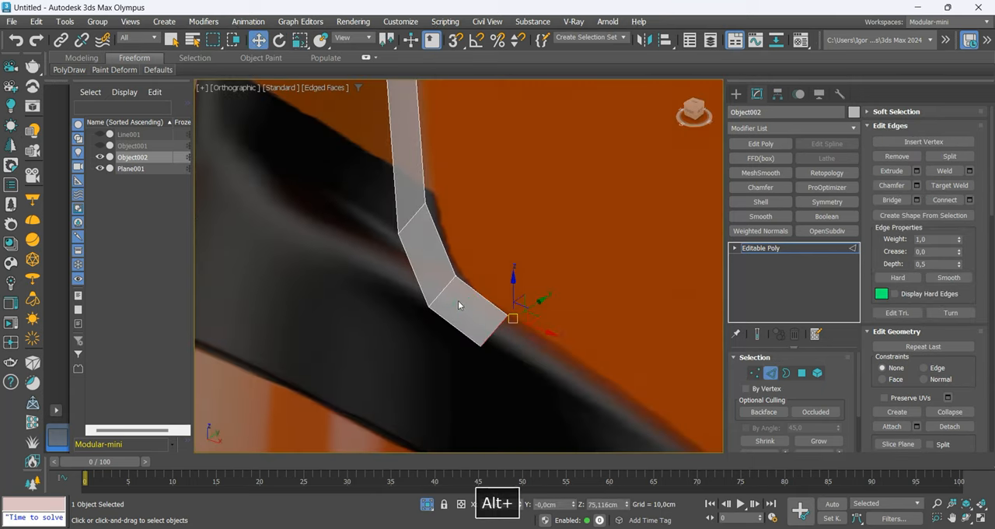
pyautogui.click(755, 373)
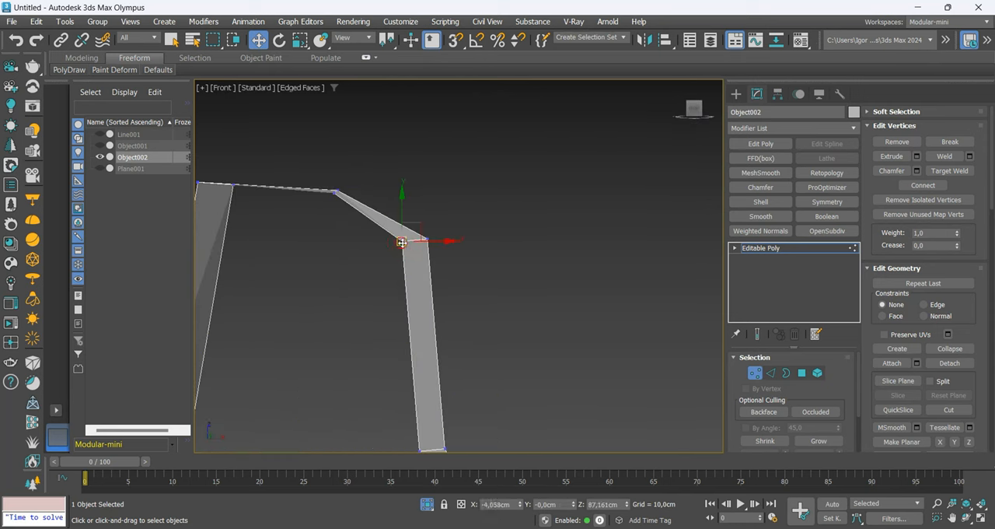
pyautogui.moveTo(401, 241); pyautogui.dragTo(412, 236)
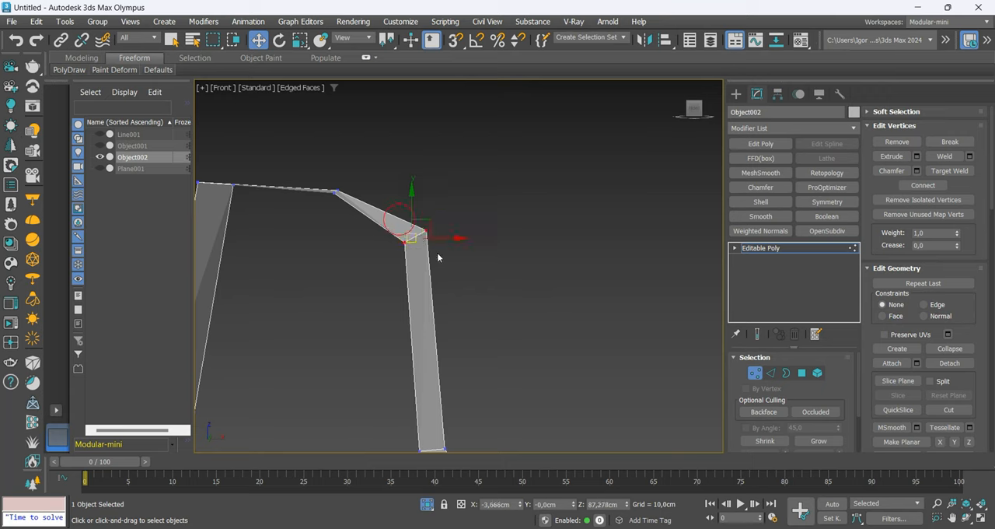
pyautogui.moveTo(439, 256); pyautogui.dragTo(433, 315)
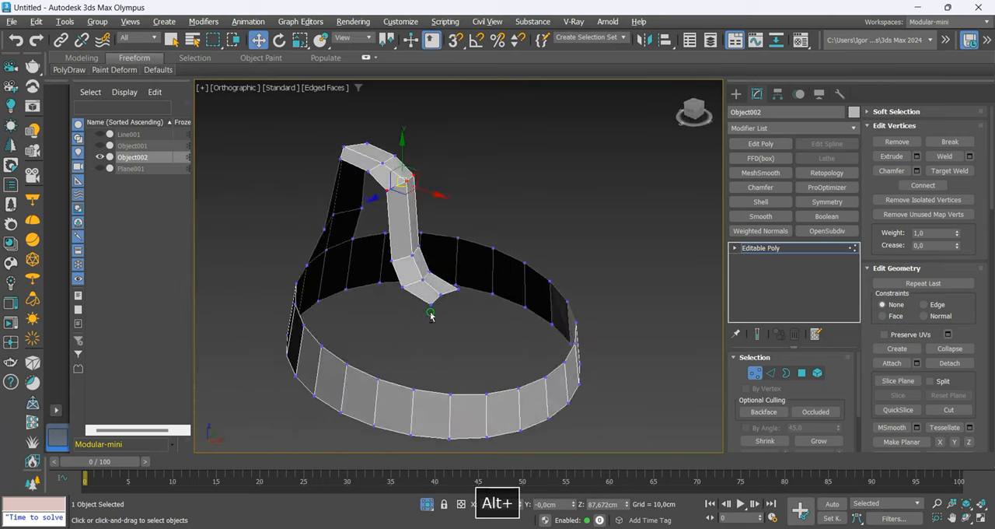
# In Edge mode, extend the shoulder surface toward the neck strip to fill the ring opening
pyautogui.press('ctrl+b')
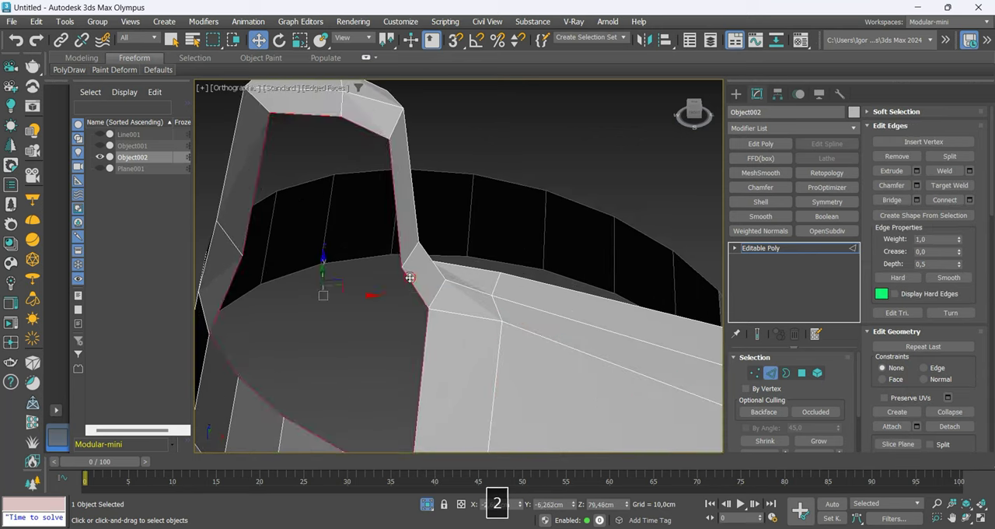
pyautogui.moveTo(411, 277); pyautogui.dragTo(309, 315)
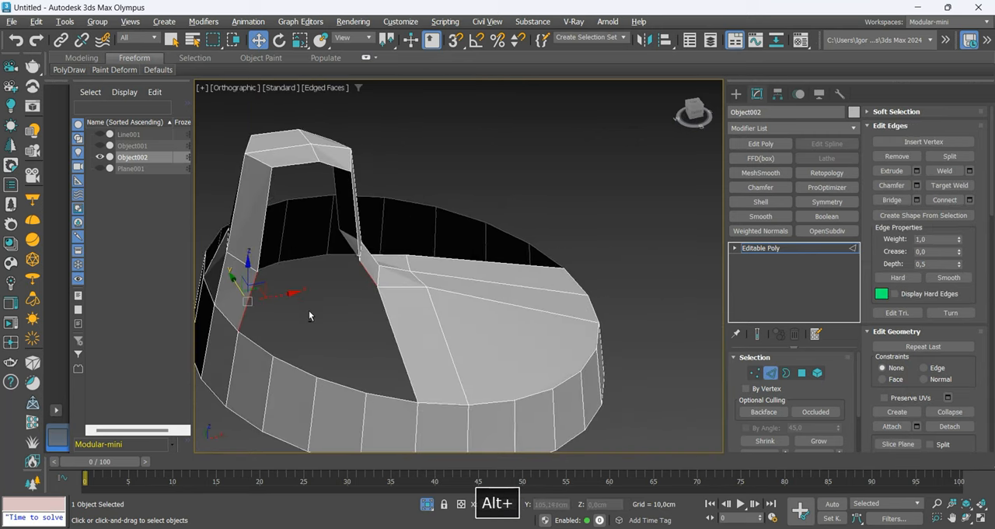
pyautogui.moveTo(389, 311); pyautogui.dragTo(342, 261)
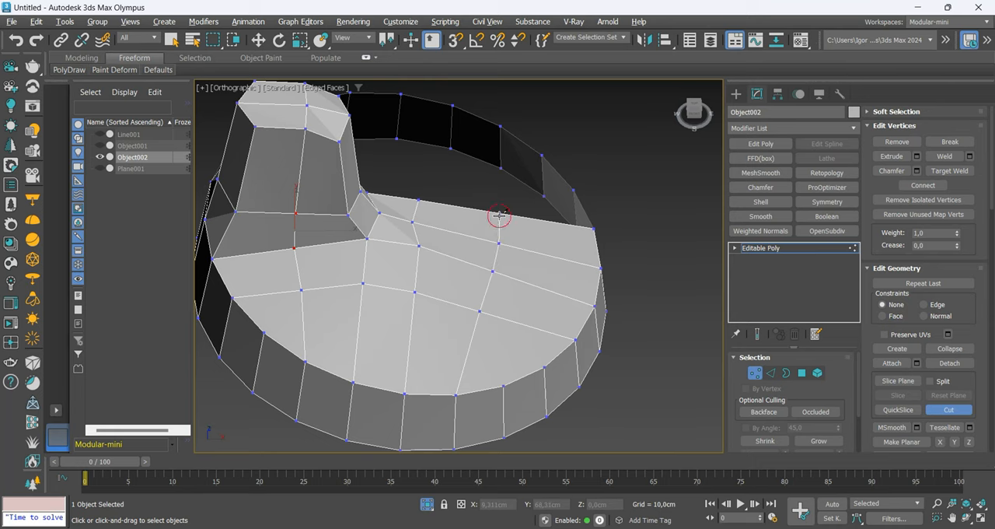
# Cut a new edge across the shoulder and move a vertex to even out the quad grid
pyautogui.moveTo(498, 215); pyautogui.dragTo(449, 335)
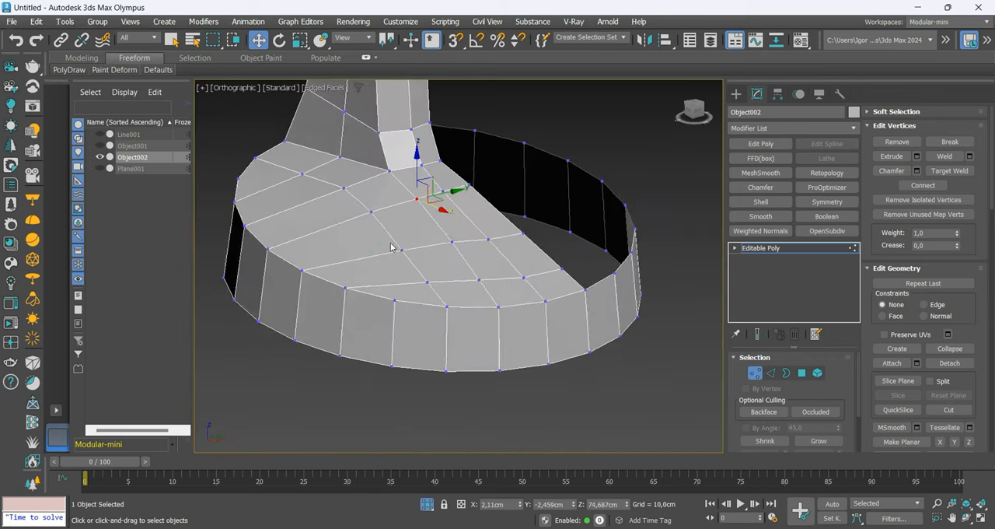
pyautogui.moveTo(389, 247); pyautogui.dragTo(428, 299)
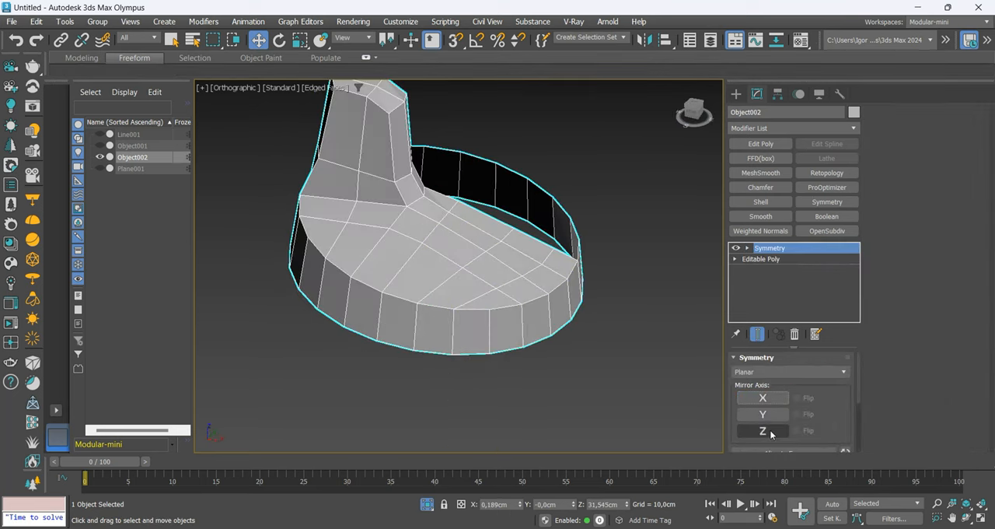
# Set the Symmetry mirror axis, return to the base mesh and select the shoulder top faces for the rim band
pyautogui.click(762, 429)
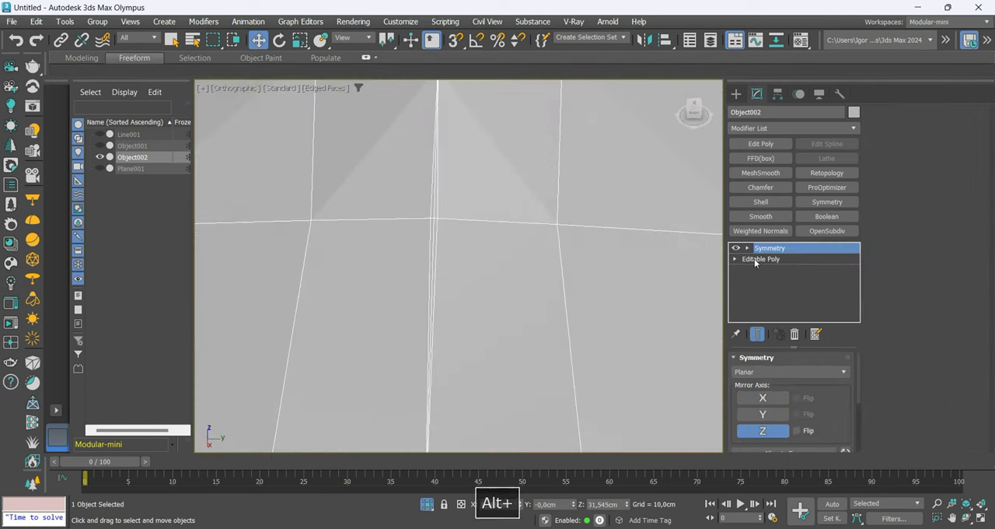
pyautogui.click(761, 258)
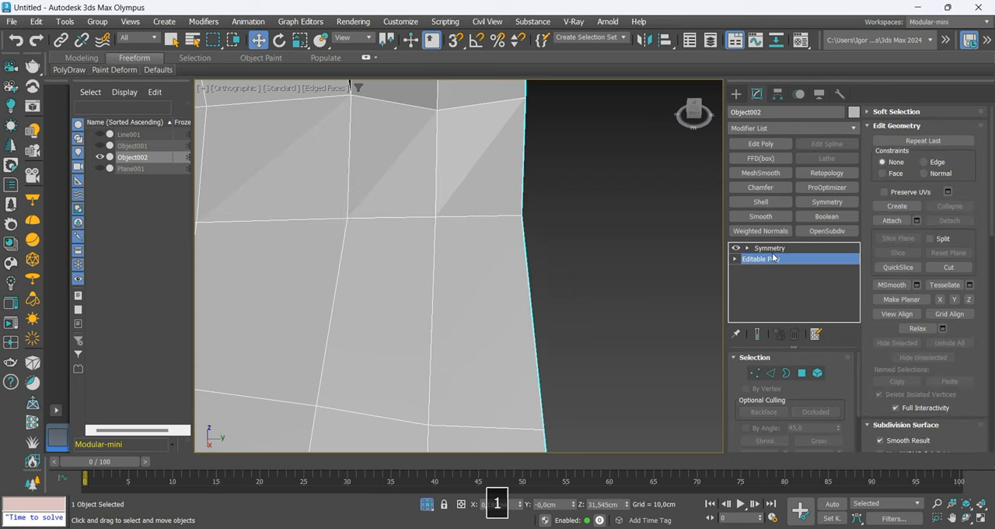
pyautogui.click(770, 247)
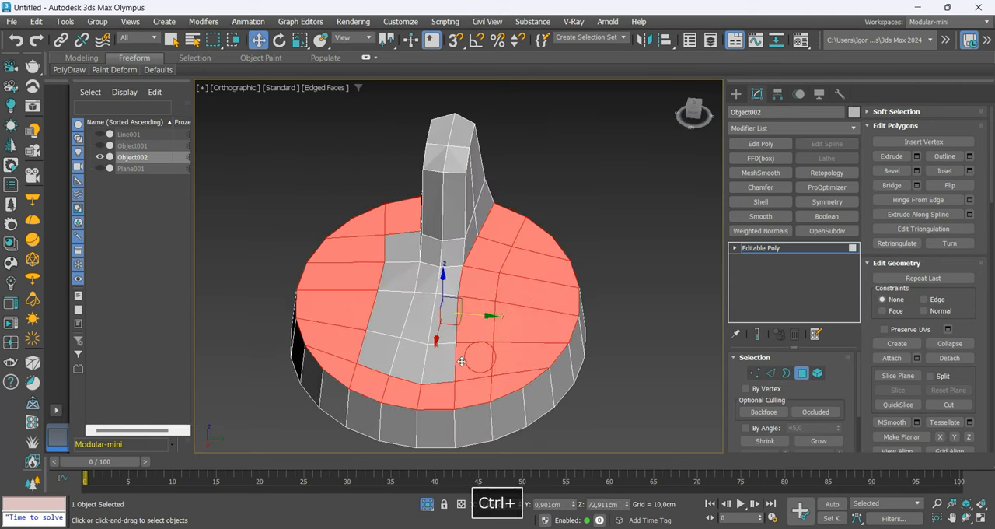
pyautogui.moveTo(461, 361); pyautogui.dragTo(426, 324)
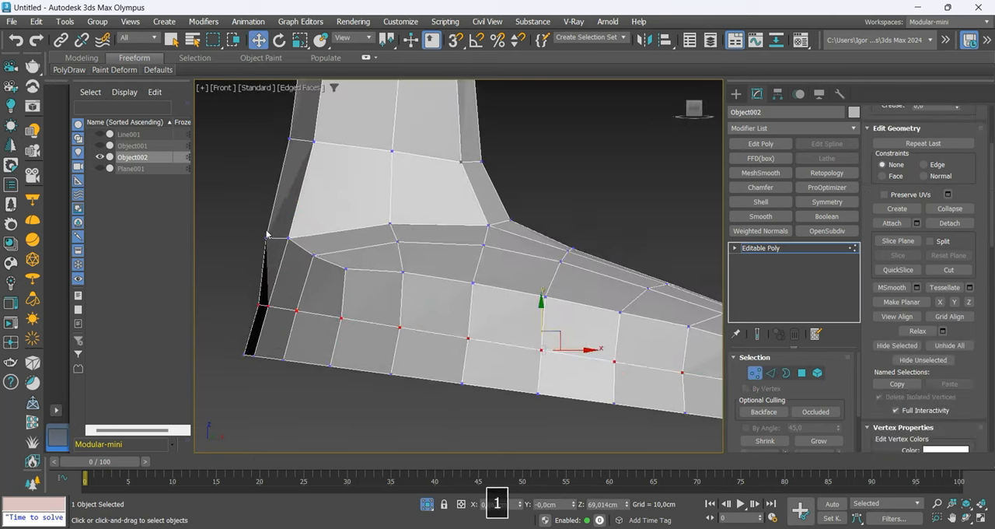
# Move shoulder corner and neck vertices onto the reference outline, toggling wireframe to check
pyautogui.press('F3')
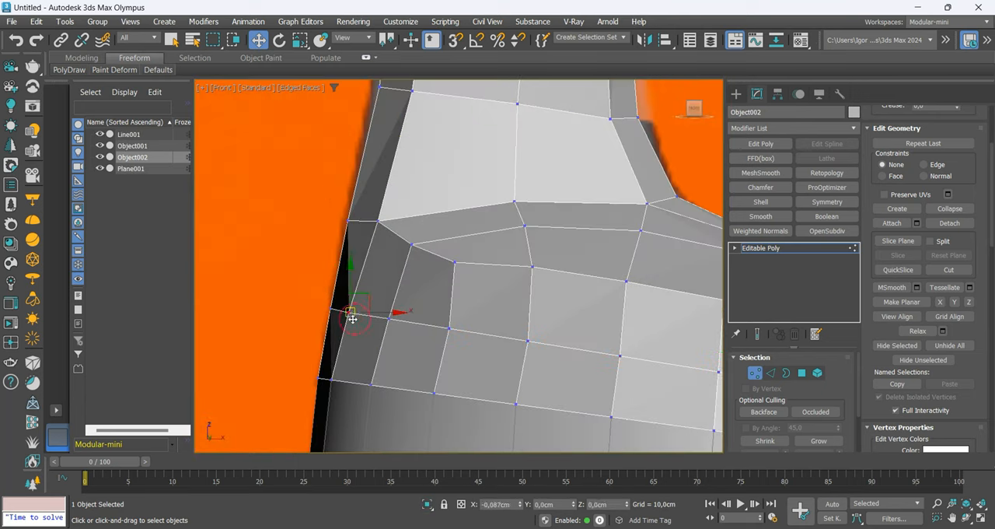
pyautogui.moveTo(351, 314); pyautogui.dragTo(423, 323)
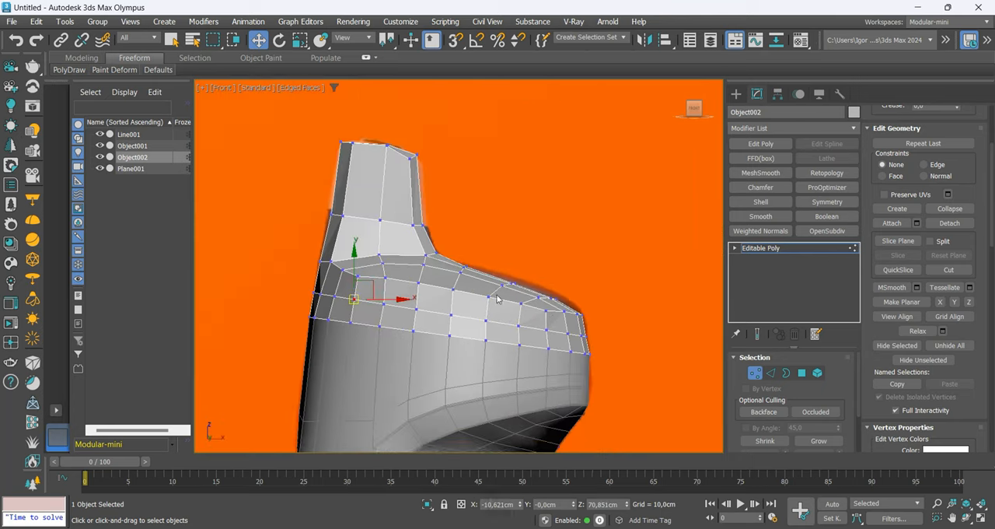
pyautogui.press('f3')
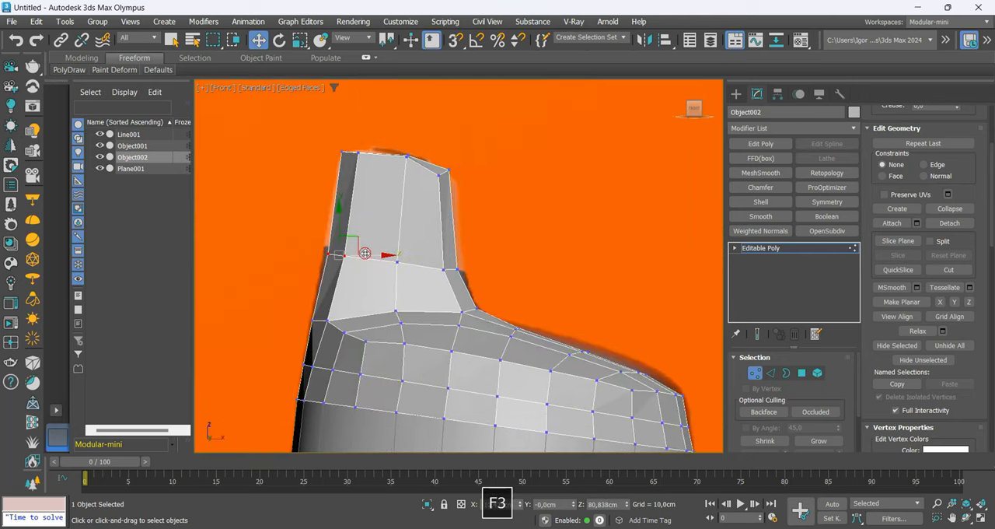
pyautogui.moveTo(364, 252); pyautogui.dragTo(336, 247)
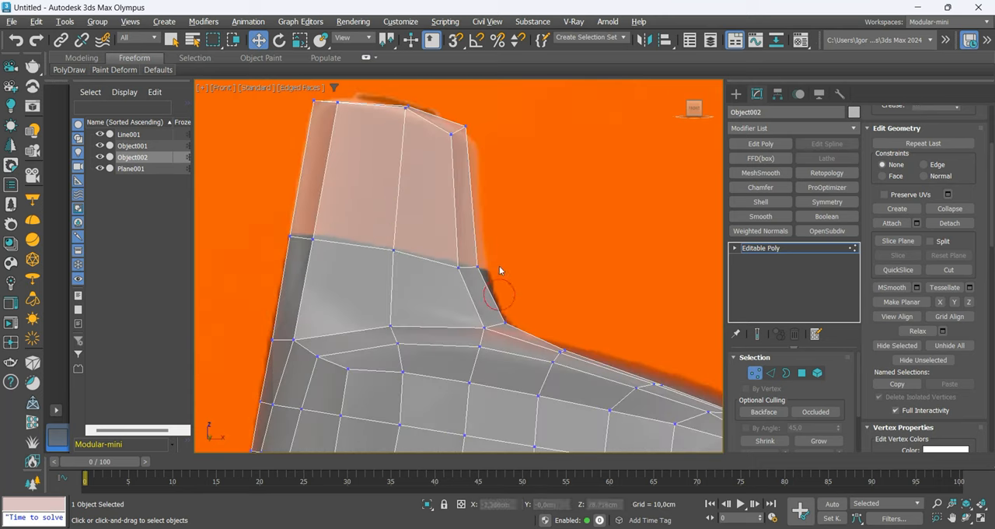
pyautogui.click(463, 267)
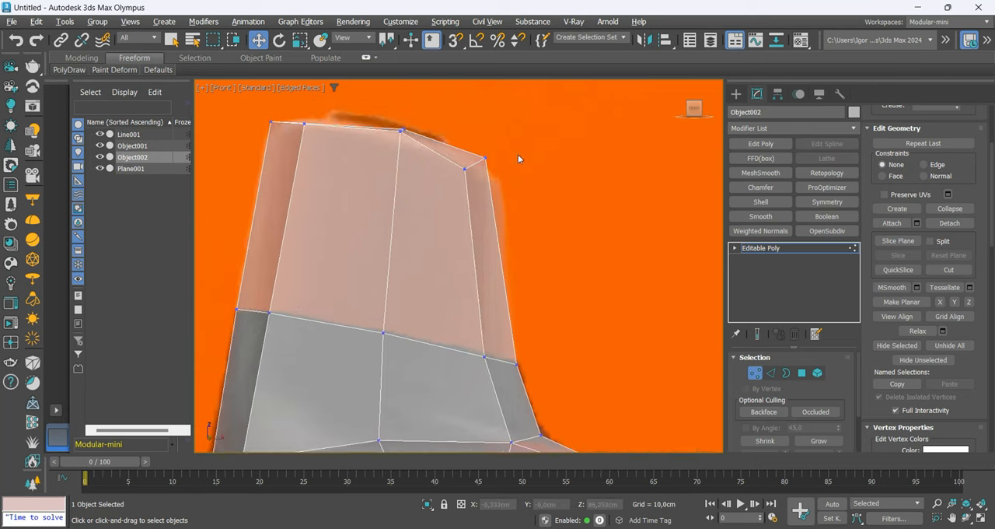
# Pull the top corner vertices of the neck into a rounder profile matching the cap
pyautogui.press('F3')
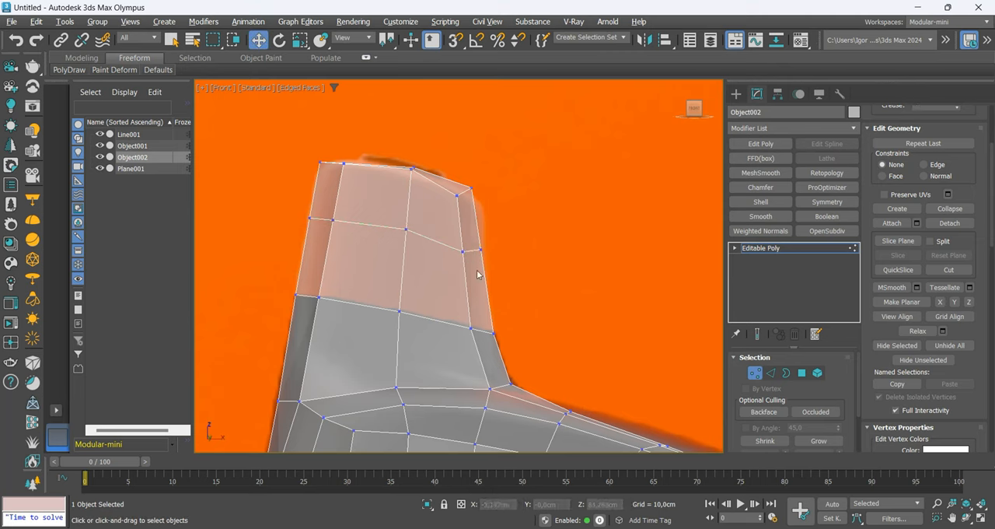
pyautogui.click(464, 194)
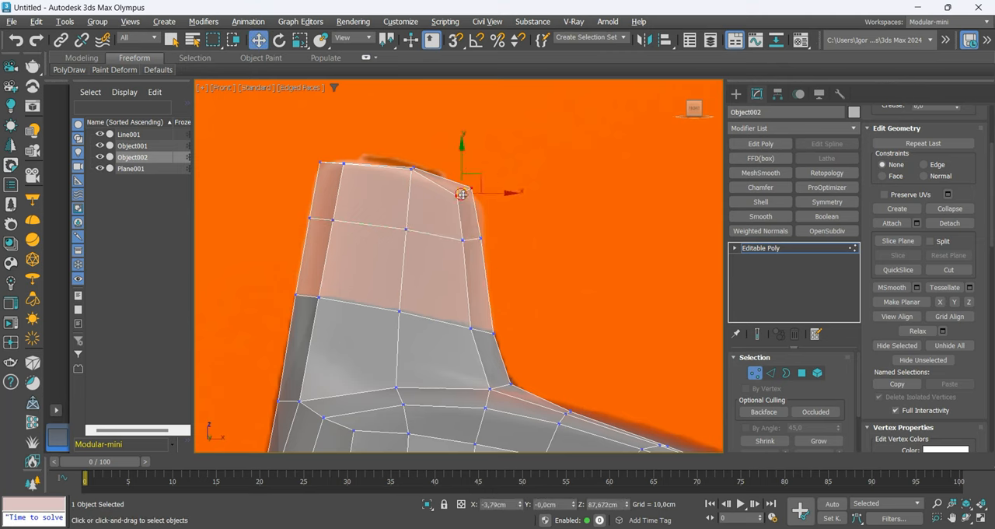
pyautogui.moveTo(464, 194); pyautogui.dragTo(412, 169)
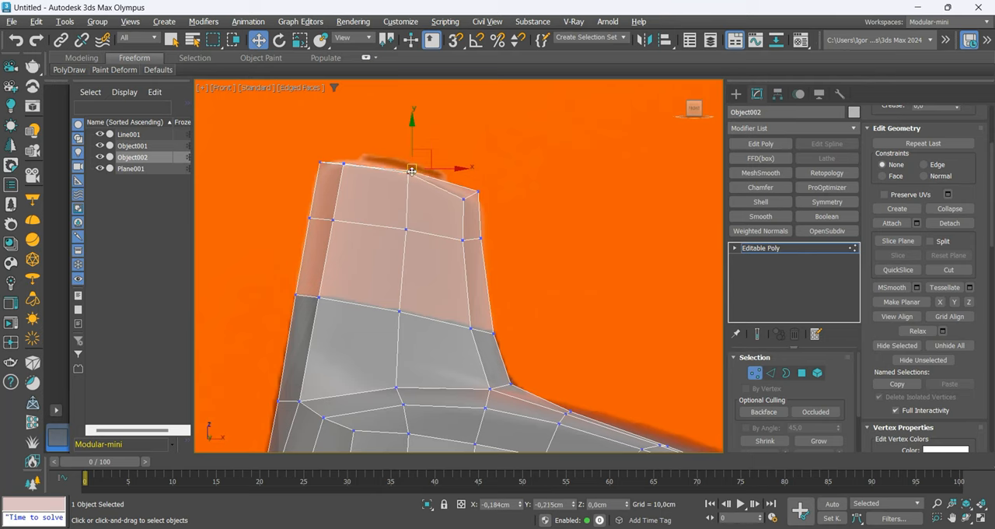
pyautogui.moveTo(412, 168); pyautogui.dragTo(339, 168)
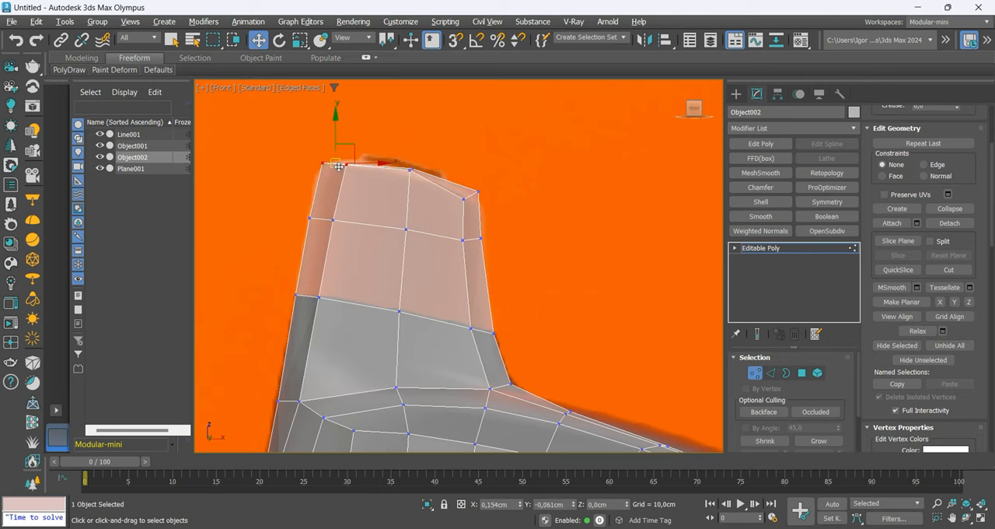
pyautogui.press('F3')
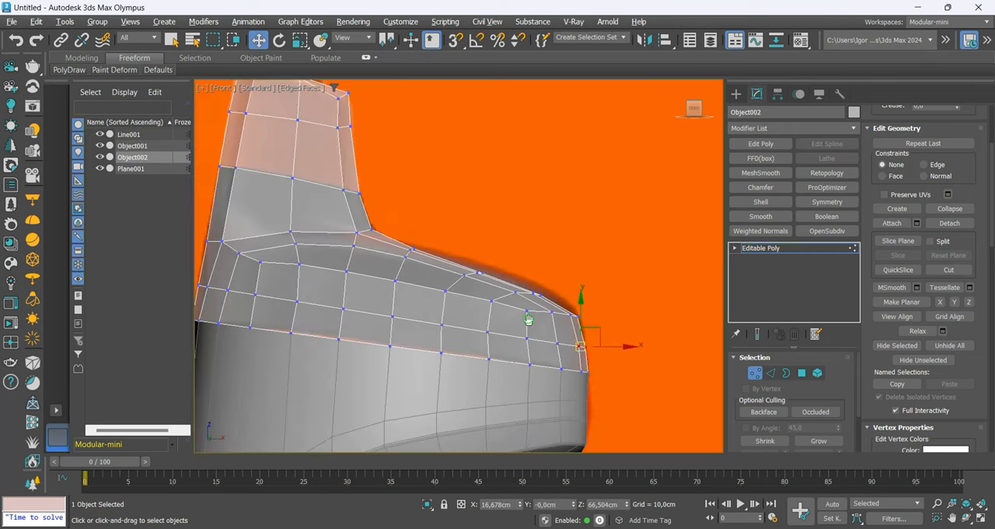
pyautogui.press('F3')
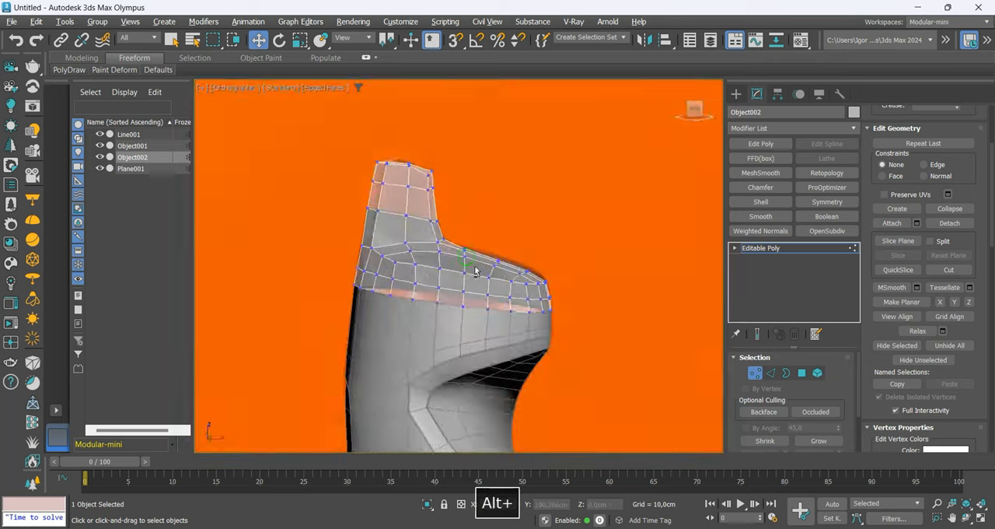
# Apply OpenSubdiv smoothing to the neck piece and turn off Edged Faces to judge the rounded silhouette
pyautogui.click(827, 230)
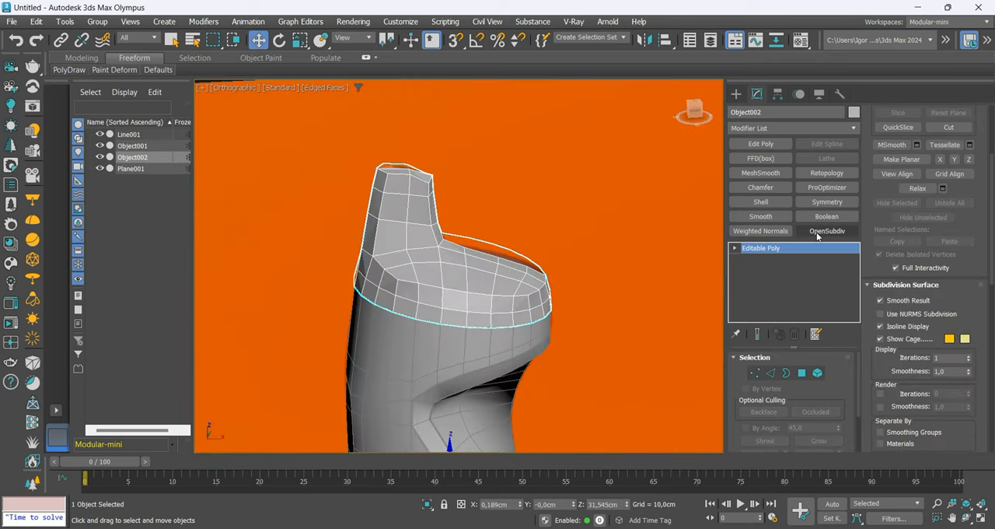
pyautogui.click(827, 230)
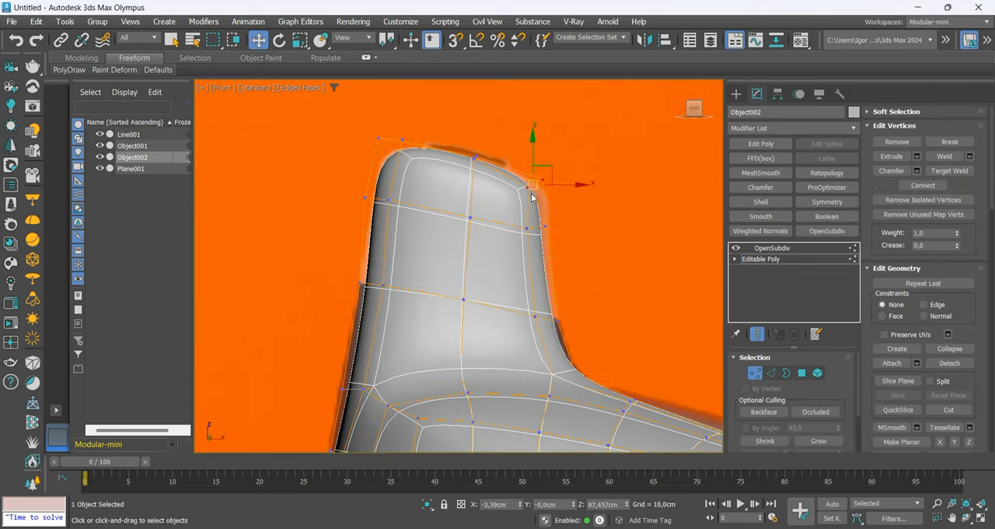
pyautogui.press('ctrl+z')
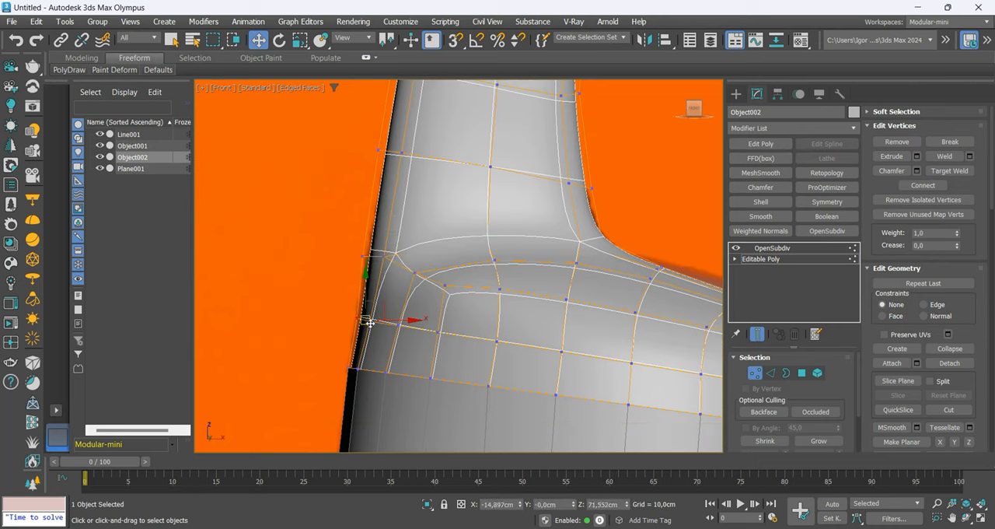
pyautogui.press('F3')
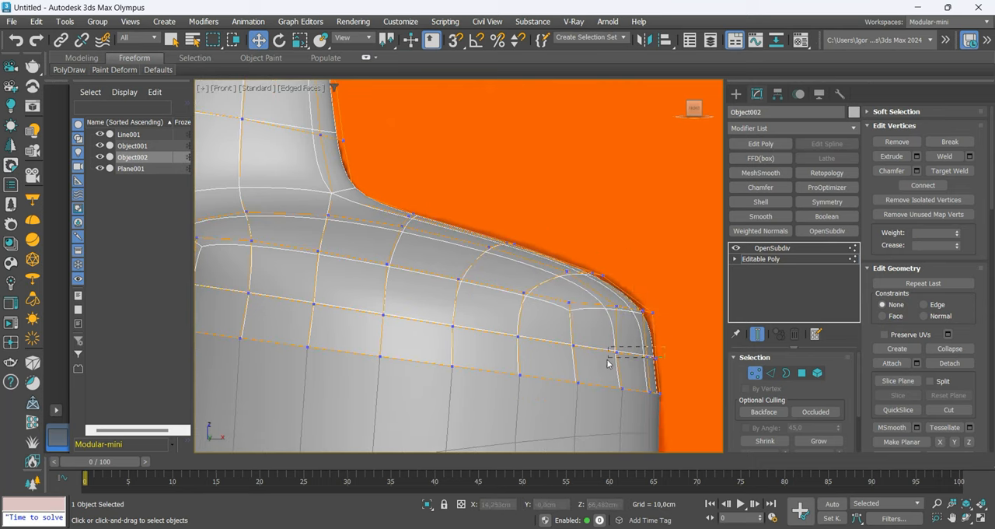
pyautogui.press('f4')
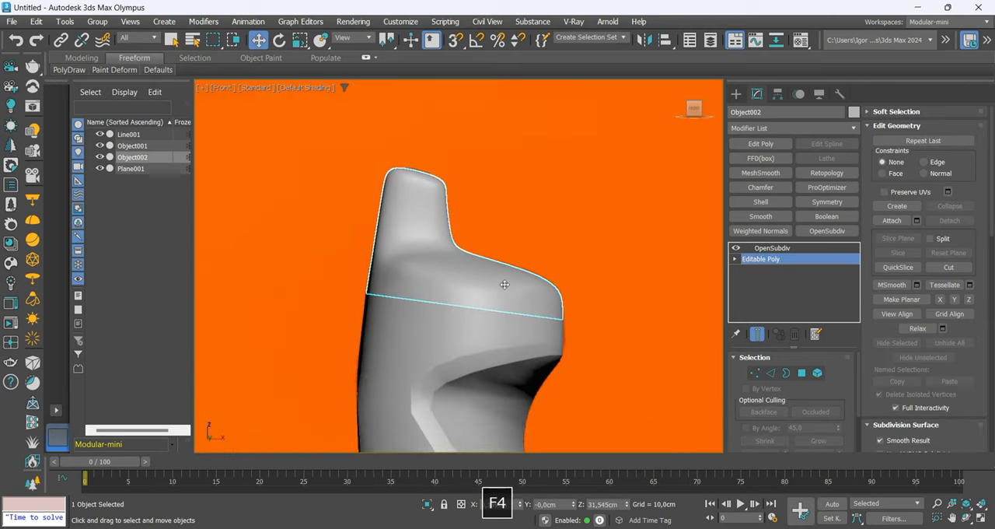
# Select the thin top strip Object003 and pull both of its ends down onto the curved top surface
pyautogui.press('F3')
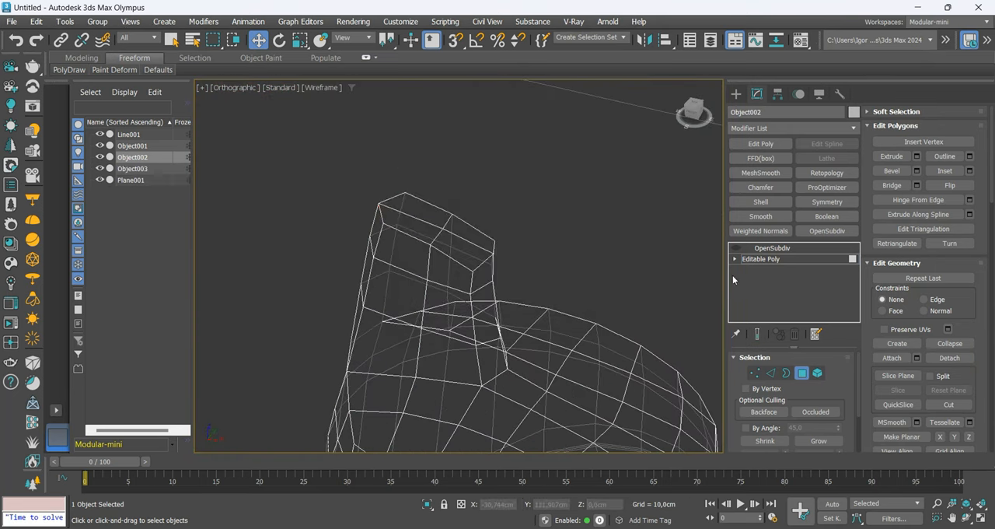
pyautogui.click(132, 168)
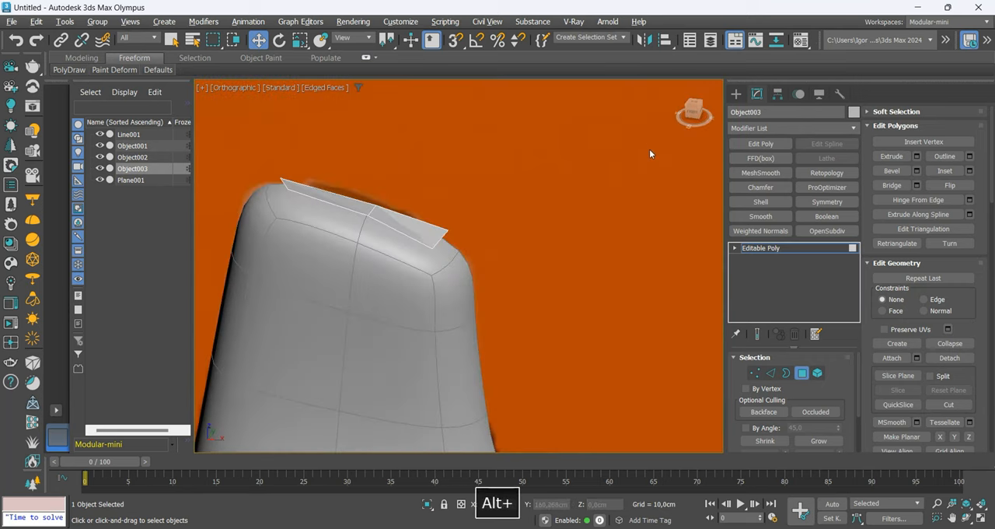
pyautogui.press('F3')
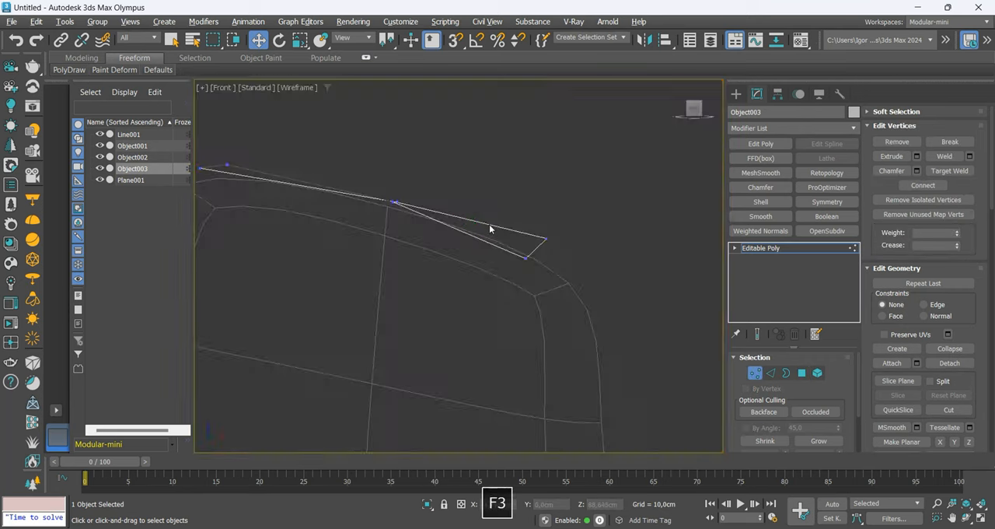
pyautogui.press('F3')
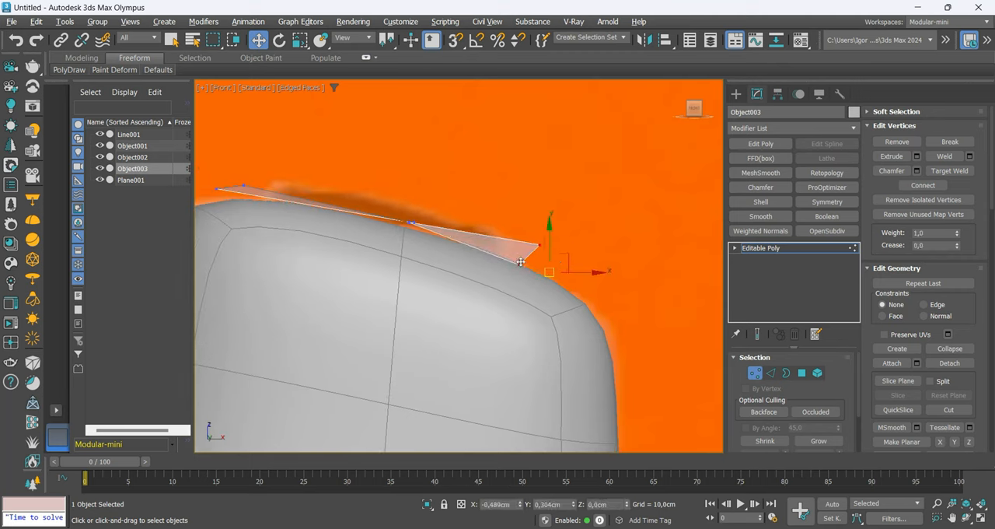
pyautogui.moveTo(547, 261); pyautogui.dragTo(505, 236)
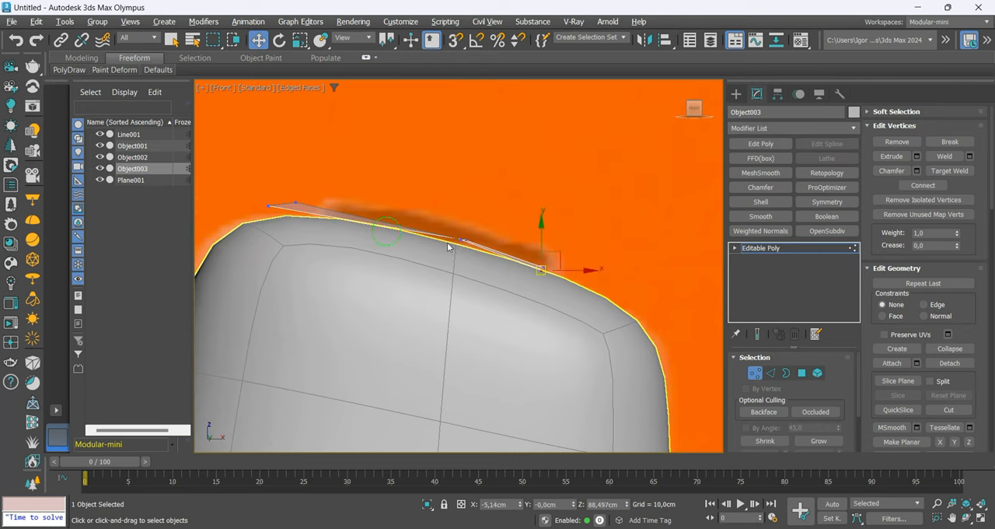
pyautogui.press('Alt+1')
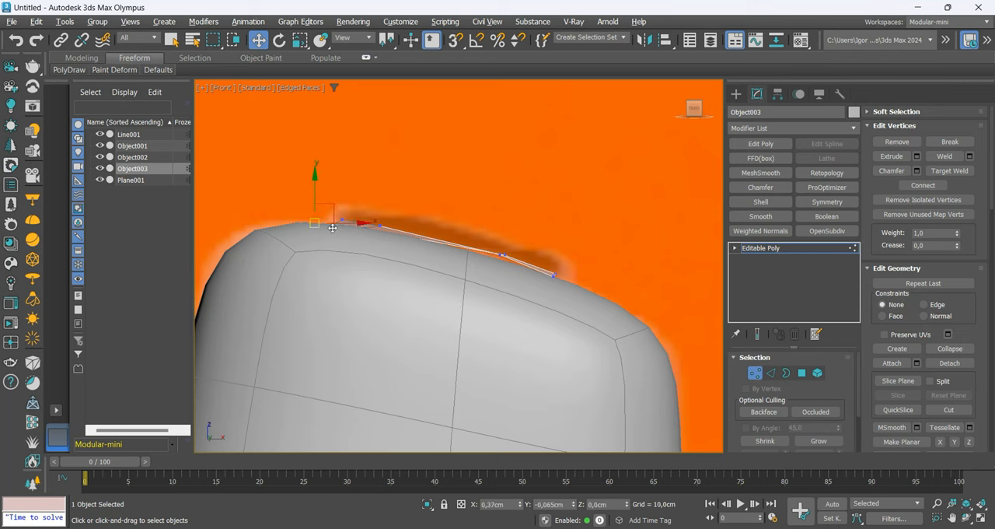
pyautogui.moveTo(314, 224); pyautogui.dragTo(350, 239)
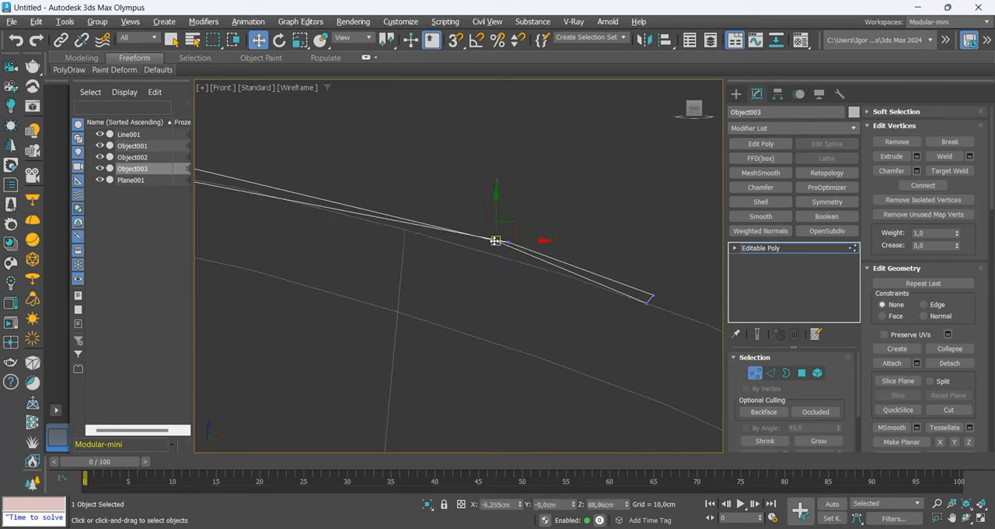
# Push the strip's middle vertex onto the top surface so it hugs the reference outline
pyautogui.press('ctrl+z')
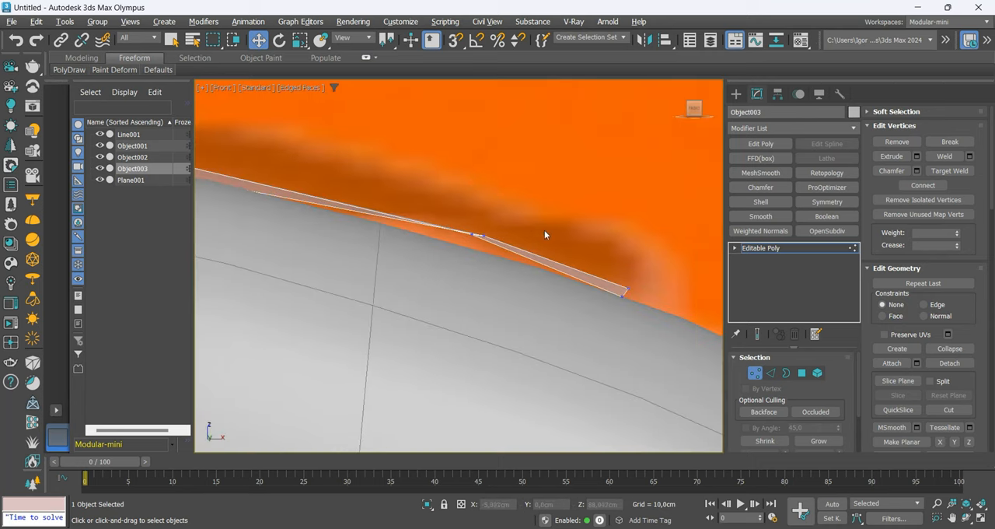
pyautogui.click(625, 294)
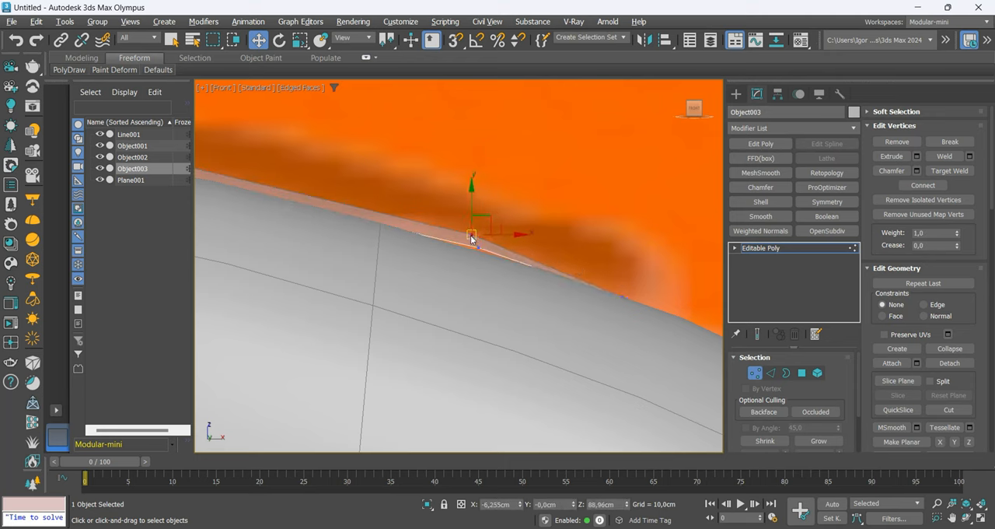
pyautogui.moveTo(470, 236); pyautogui.dragTo(476, 248)
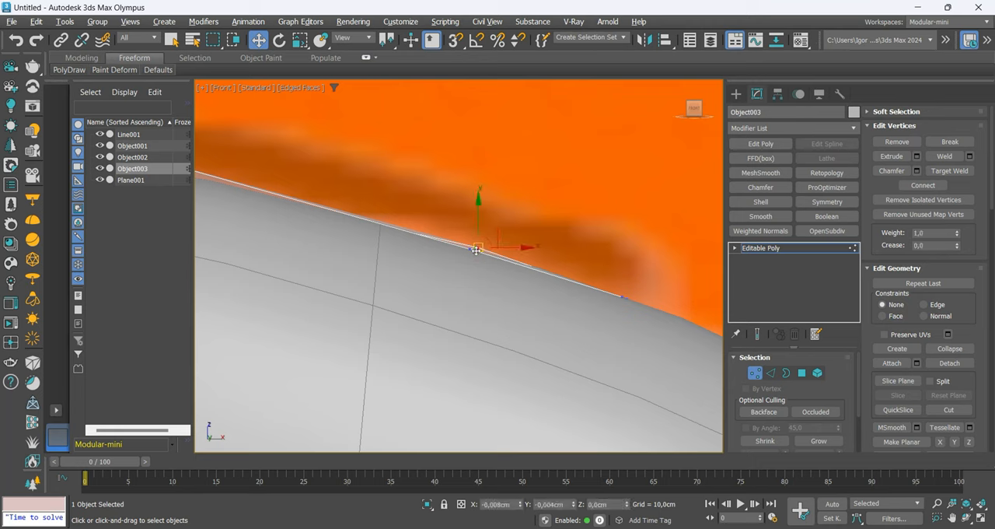
pyautogui.press('F3')
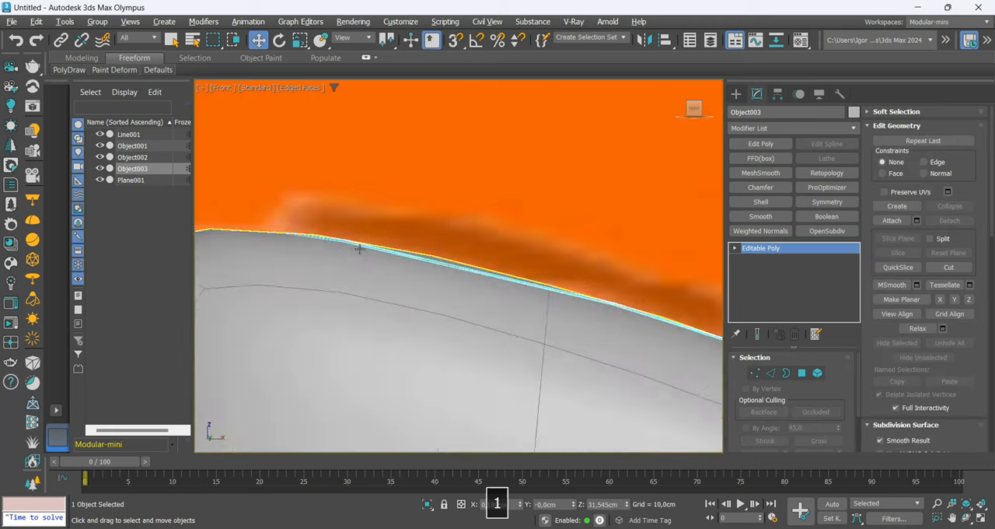
pyautogui.press('F3')
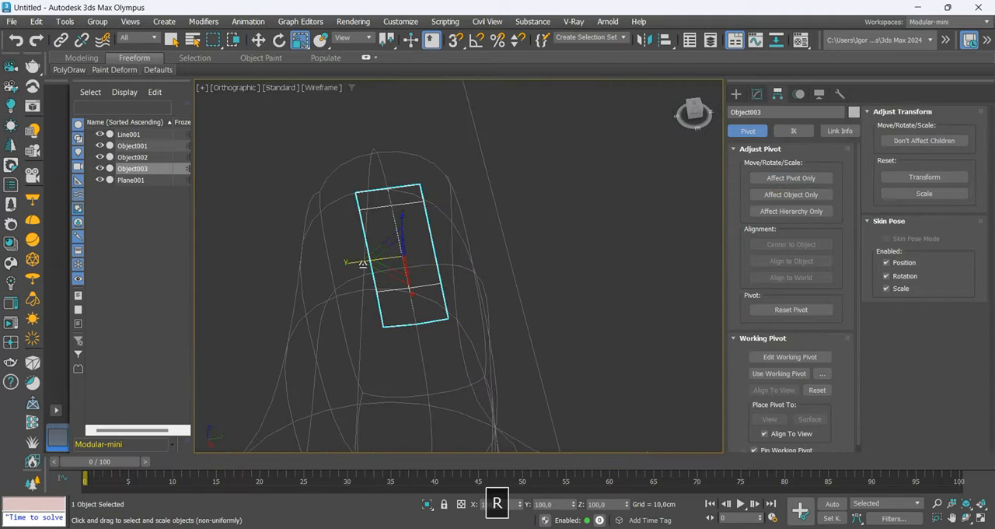
# Scale the strip and add Shell, Edit Poly and OpenSubdiv to make a thick rounded ridge
pyautogui.press('Alt+q')
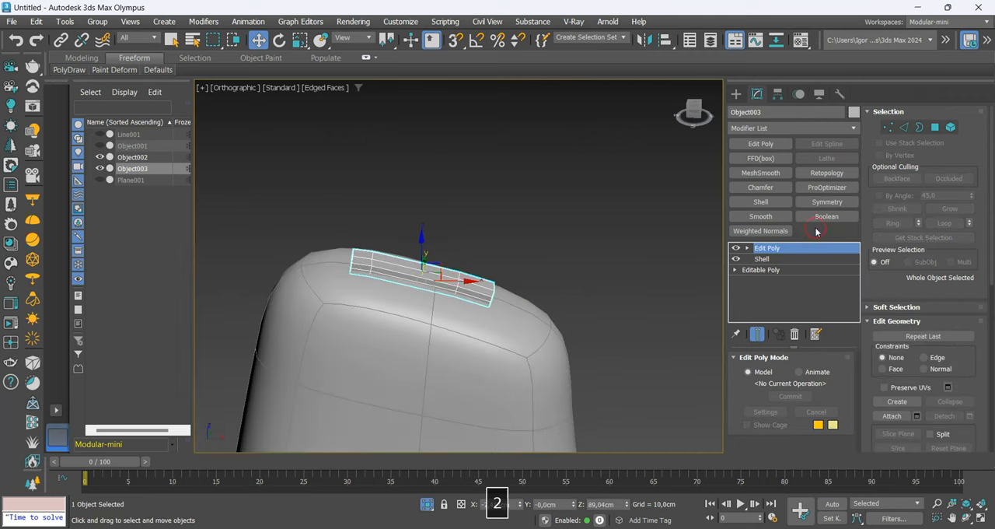
pyautogui.click(828, 230)
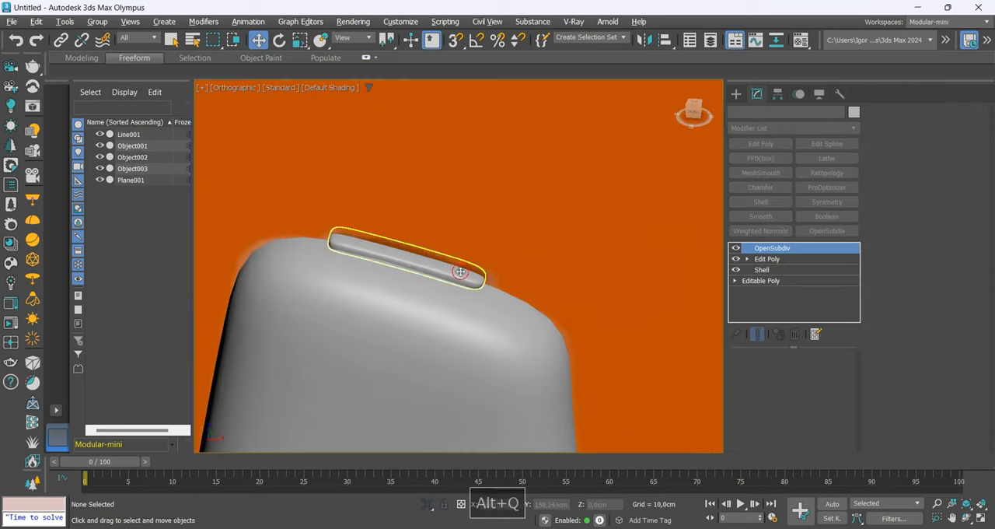
pyautogui.click(762, 270)
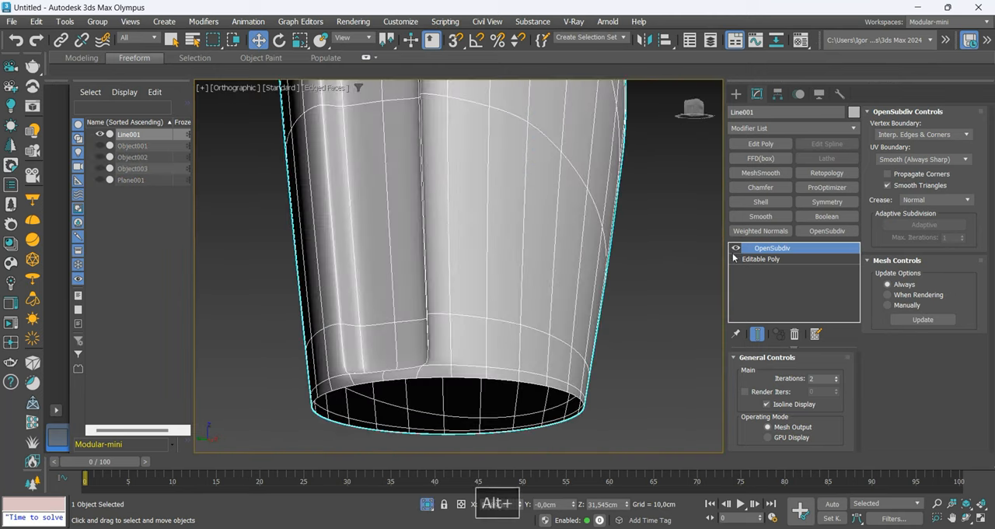
pyautogui.click(762, 259)
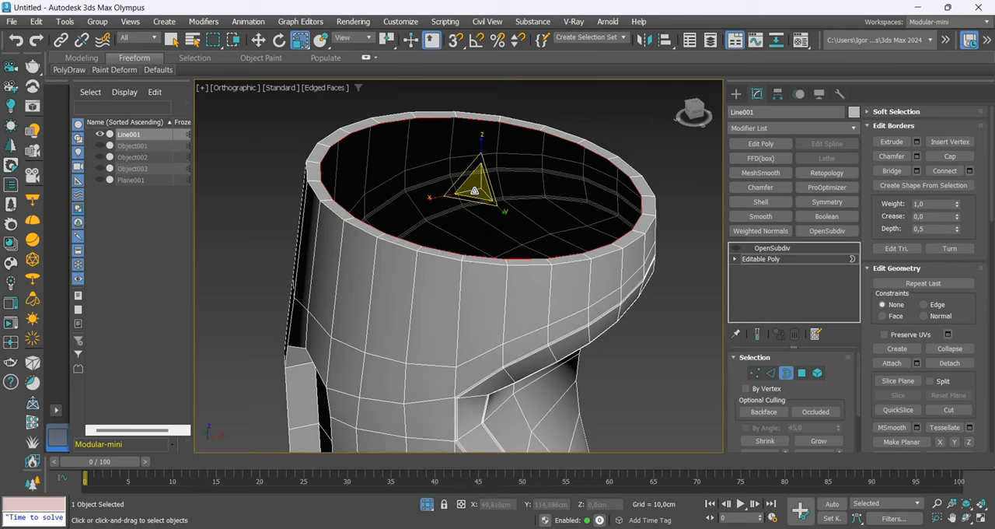
pyautogui.press('Alt+1')
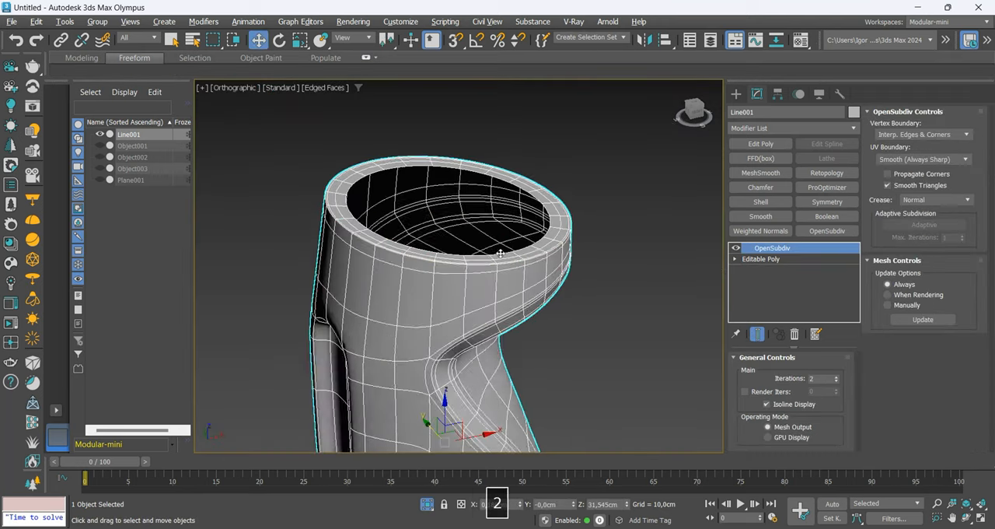
pyautogui.press('F4')
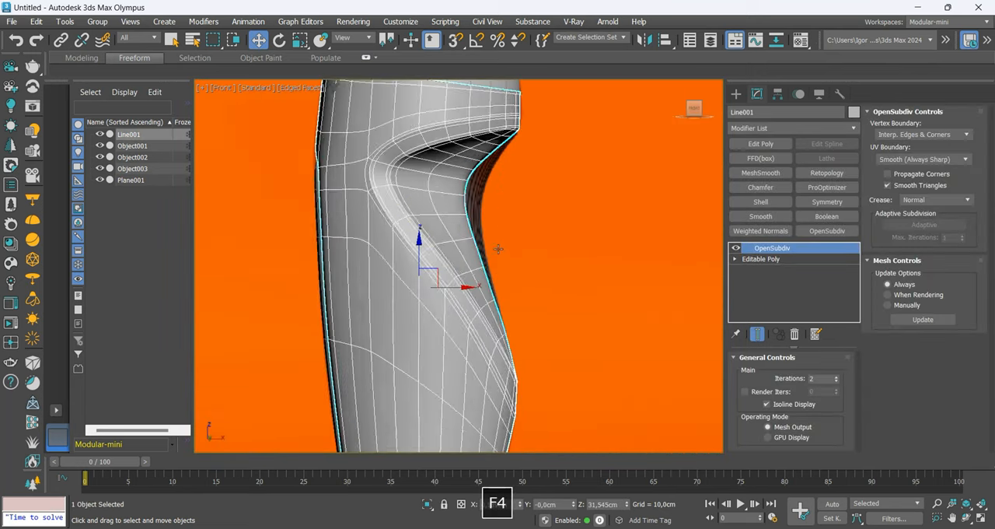
# Move vertices along the grip recess edge of Line001 so its curve follows the reference photo
pyautogui.click(760, 258)
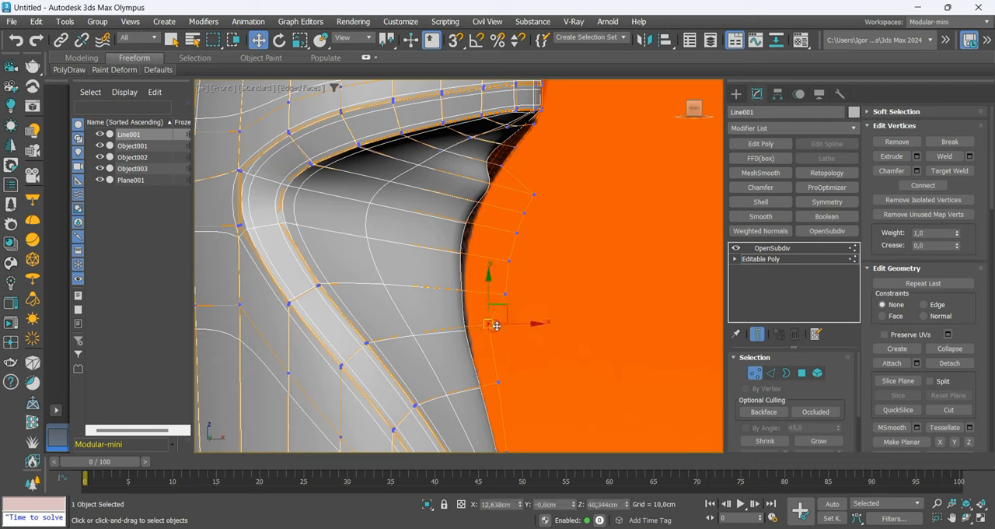
pyautogui.moveTo(496, 323); pyautogui.dragTo(538, 160)
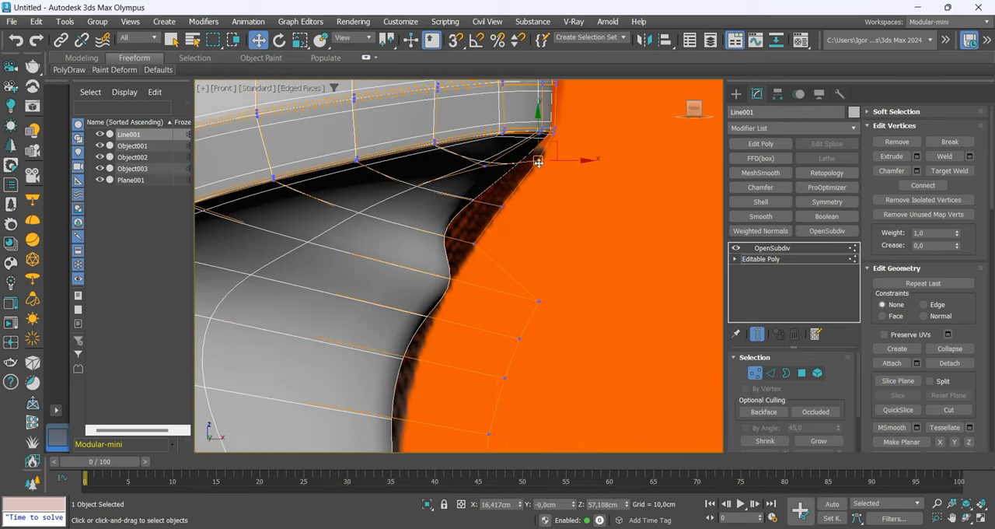
pyautogui.moveTo(539, 160); pyautogui.dragTo(538, 208)
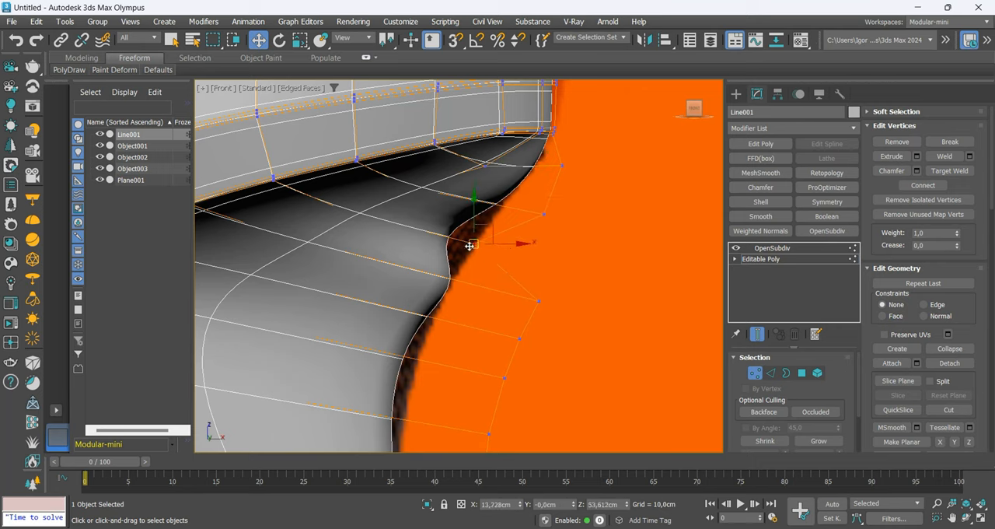
pyautogui.moveTo(470, 245); pyautogui.dragTo(563, 163)
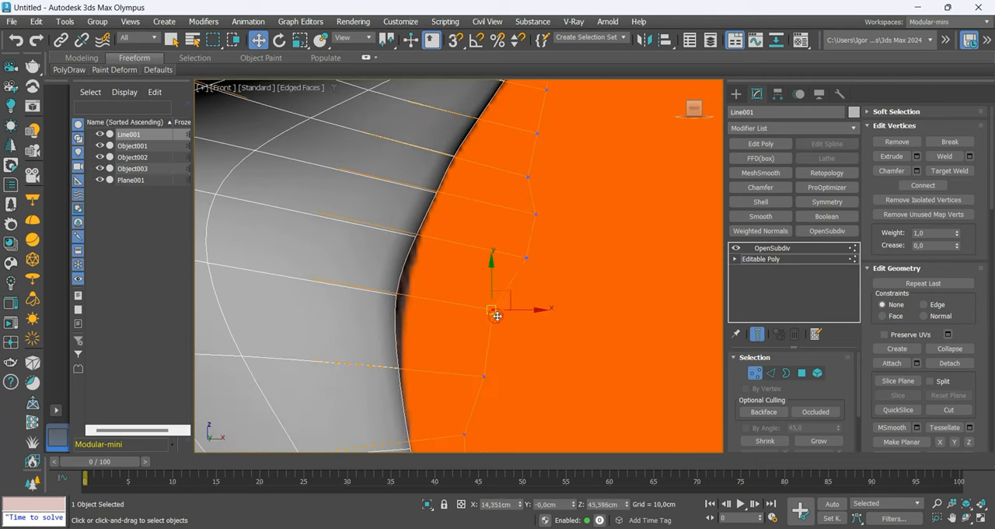
pyautogui.moveTo(496, 314); pyautogui.dragTo(535, 184)
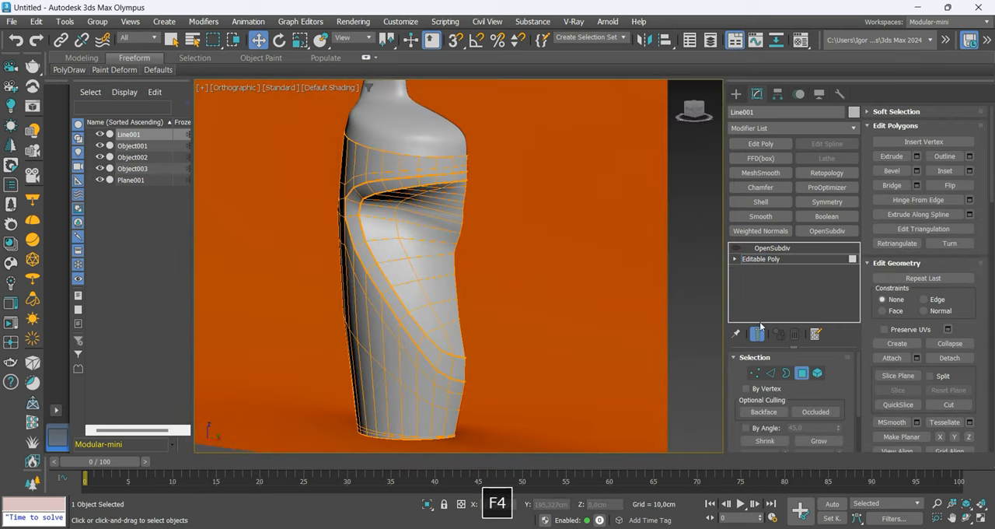
# Detach the selected recess faces of the bottle body as a cloned object named Object004
pyautogui.click(760, 258)
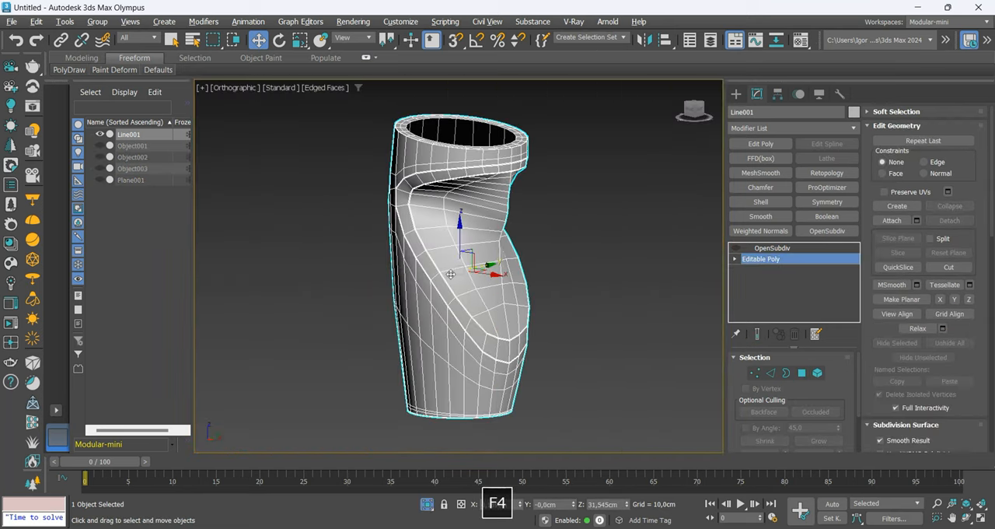
pyautogui.click(802, 373)
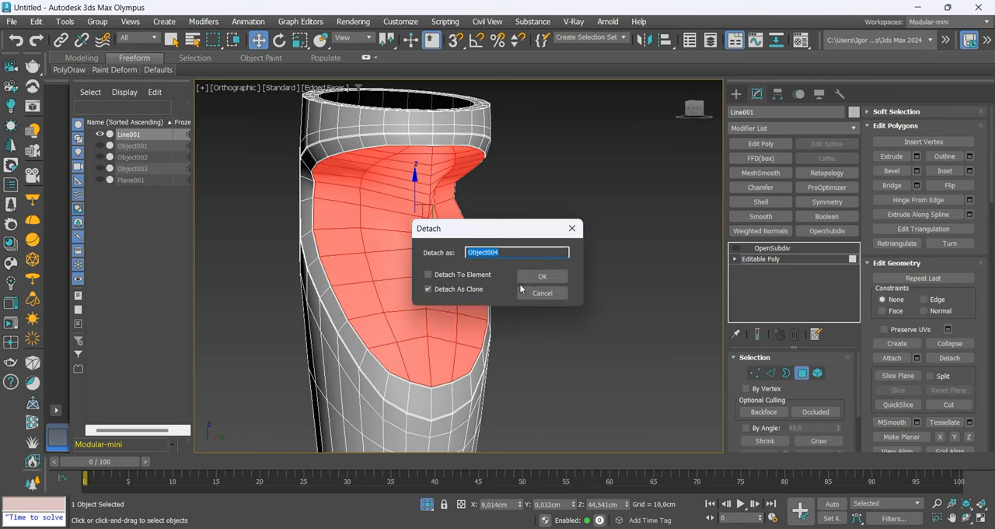
pyautogui.click(541, 277)
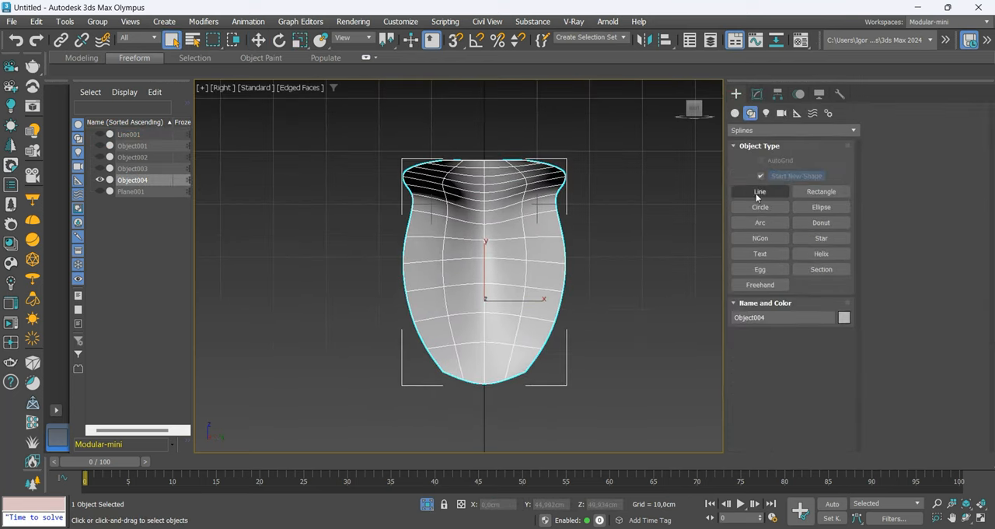
# Draw a renderable Line with a Rectangular profile standing across Object004 as a thin slat
pyautogui.click(759, 192)
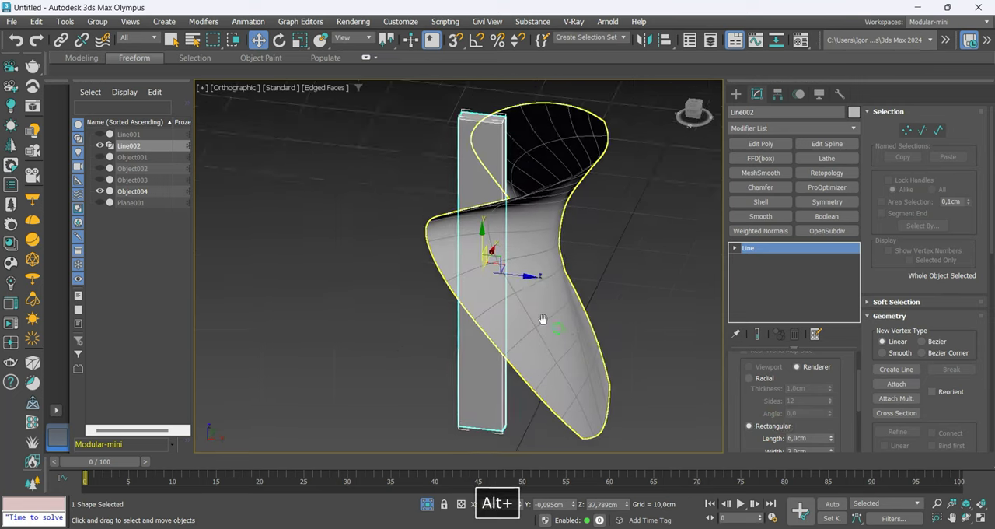
pyautogui.press('ctrl+z')
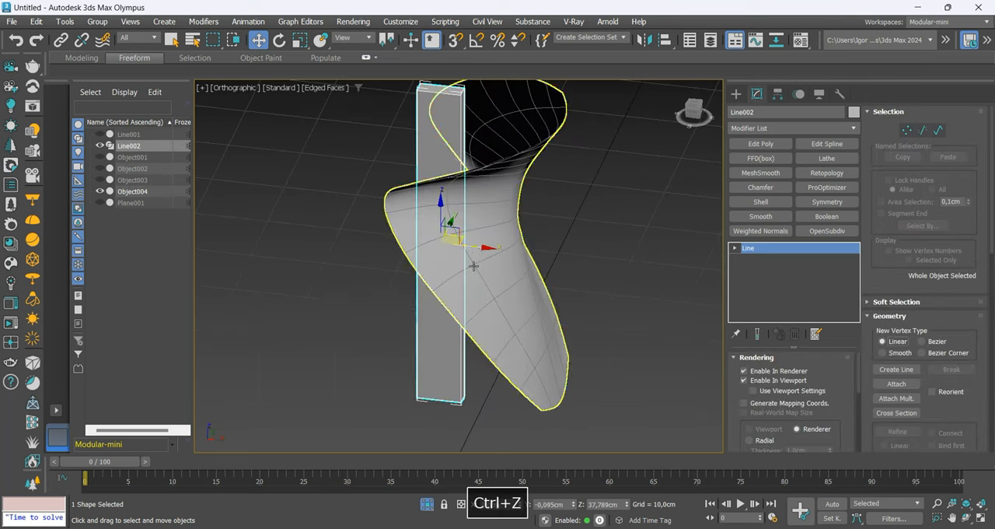
pyautogui.press('ctrl+z')
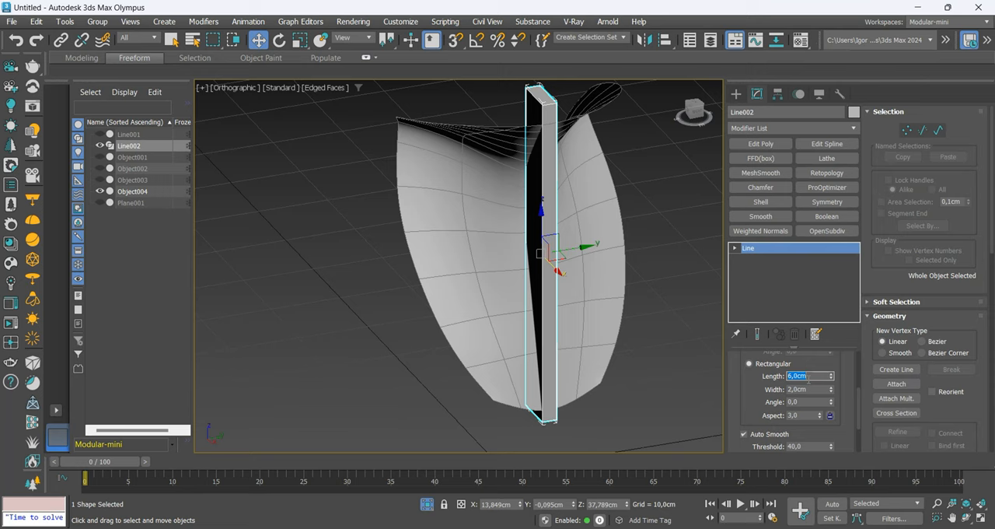
pyautogui.press('Return')
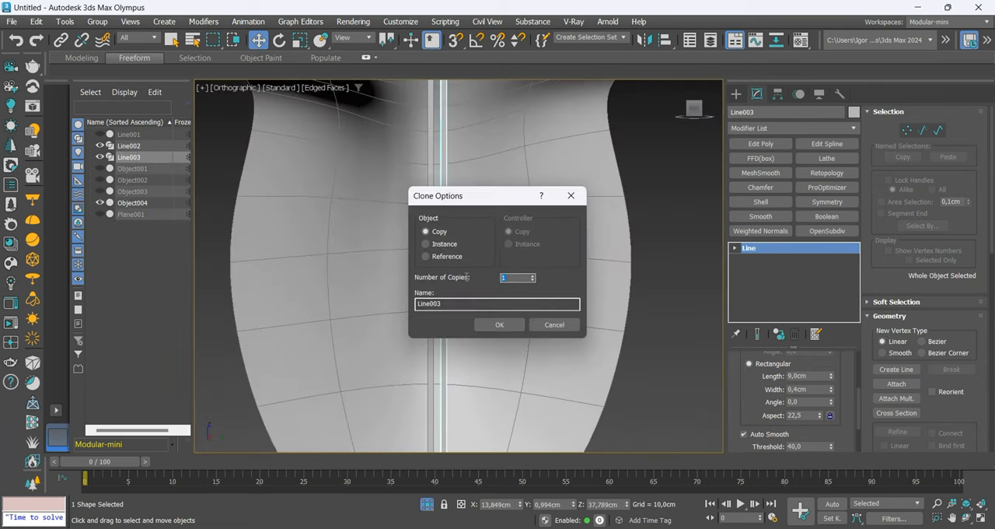
# Confirm the slat copies into a stack, then give Object004 an OpenSubdiv modifier with 2 iterations
pyautogui.click(499, 324)
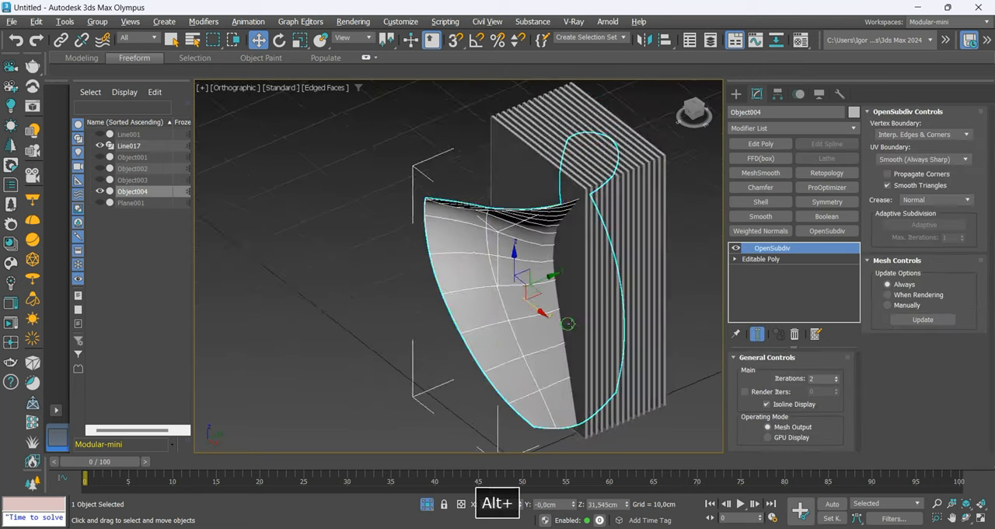
pyautogui.click(129, 146)
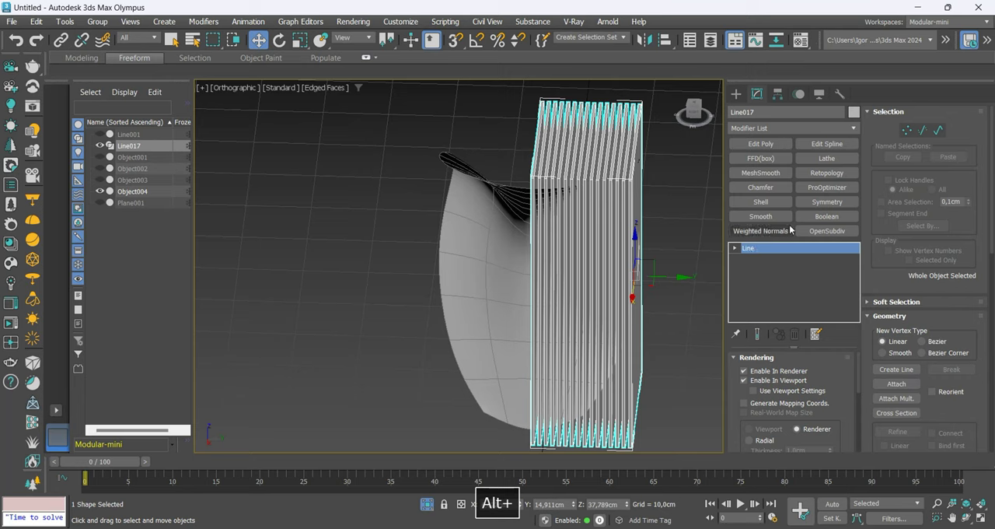
pyautogui.click(827, 202)
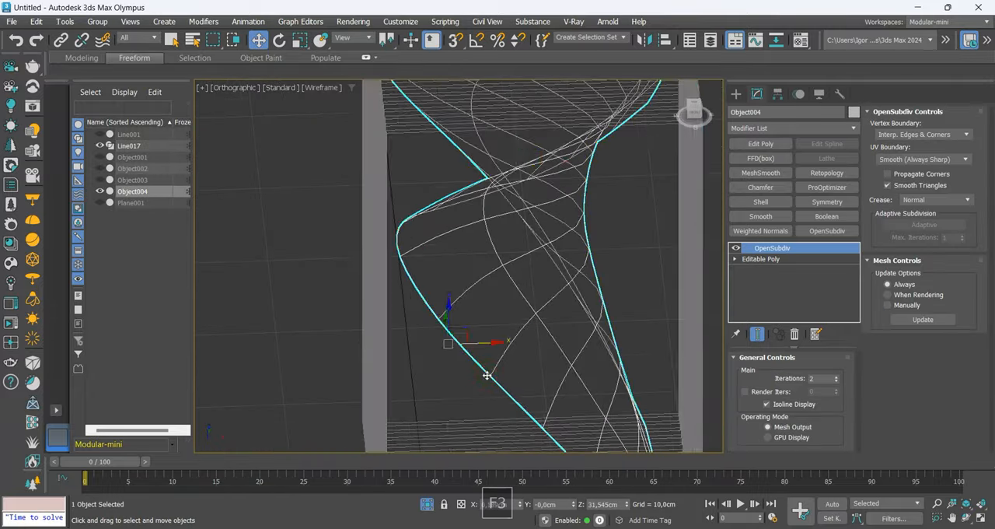
# Thicken Object004 with a Shell modifier's inner amount and convert it to Editable Poly
pyautogui.click(760, 202)
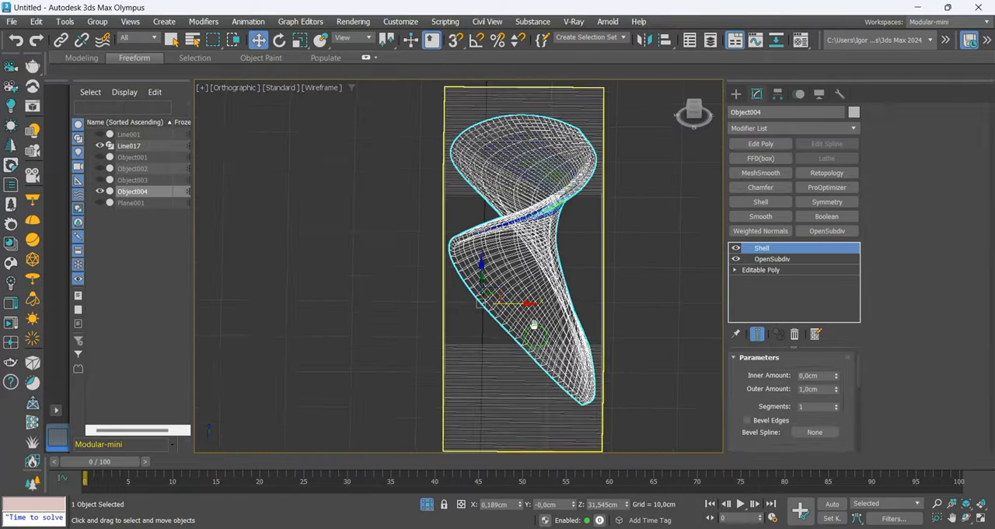
pyautogui.scroll(3)
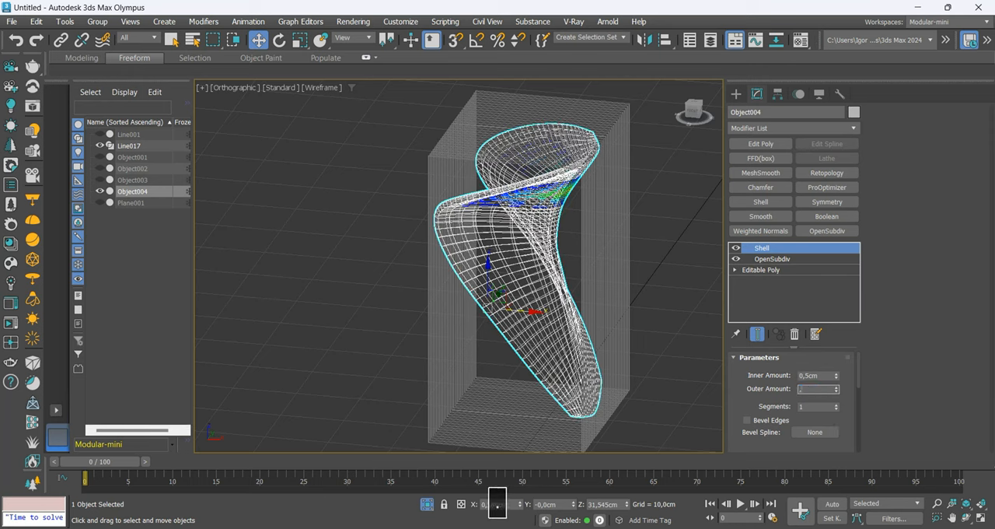
pyautogui.press('enter')
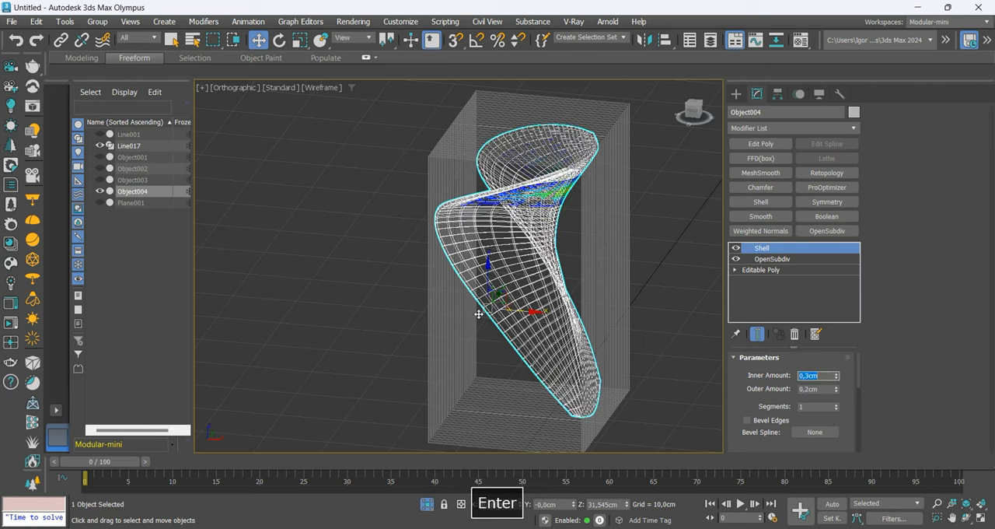
pyautogui.press('f3')
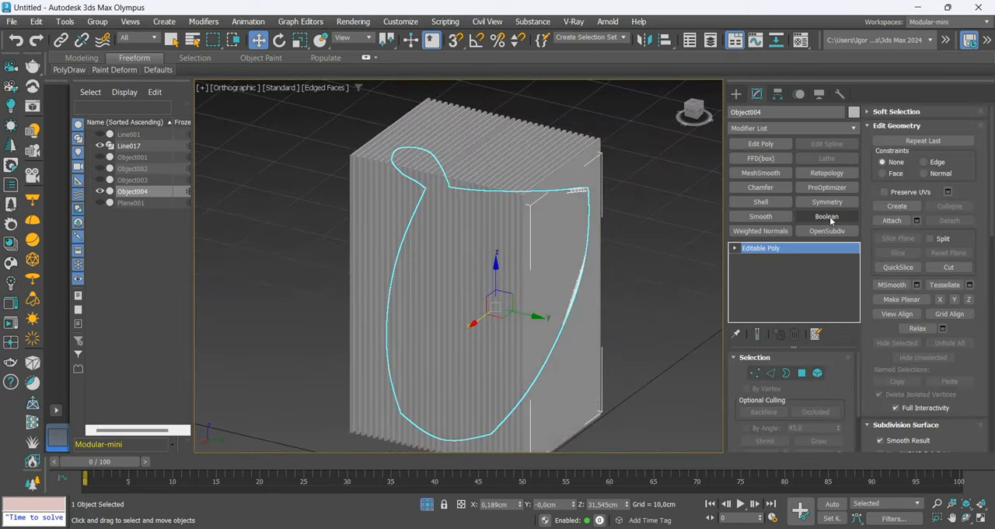
# Boolean-intersect Object004 with the slat stack, leaving crescent-shaped slat pieces
pyautogui.click(828, 216)
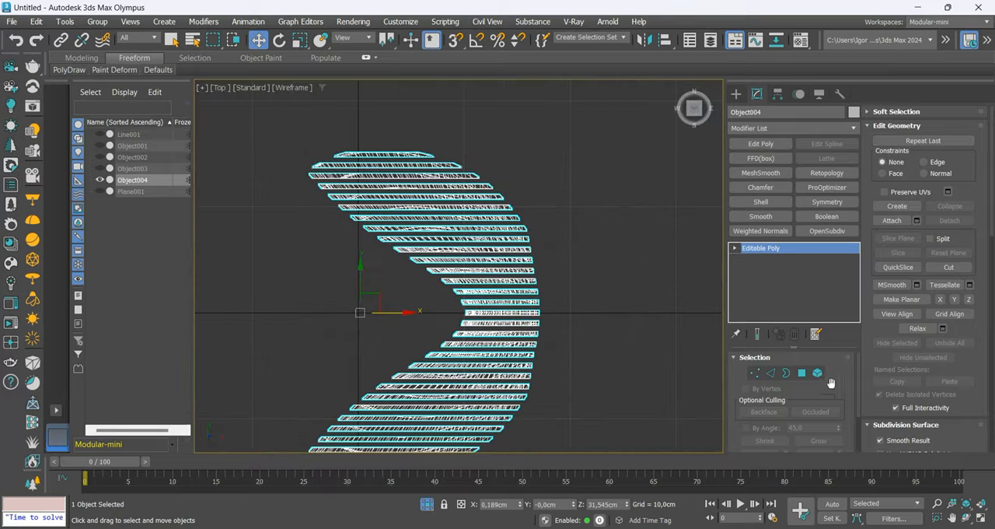
# Select slat faces and detach them as Object005 positioned in the bottle's grip recess
pyautogui.click(818, 373)
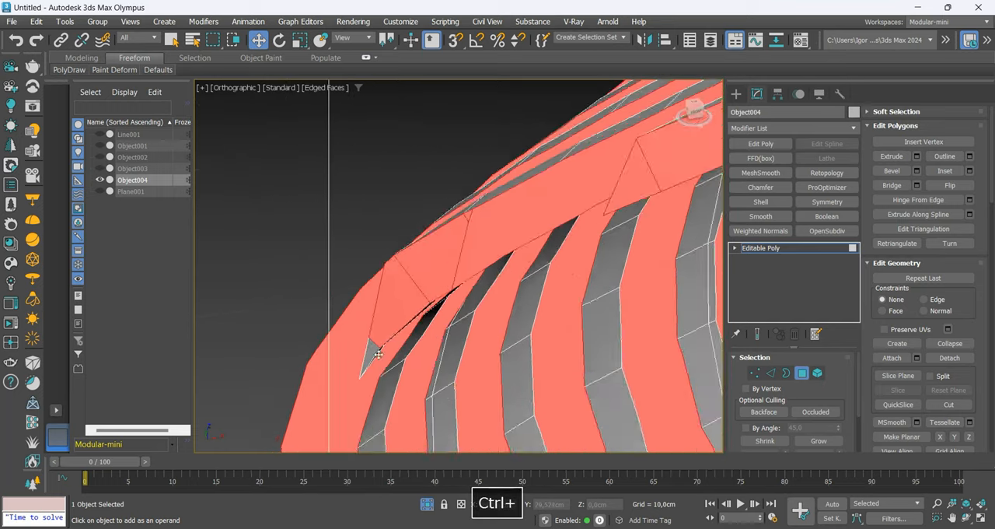
pyautogui.press('f4')
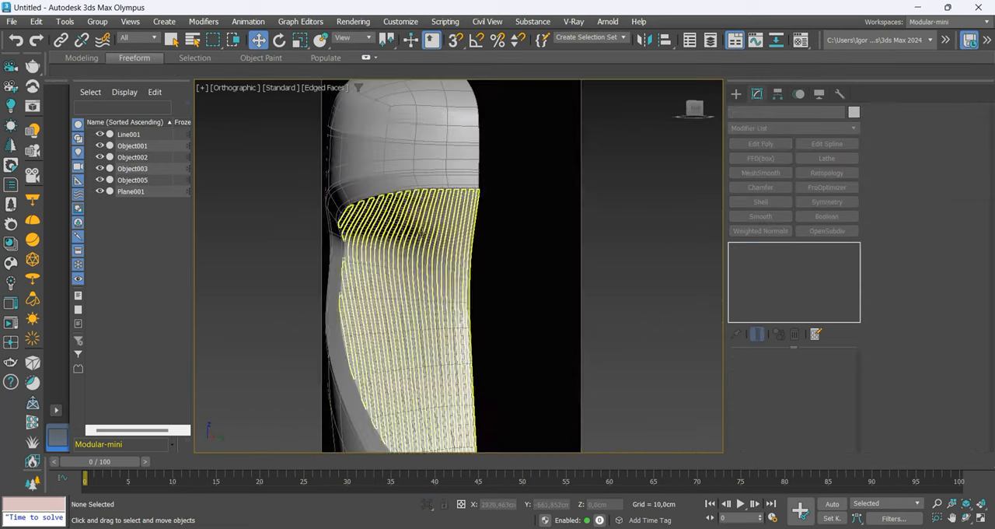
# In Edge mode on Object005, select and edit the edges at the slat ends with the Ribbon tools
pyautogui.click(132, 180)
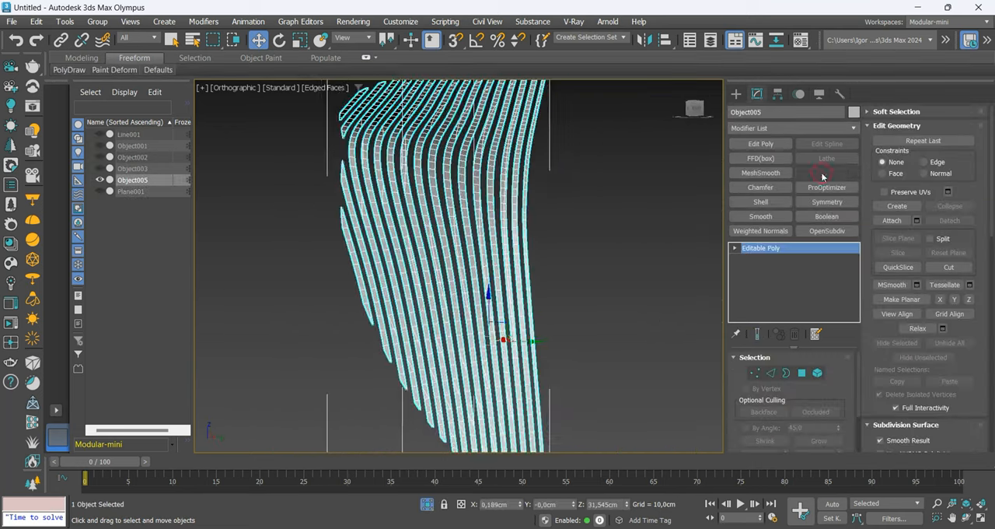
pyautogui.click(827, 173)
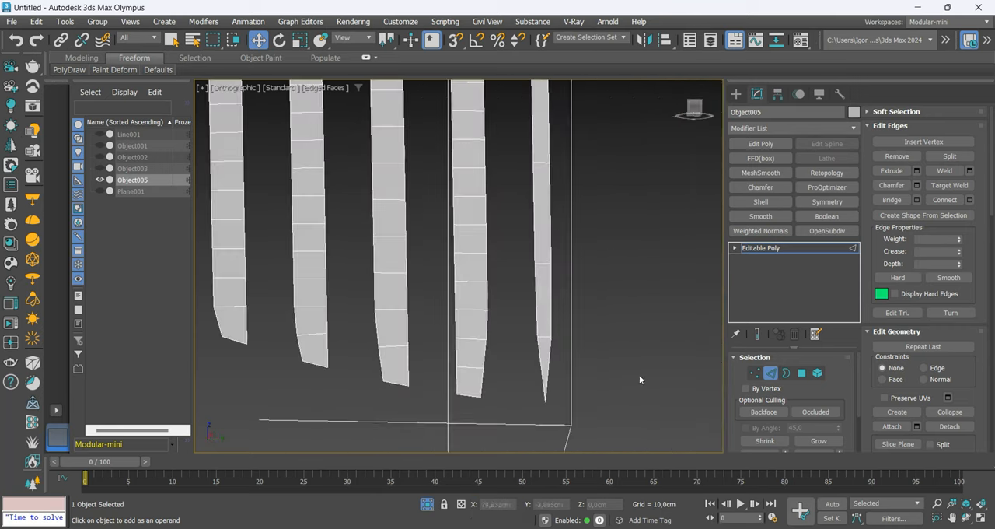
pyautogui.click(756, 374)
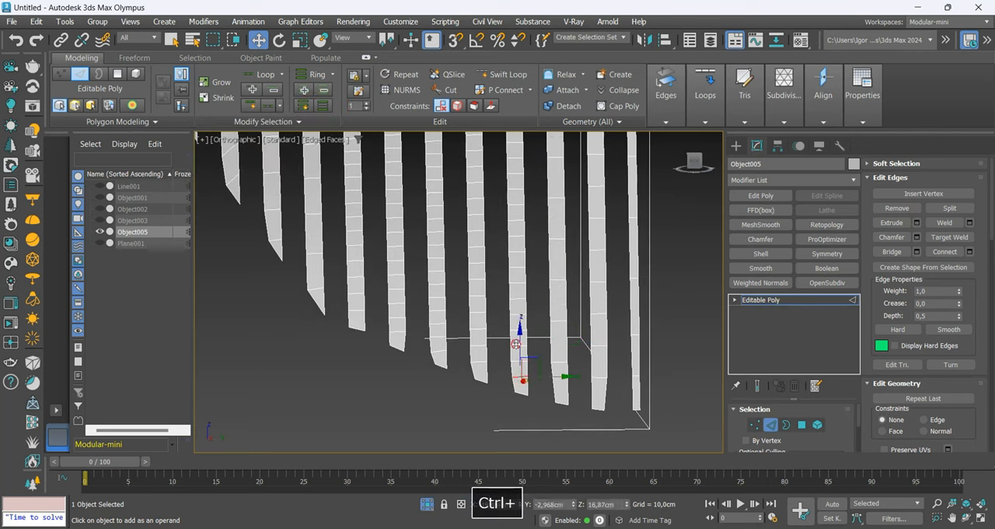
pyautogui.moveTo(521, 342); pyautogui.dragTo(482, 335)
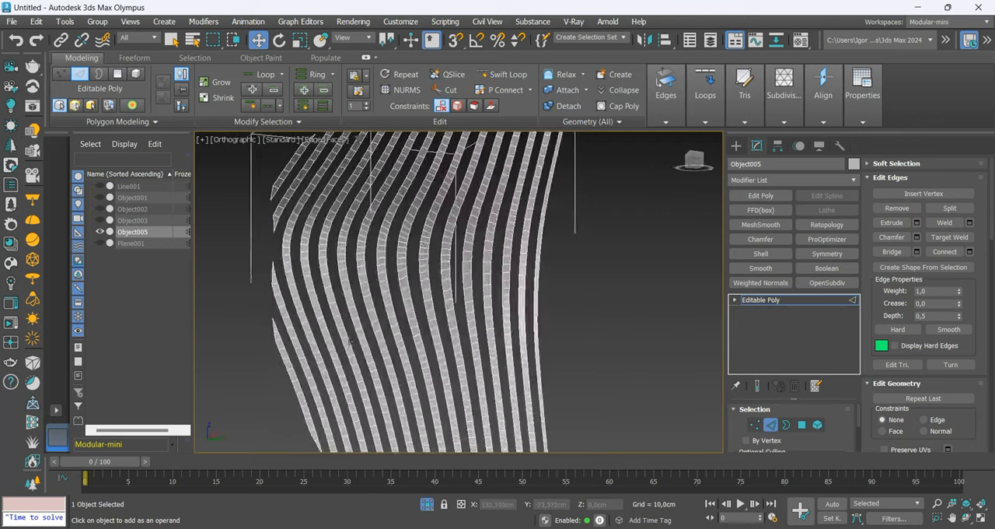
pyautogui.press('Alt+c')
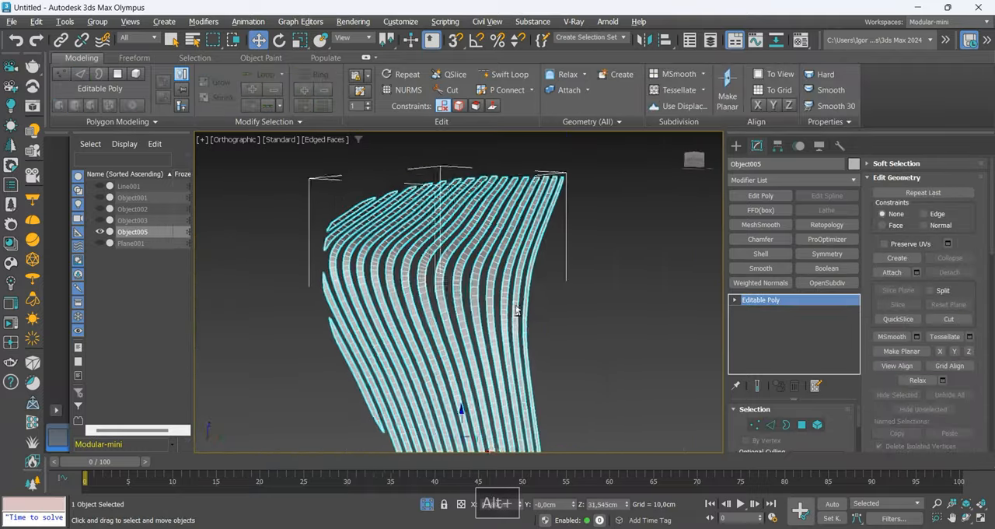
pyautogui.moveTo(513, 311); pyautogui.dragTo(541, 231)
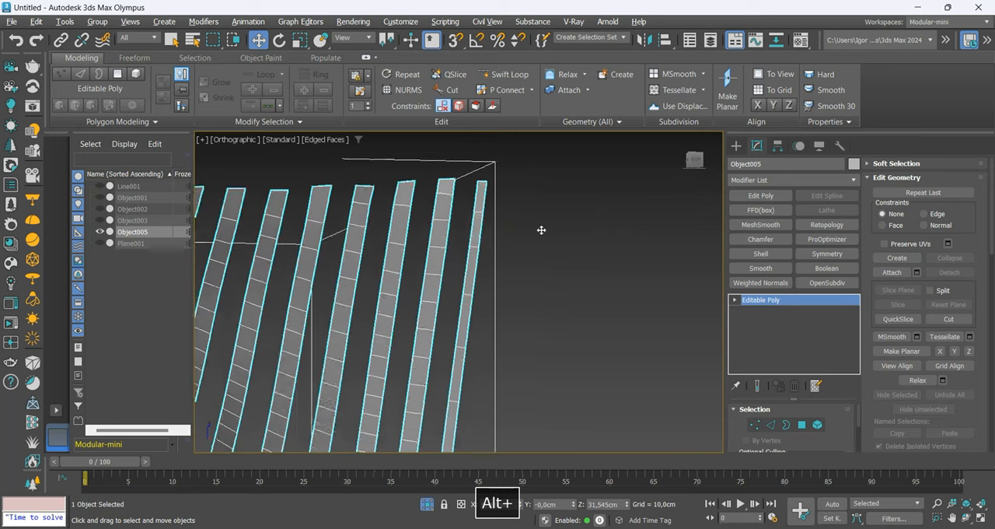
# Mirror Object005 with Symmetry, weld the seam vertices, and thicken the slats with Shell
pyautogui.click(827, 253)
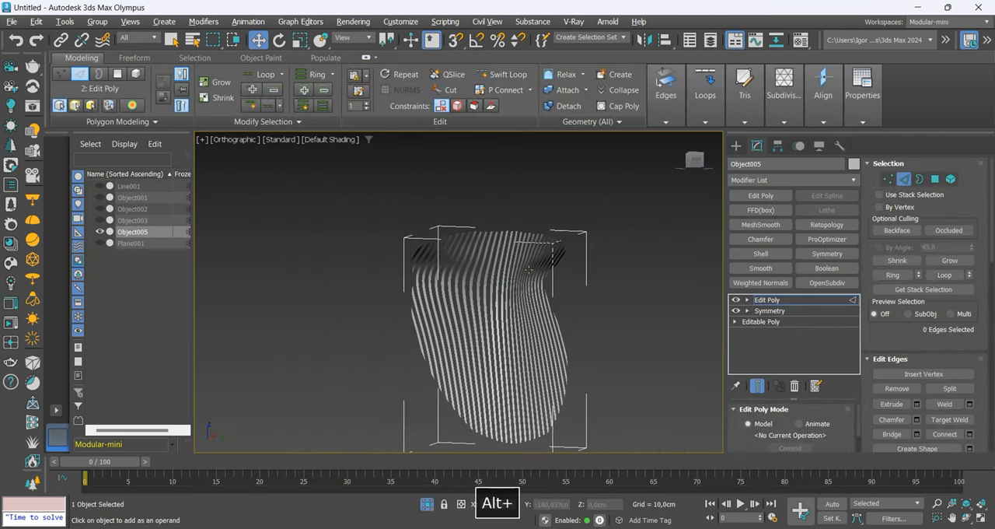
pyautogui.press('F4')
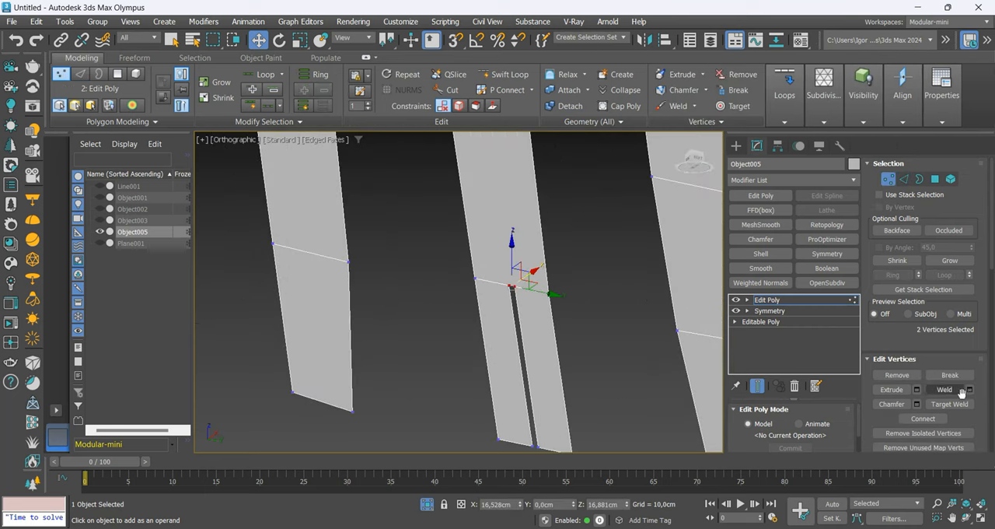
pyautogui.click(949, 389)
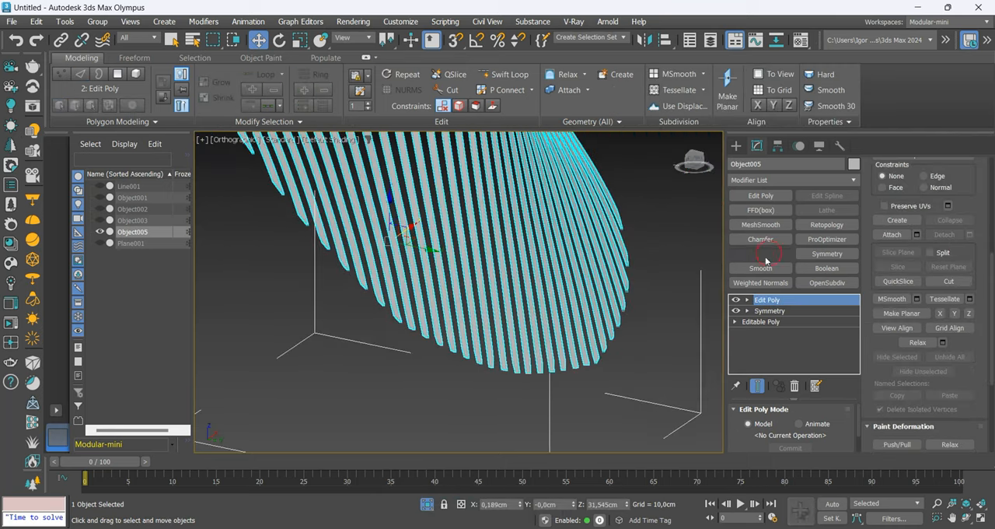
pyautogui.click(760, 251)
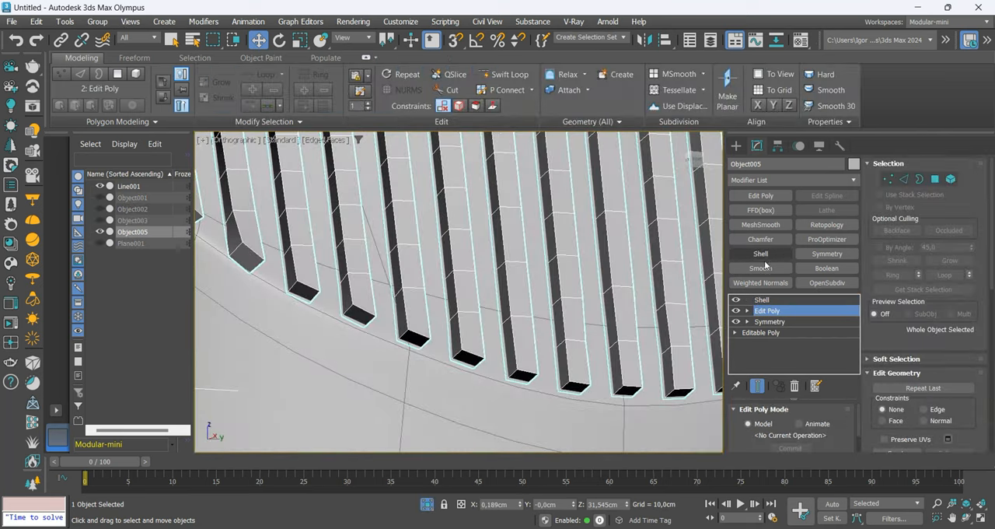
pyautogui.click(759, 240)
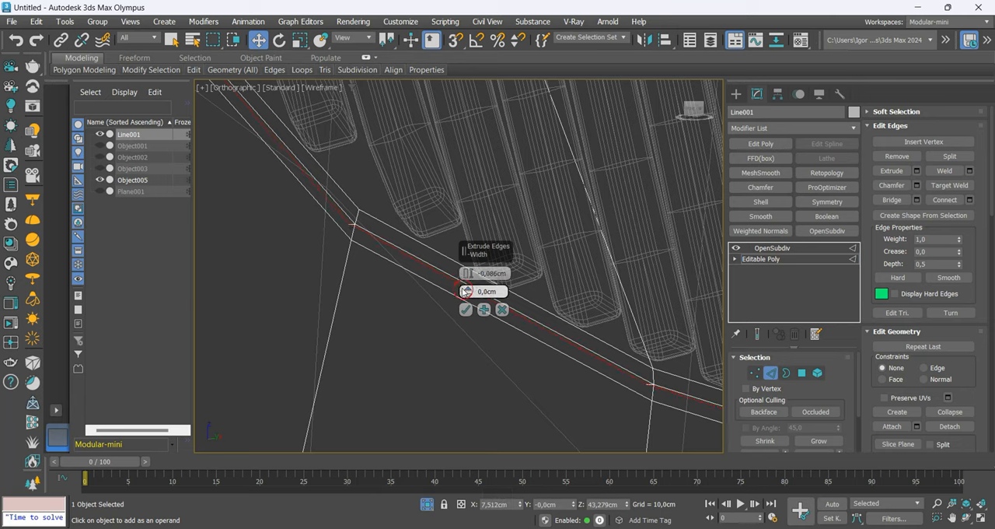
# Extrude Line001's border edges and faces into a thin groove band along the recess edge
pyautogui.press('f3')
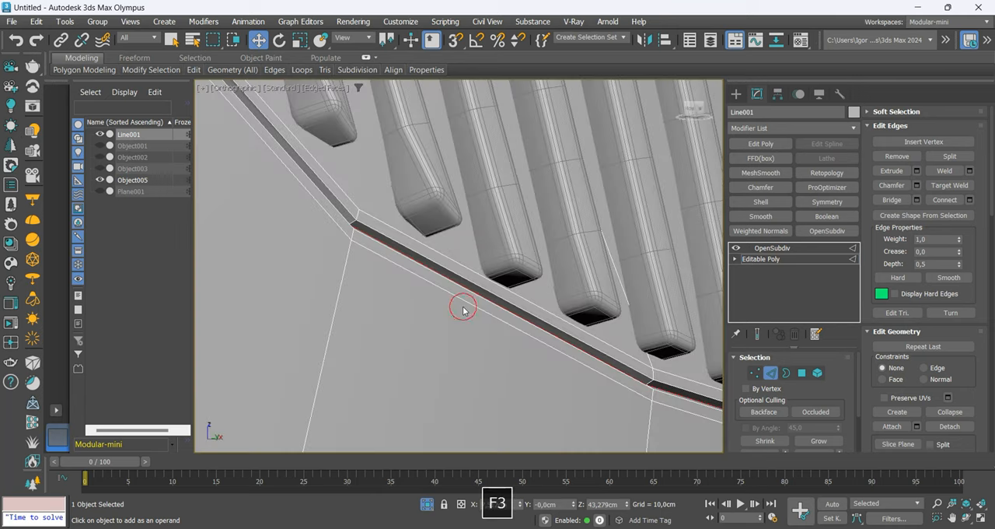
pyautogui.click(803, 373)
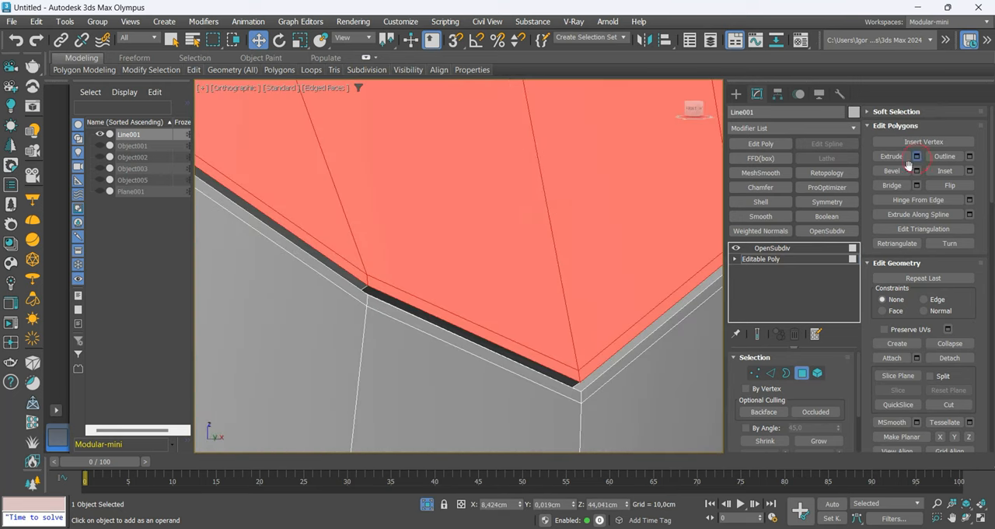
pyautogui.click(918, 155)
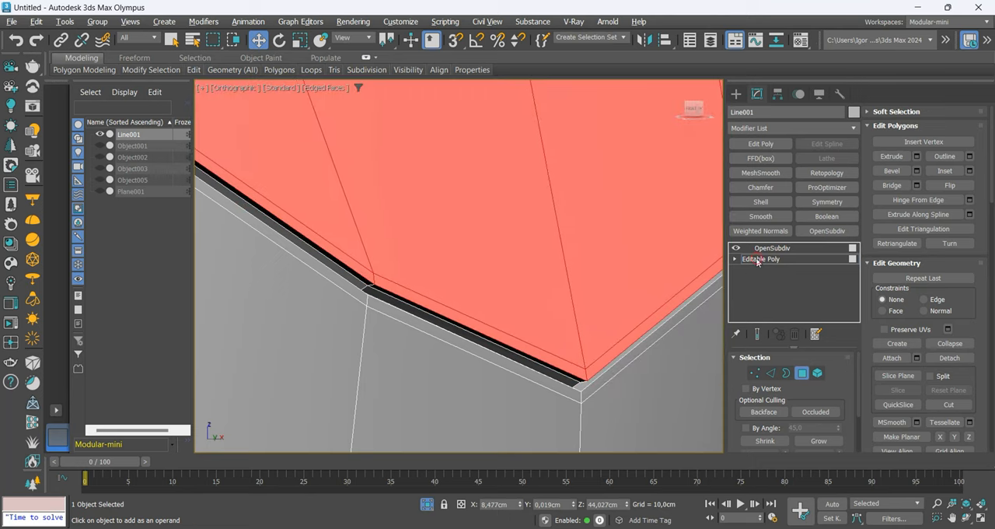
pyautogui.click(771, 247)
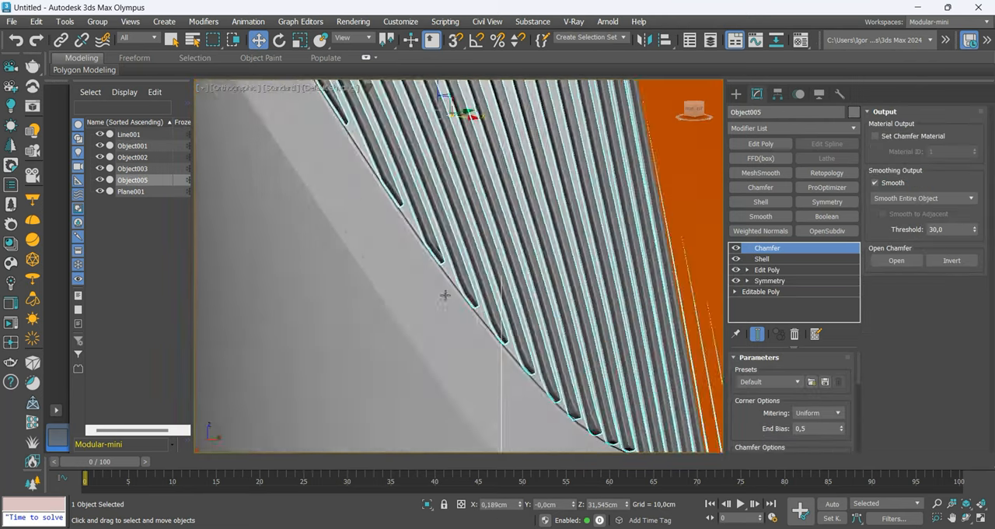
# Isolate the parts, then create a strip shape Object006 from Line001's groove edges
pyautogui.press('Alt+q')
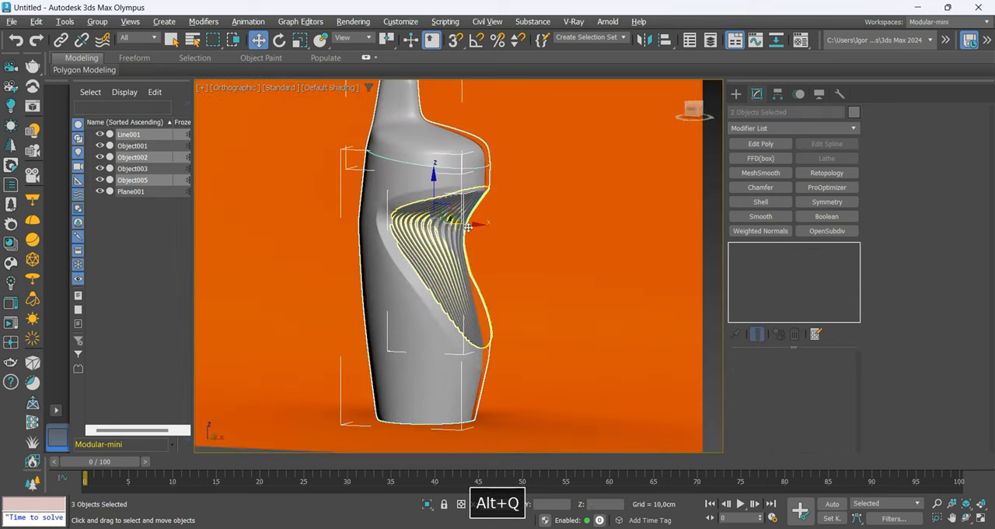
pyautogui.press('alt+q')
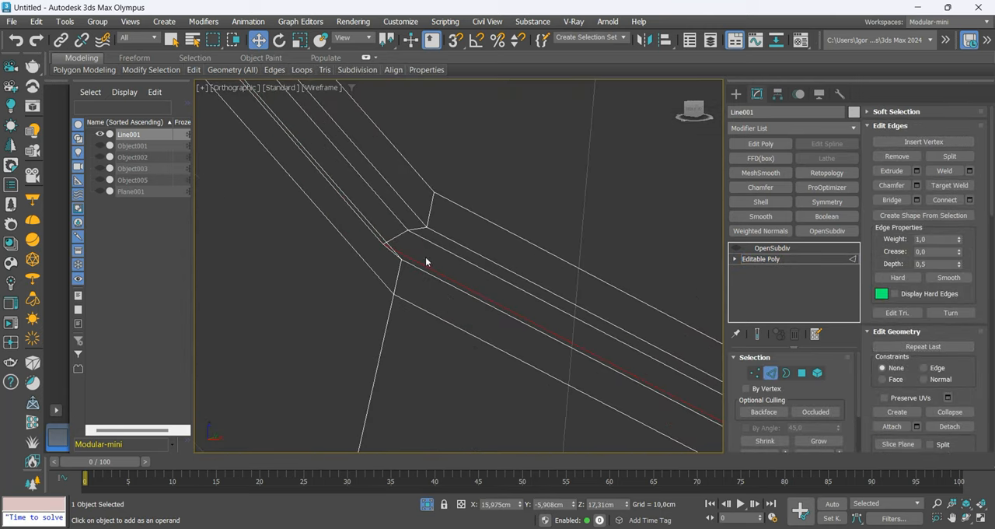
pyautogui.click(803, 374)
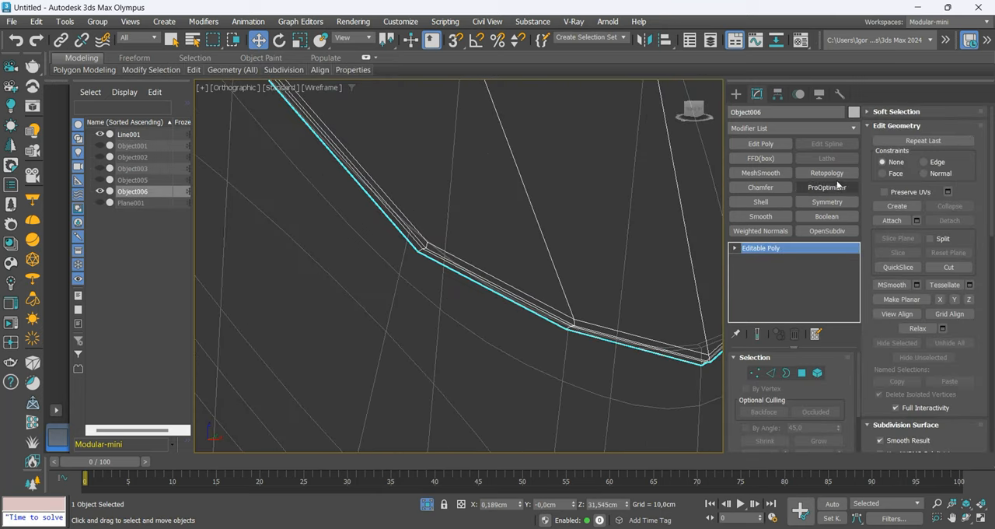
pyautogui.click(828, 231)
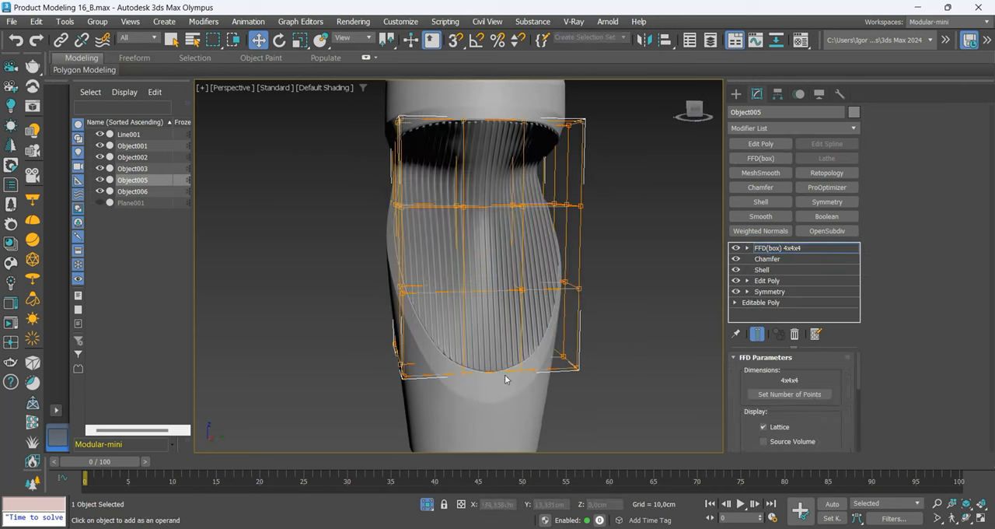
# Apply an FFD 4x4x4 to Object005, bend its lattice points into the recess curve, and enter expert mode
pyautogui.press('f3')
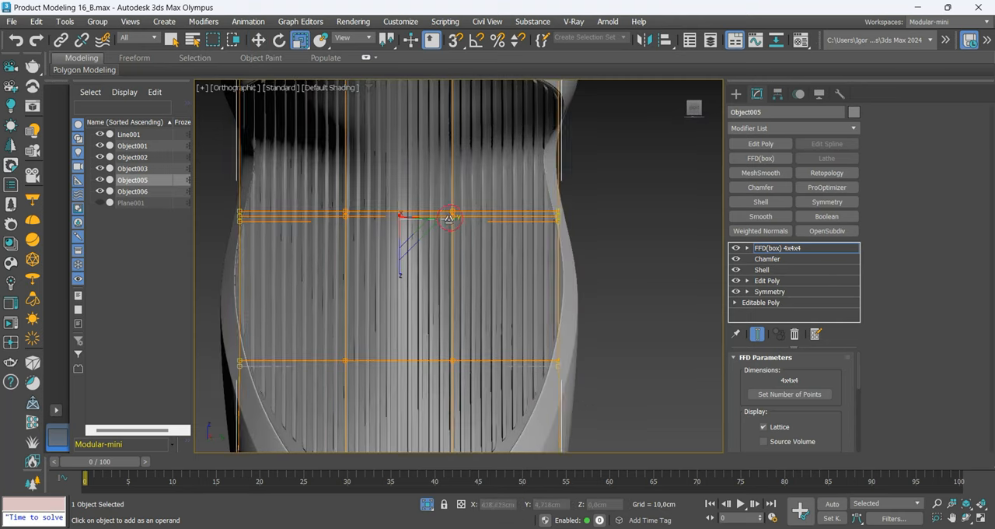
pyautogui.moveTo(459, 264); pyautogui.dragTo(482, 280)
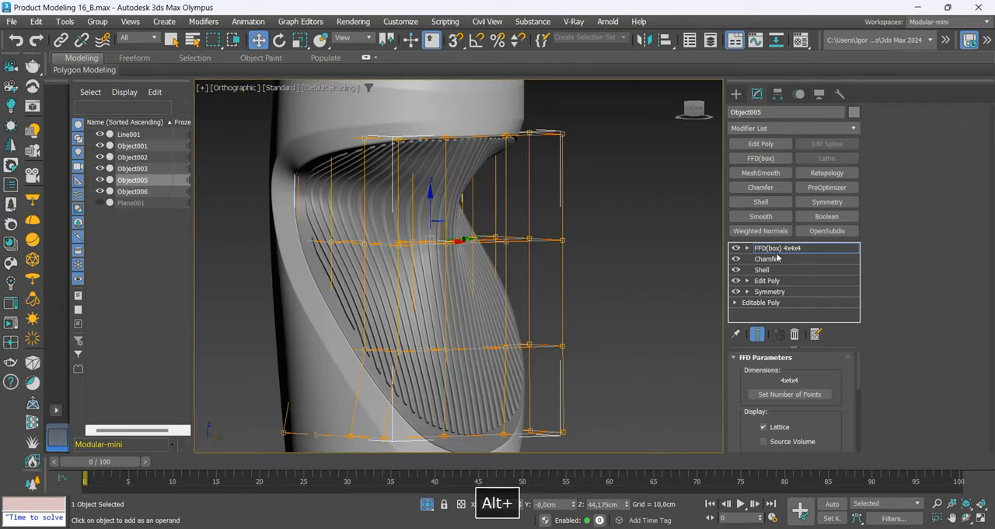
pyautogui.press('ctrl+alt+x')
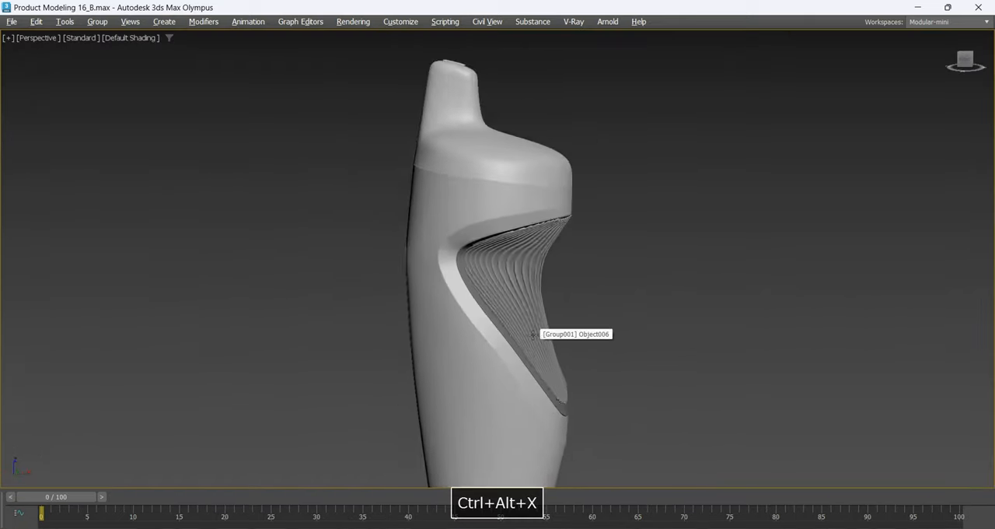